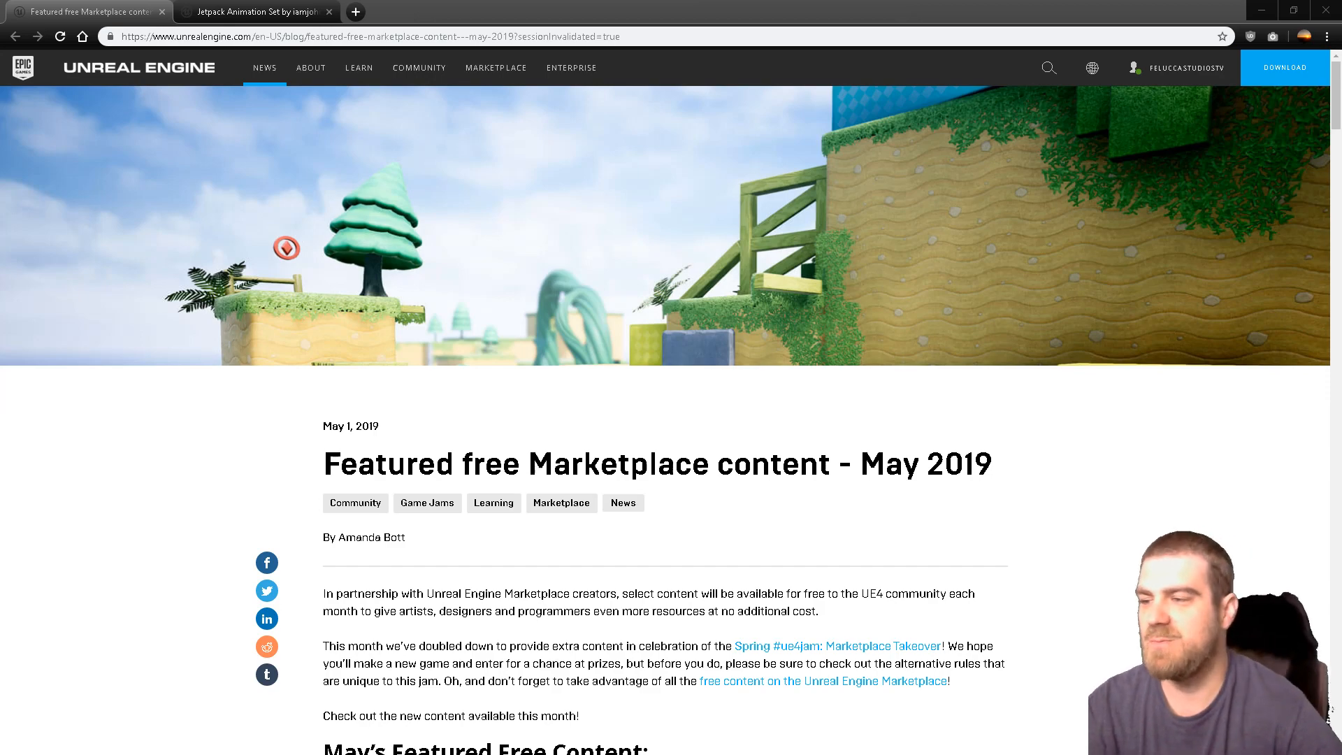
Step: Scroll the May 2019 free content blog post down to the Chameleon Post Process and Houseplant Pack entries
scroll(down, 3)
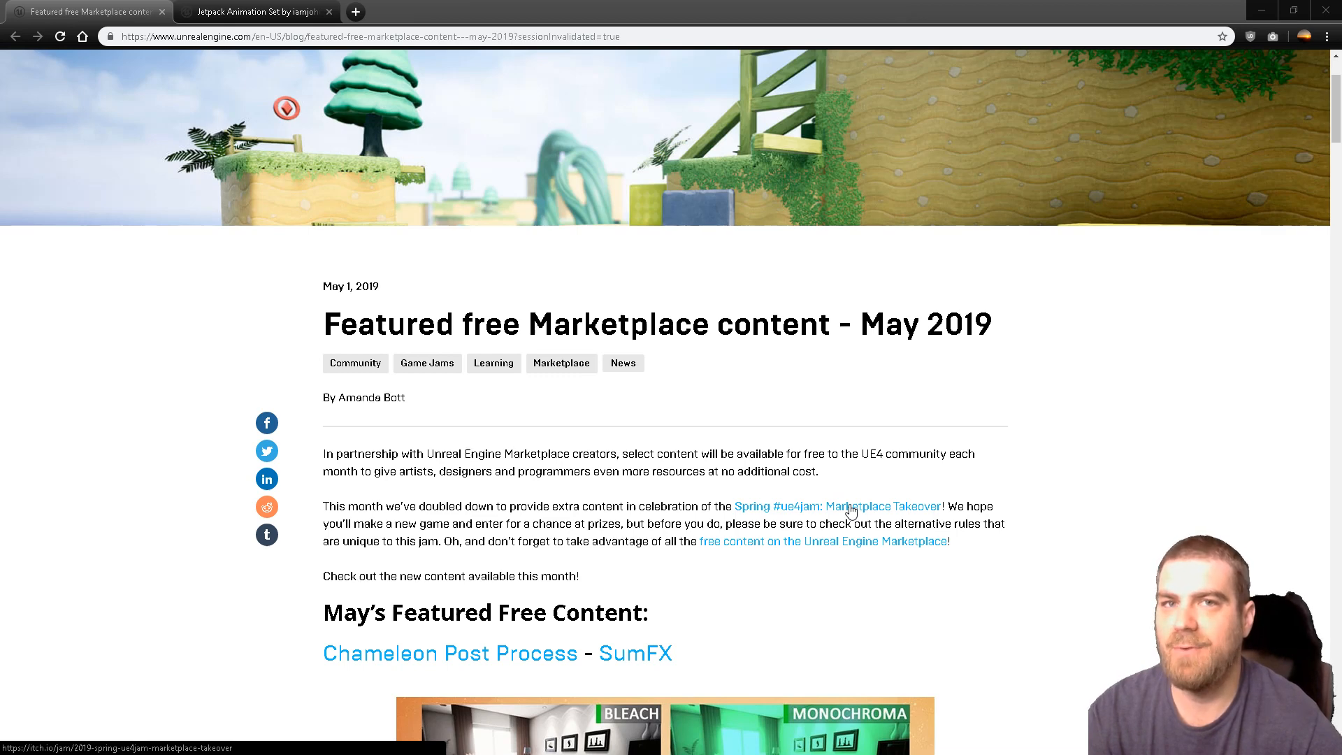
scroll(down, 3)
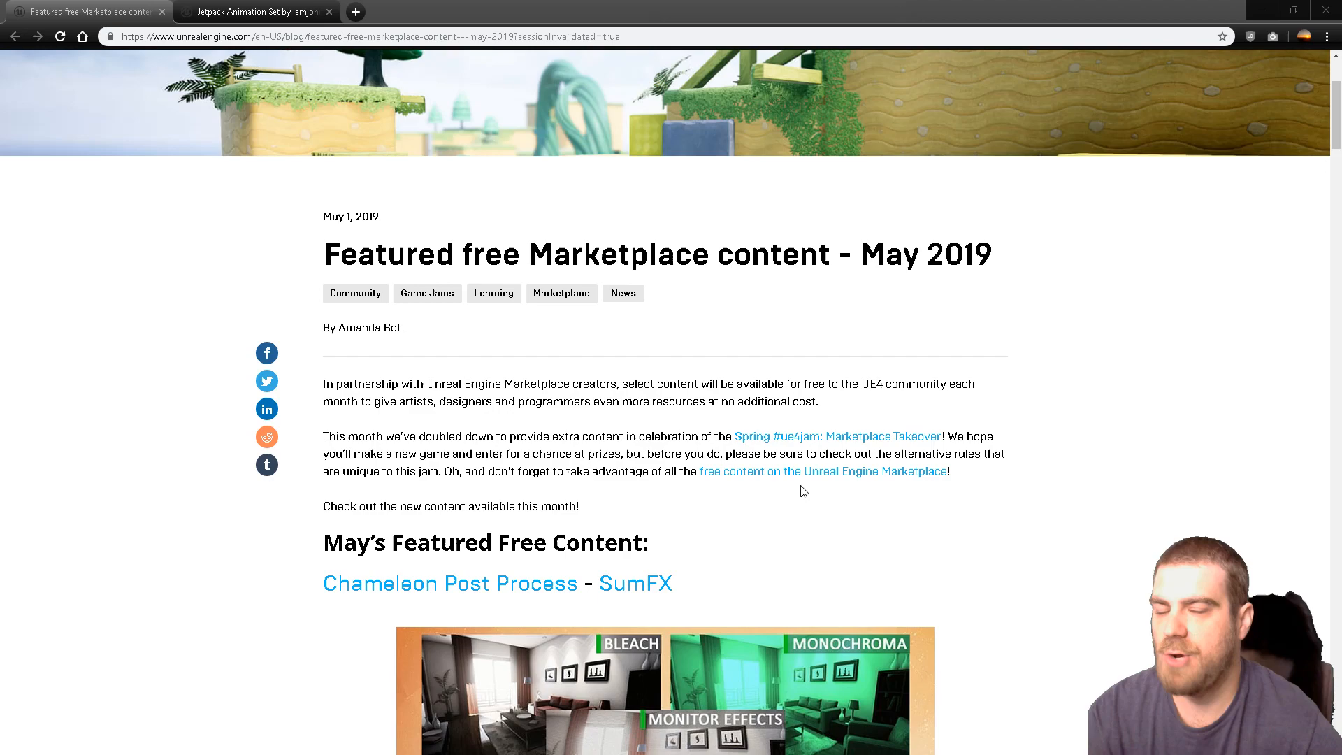
scroll(down, 3)
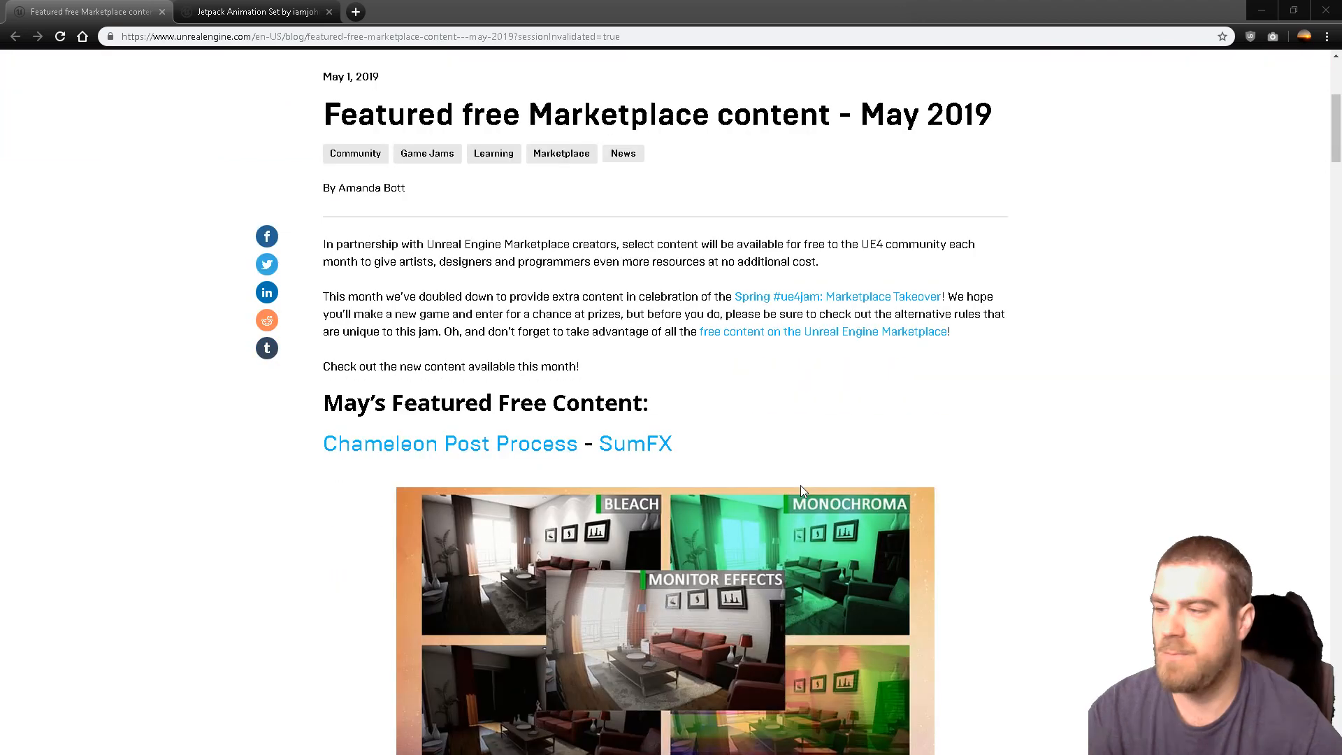
scroll(down, 3)
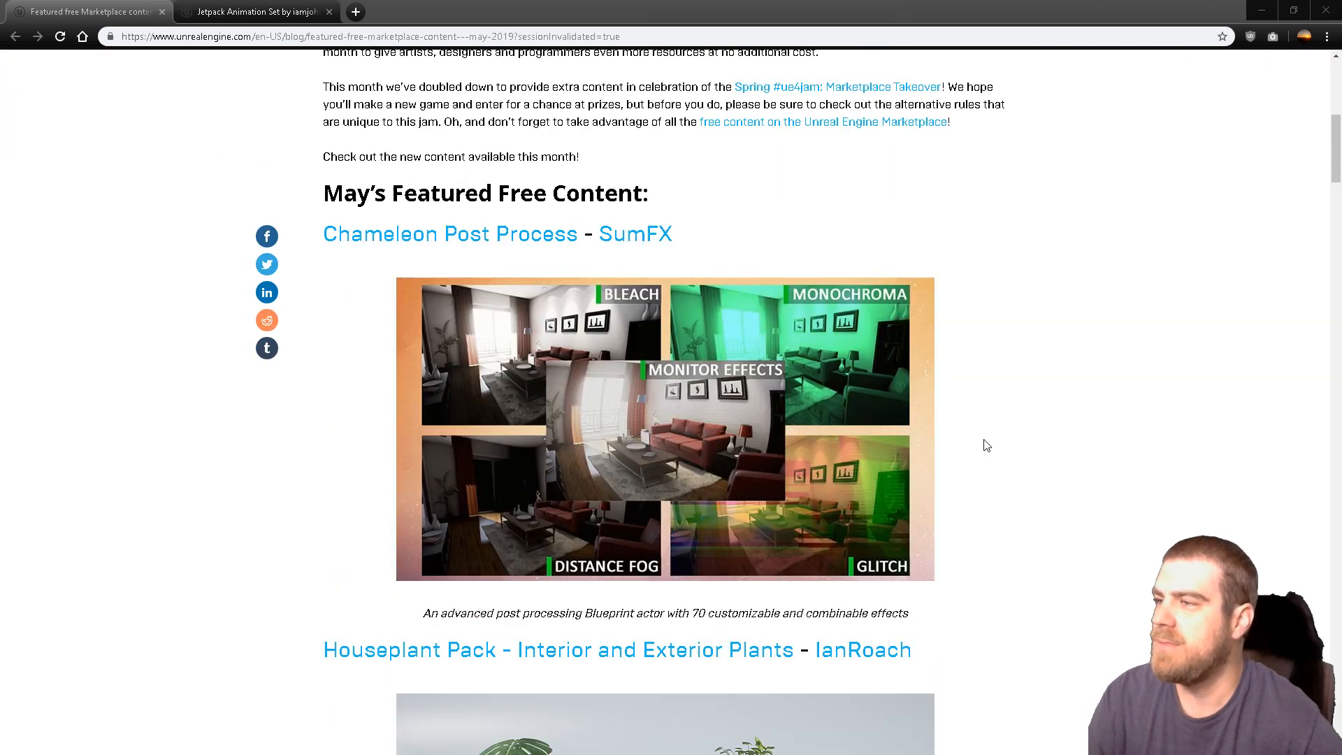
mouse_move(456, 242)
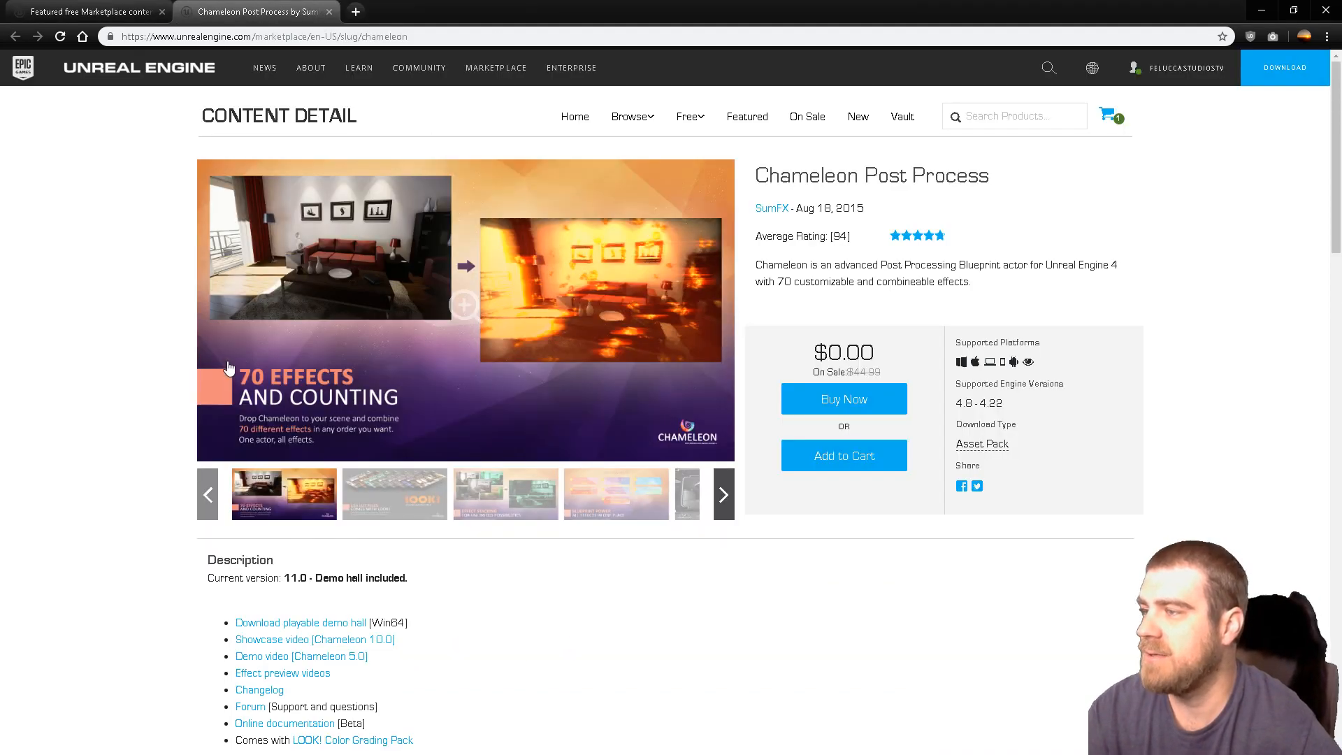
Step: Review the Chameleon demo hall image, description and technical details, then return to the blog post
click(394, 494)
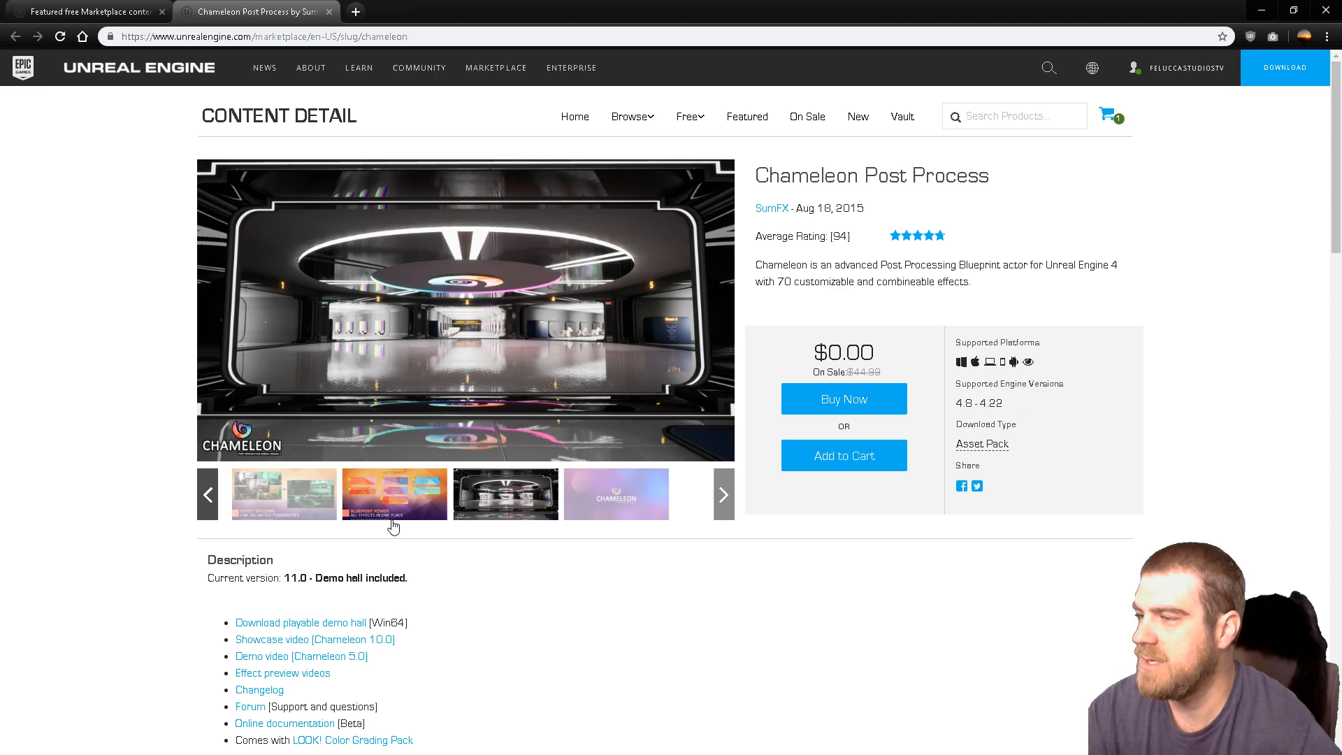
scroll(down, 3)
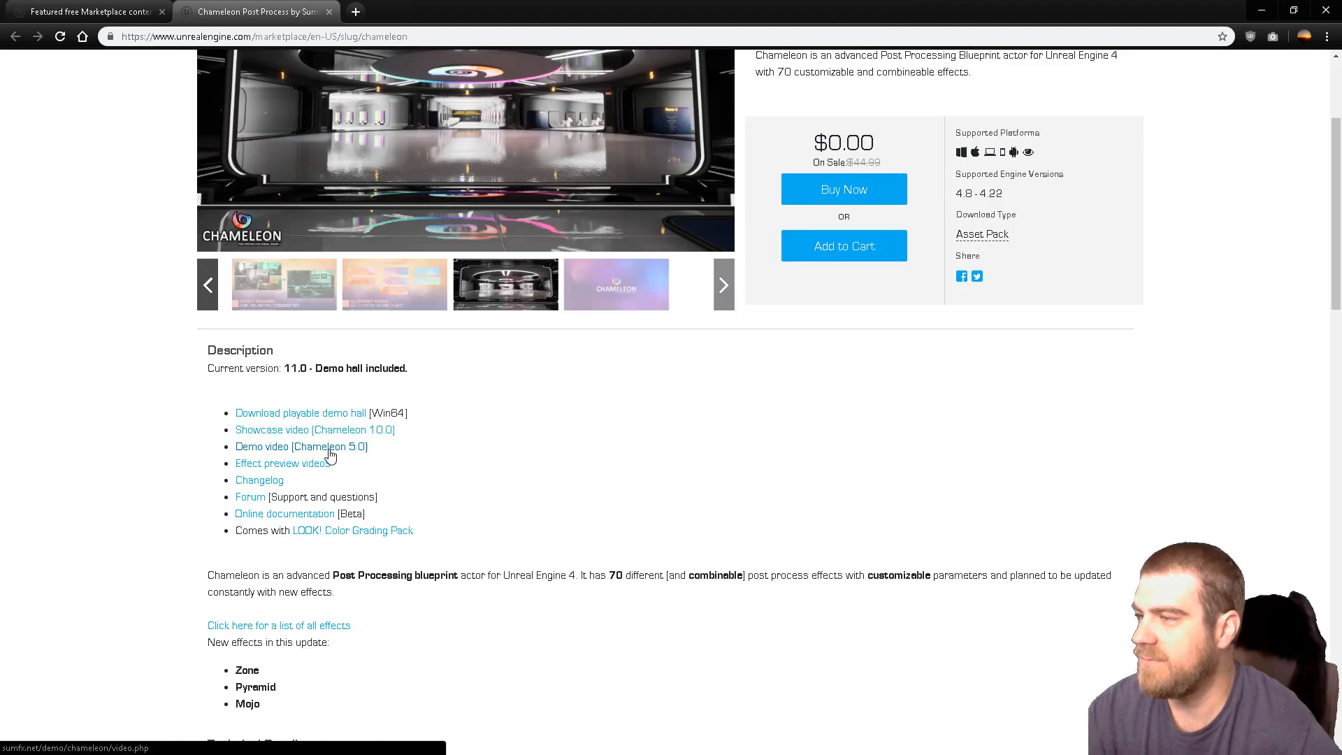
scroll(down, 3)
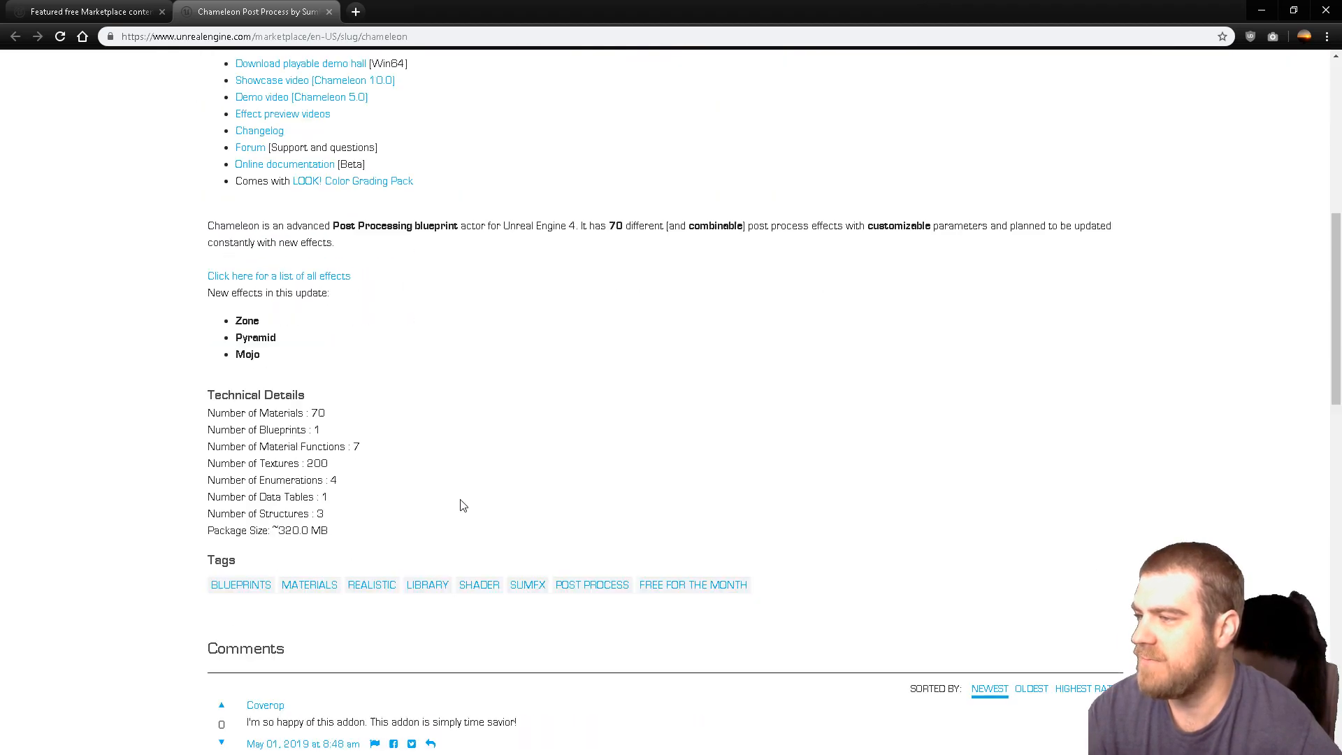
scroll(up, 3)
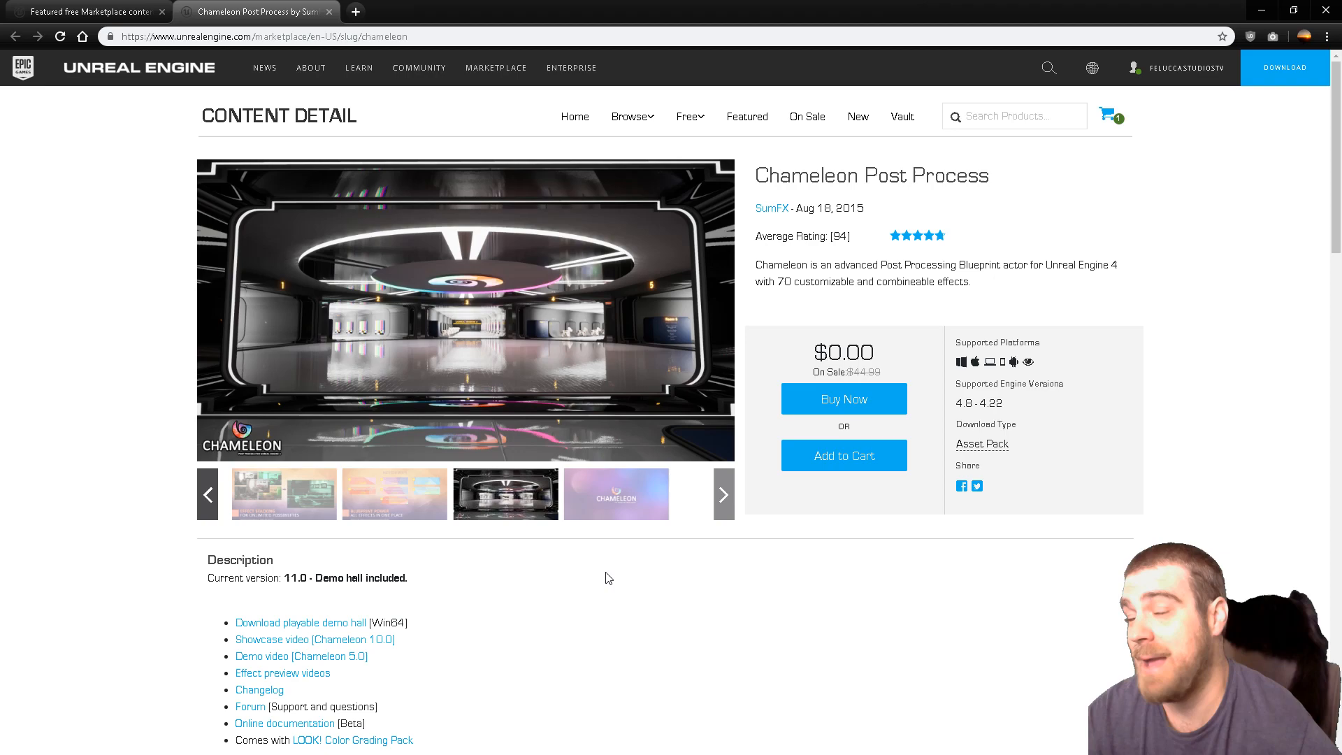
click(85, 11)
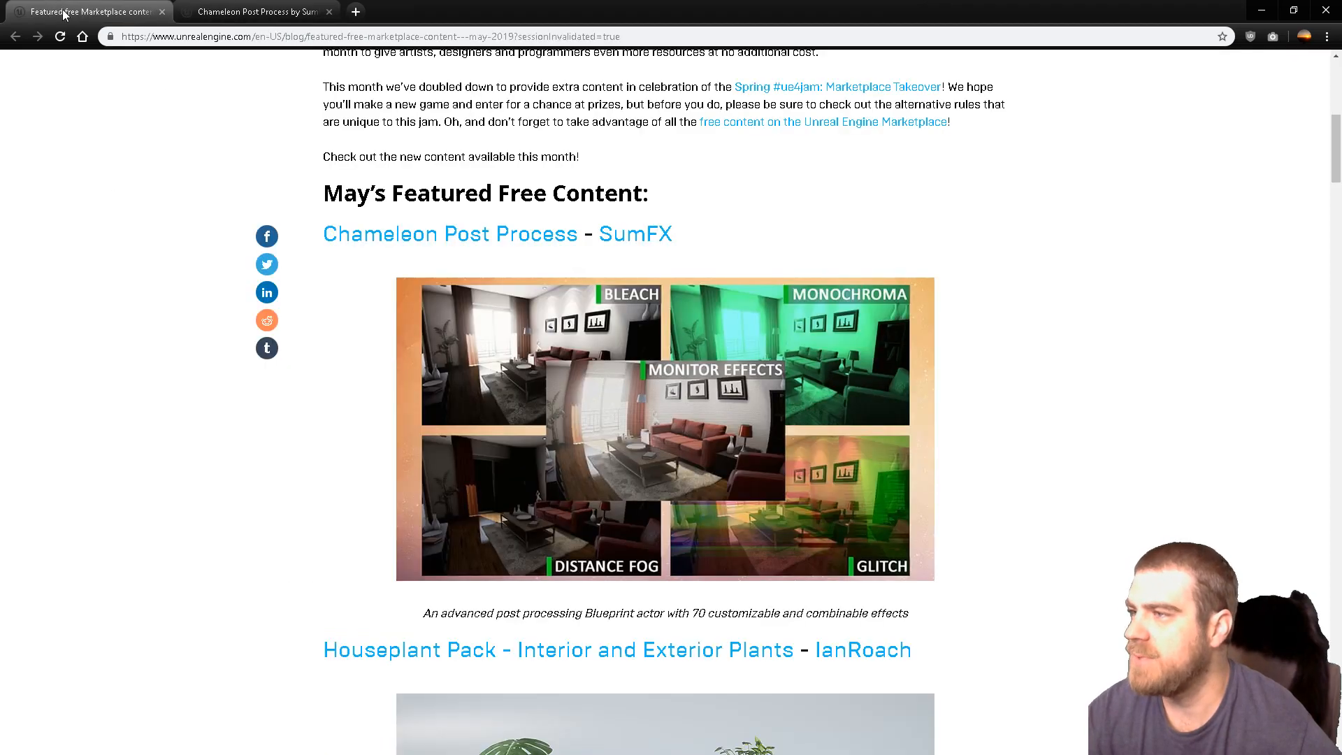
Step: Browse the Houseplant Pack gallery — flower colors, succulents, cactus shapes, 36 meshes overview — and return to the blog post
scroll(down, 3)
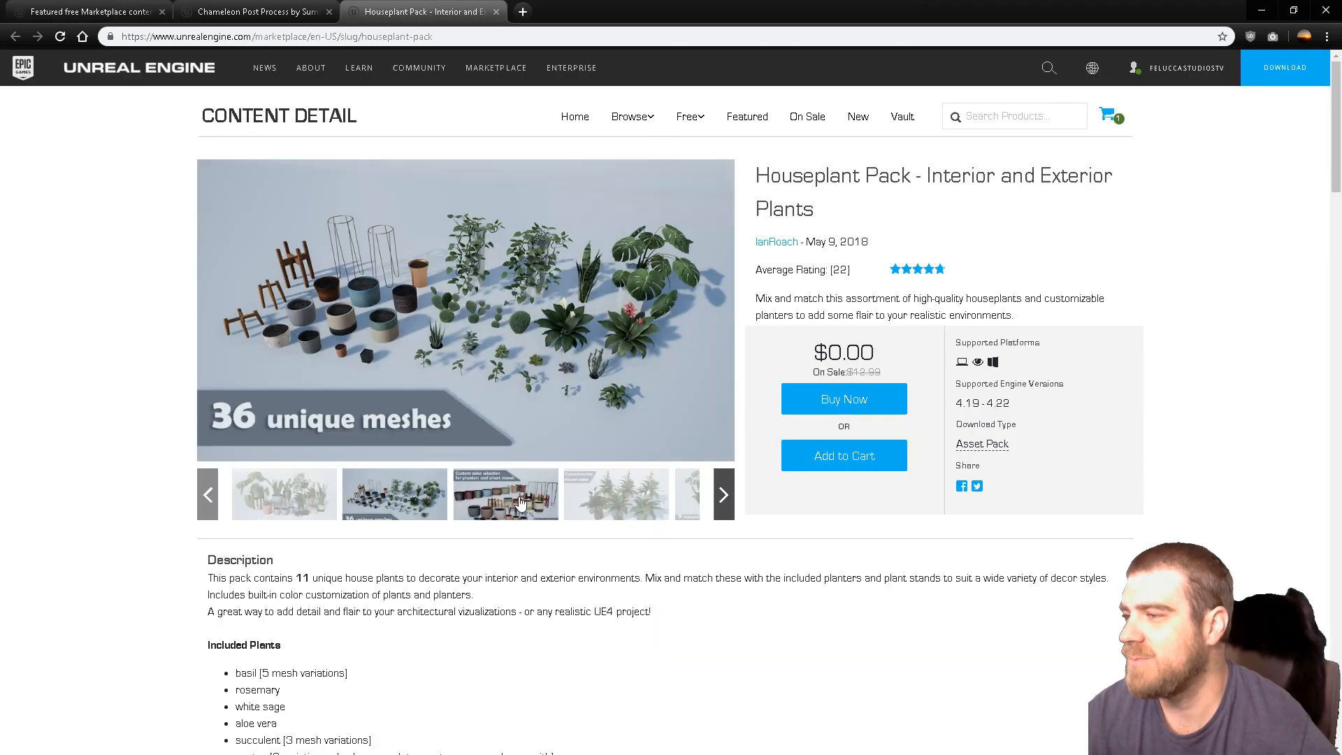
click(688, 493)
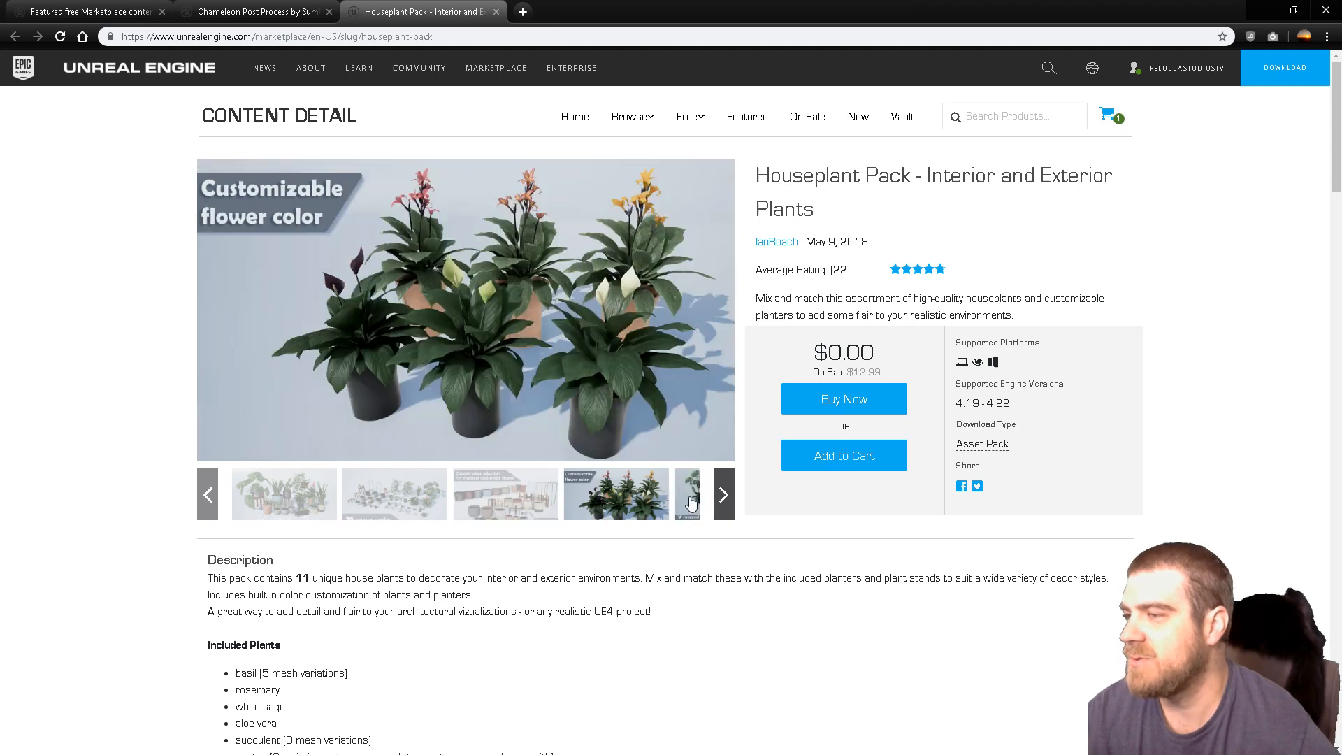
click(723, 494)
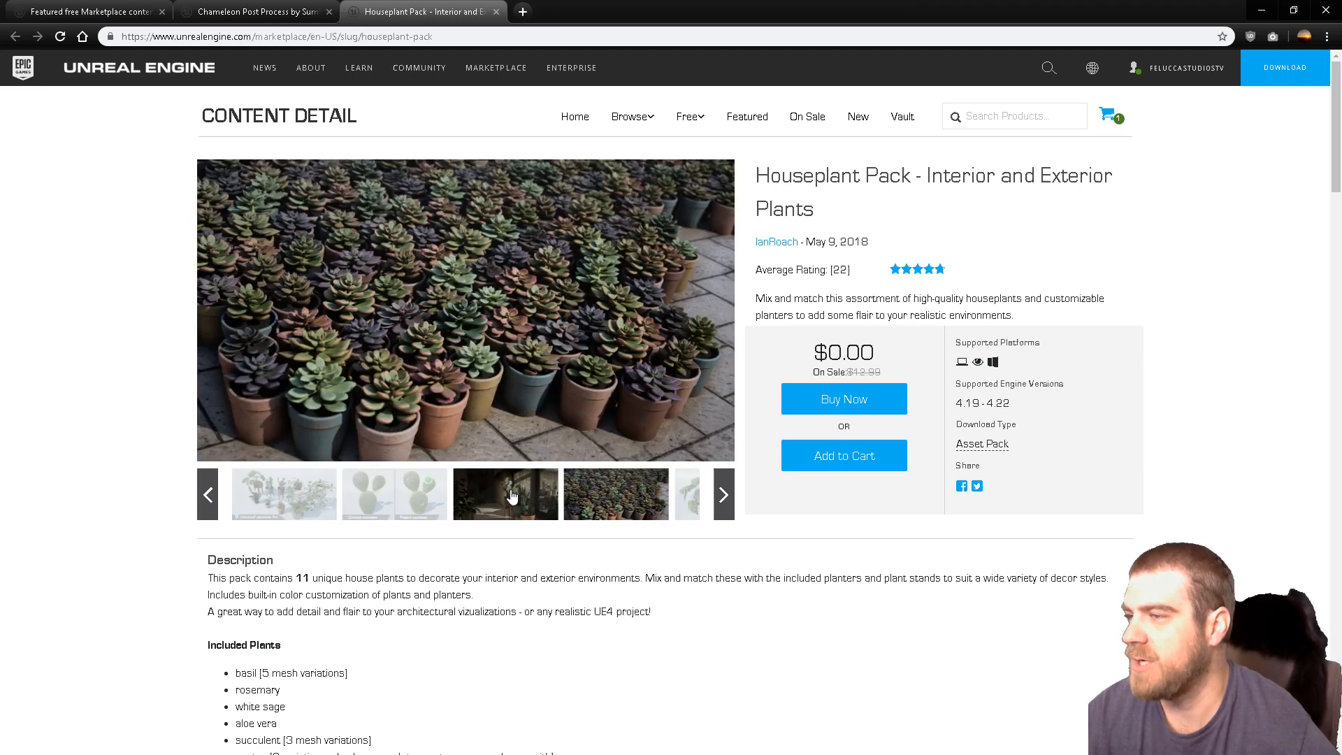
click(394, 494)
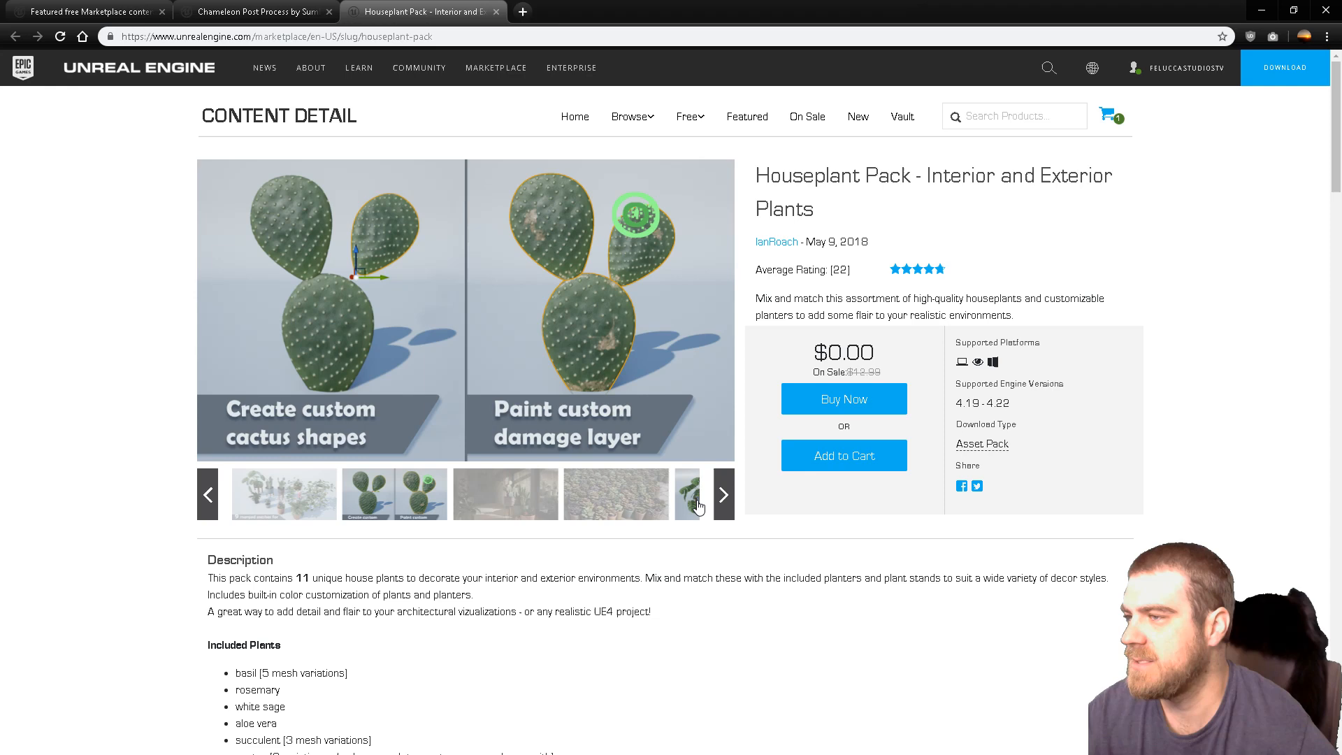
click(723, 493)
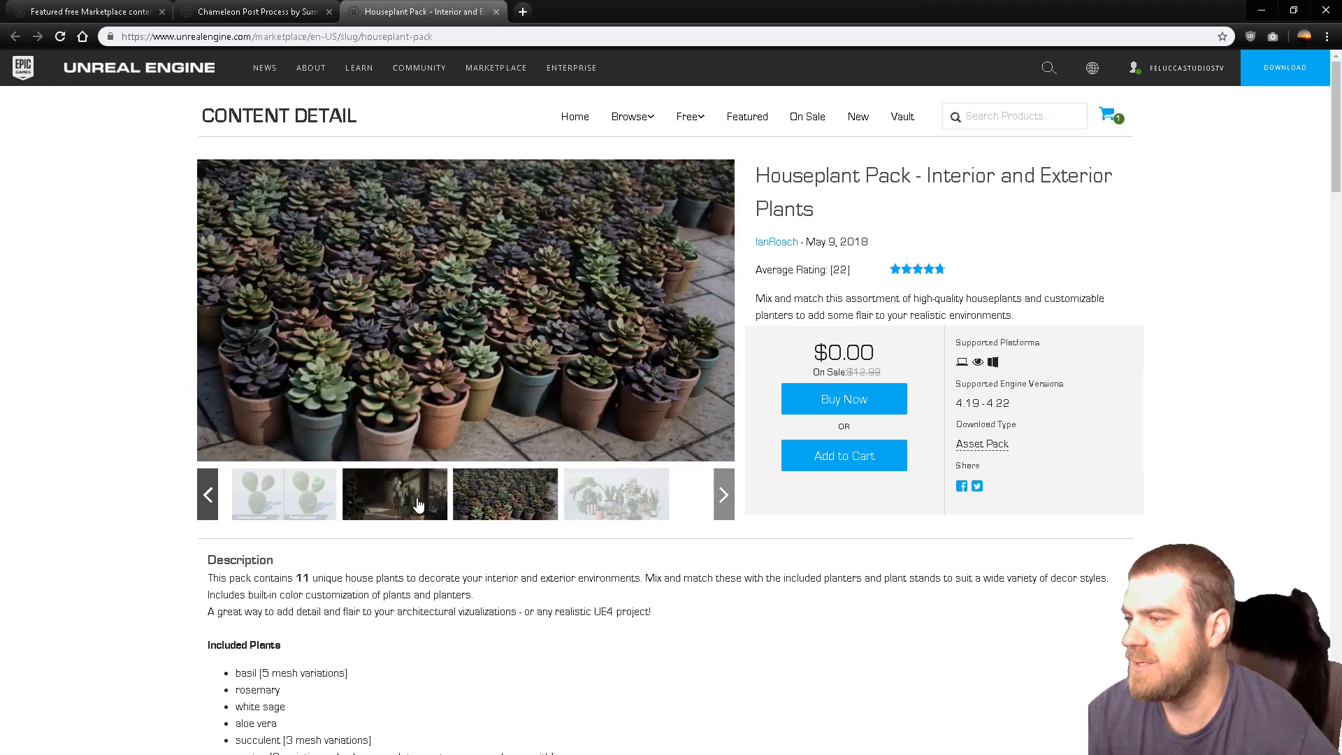
click(284, 494)
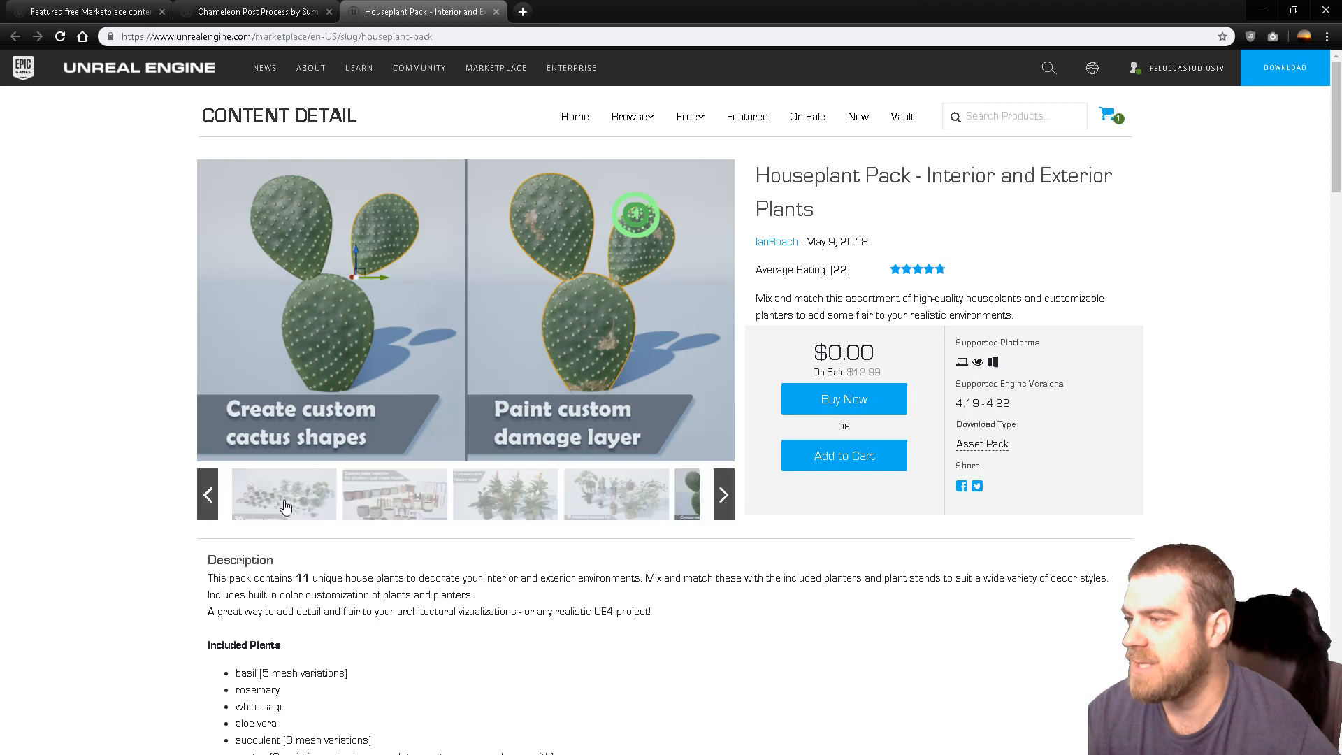
click(284, 494)
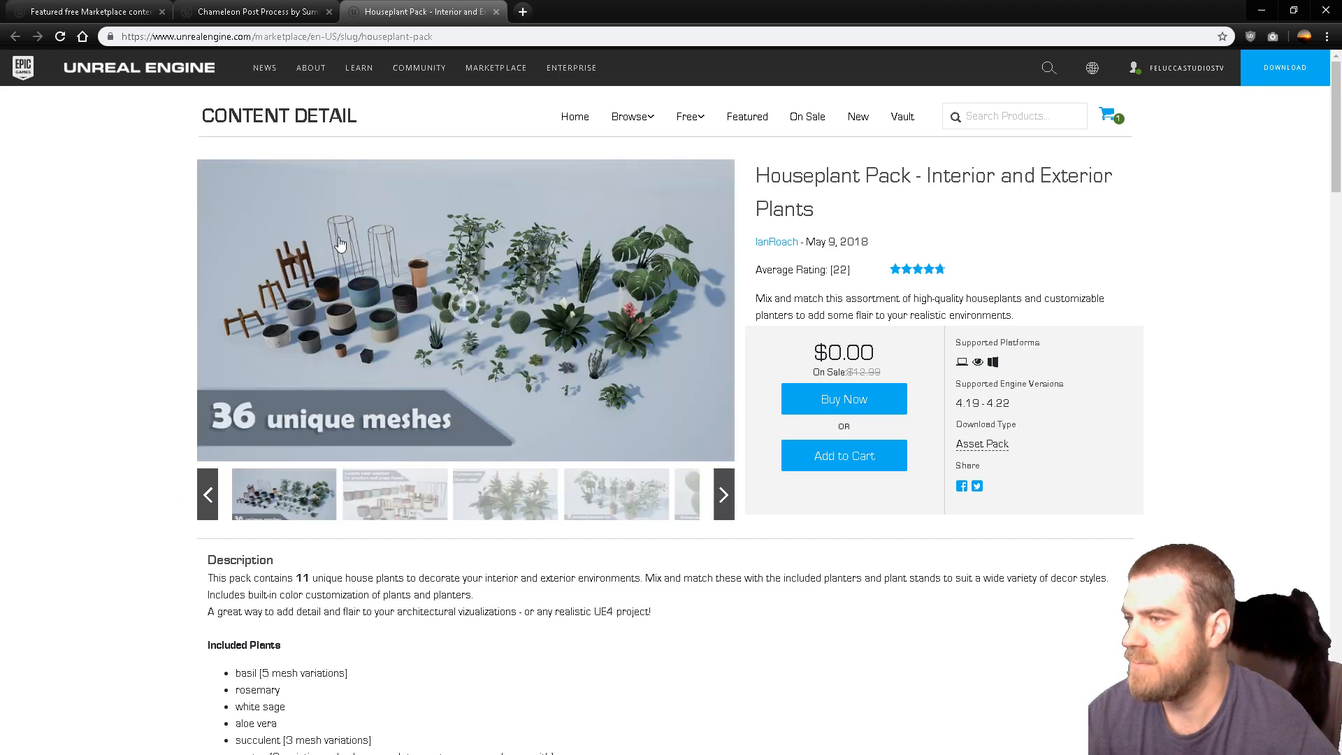
mouse_move(478, 24)
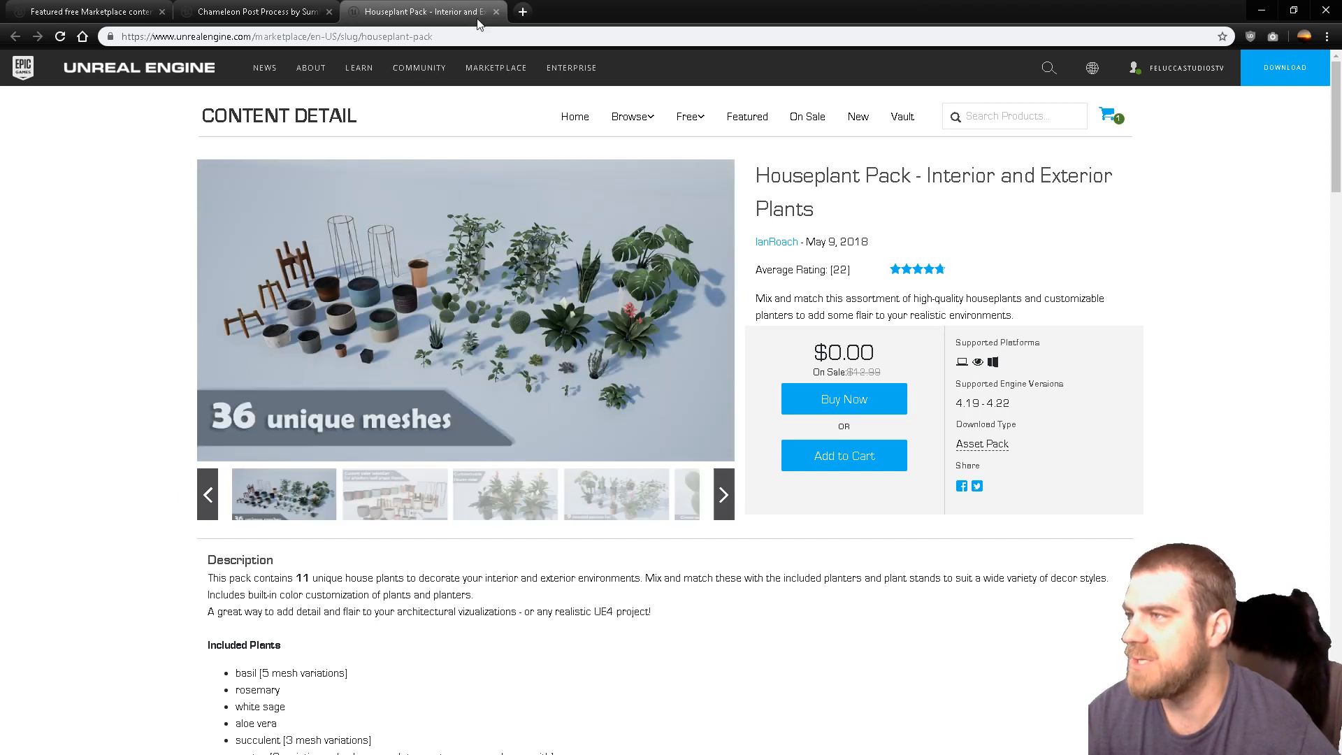
click(85, 11)
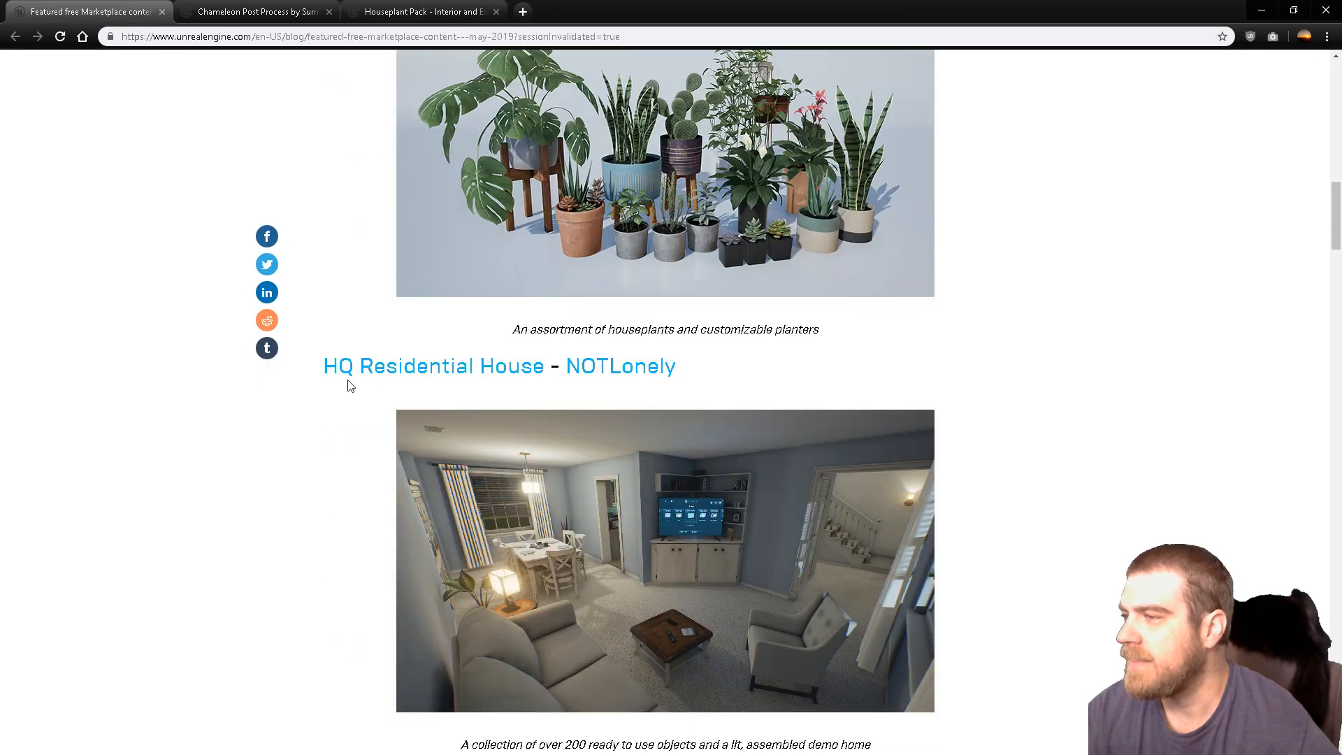
Step: On the HQ Residential House page, view the bedroom and garage images and the Over 200 Objects image full screen
scroll(down, 3)
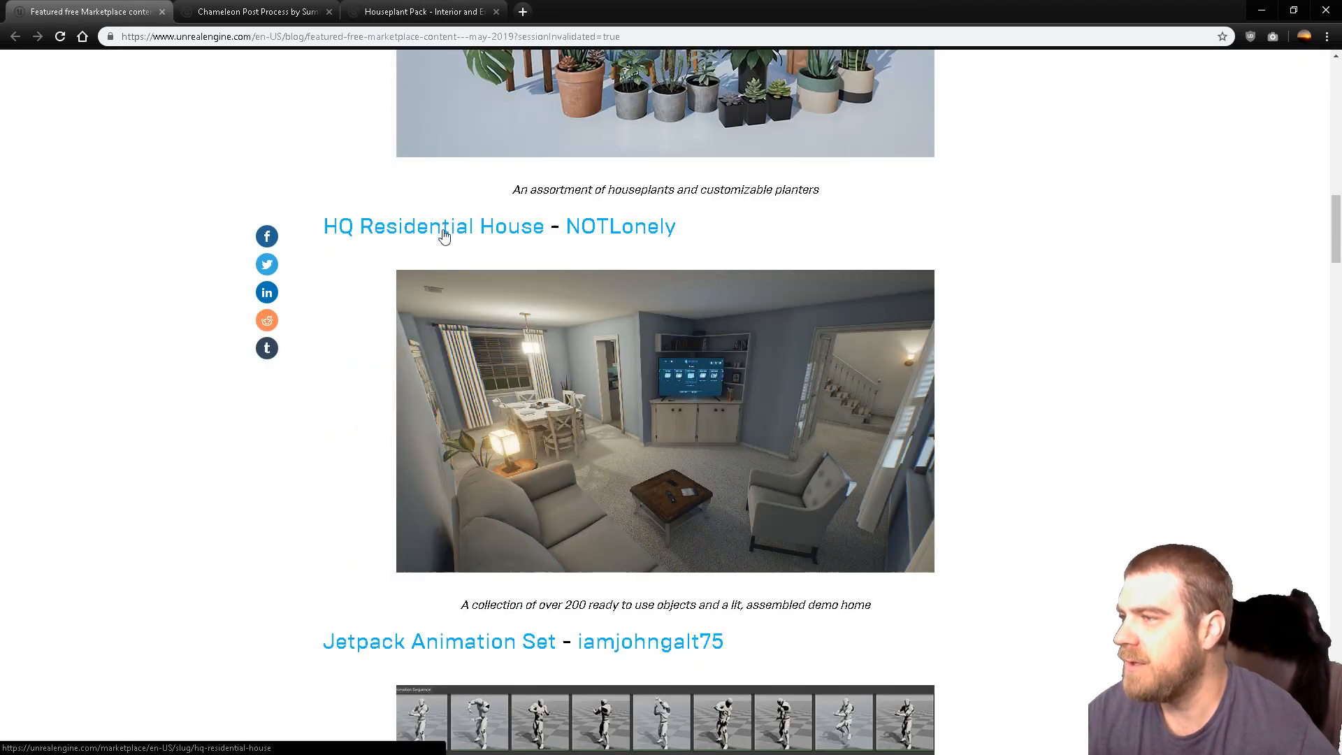
click(433, 226)
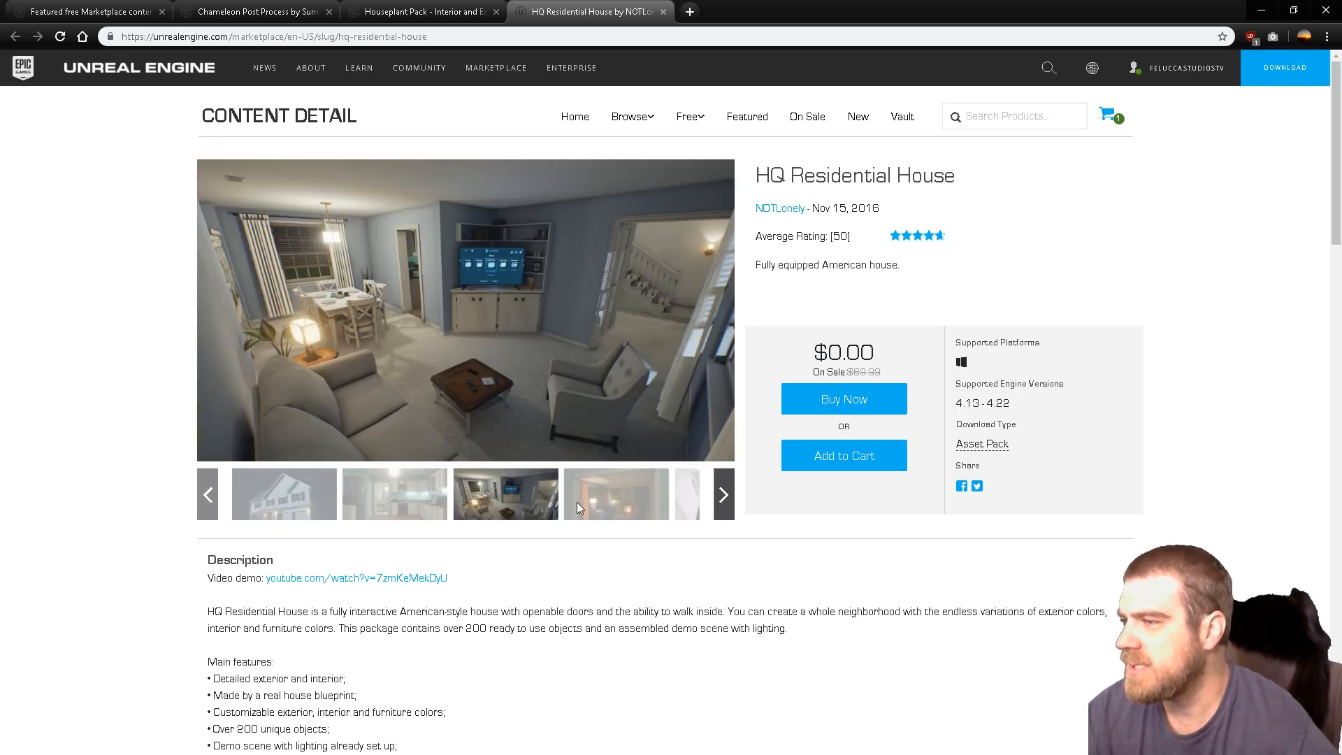
click(615, 494)
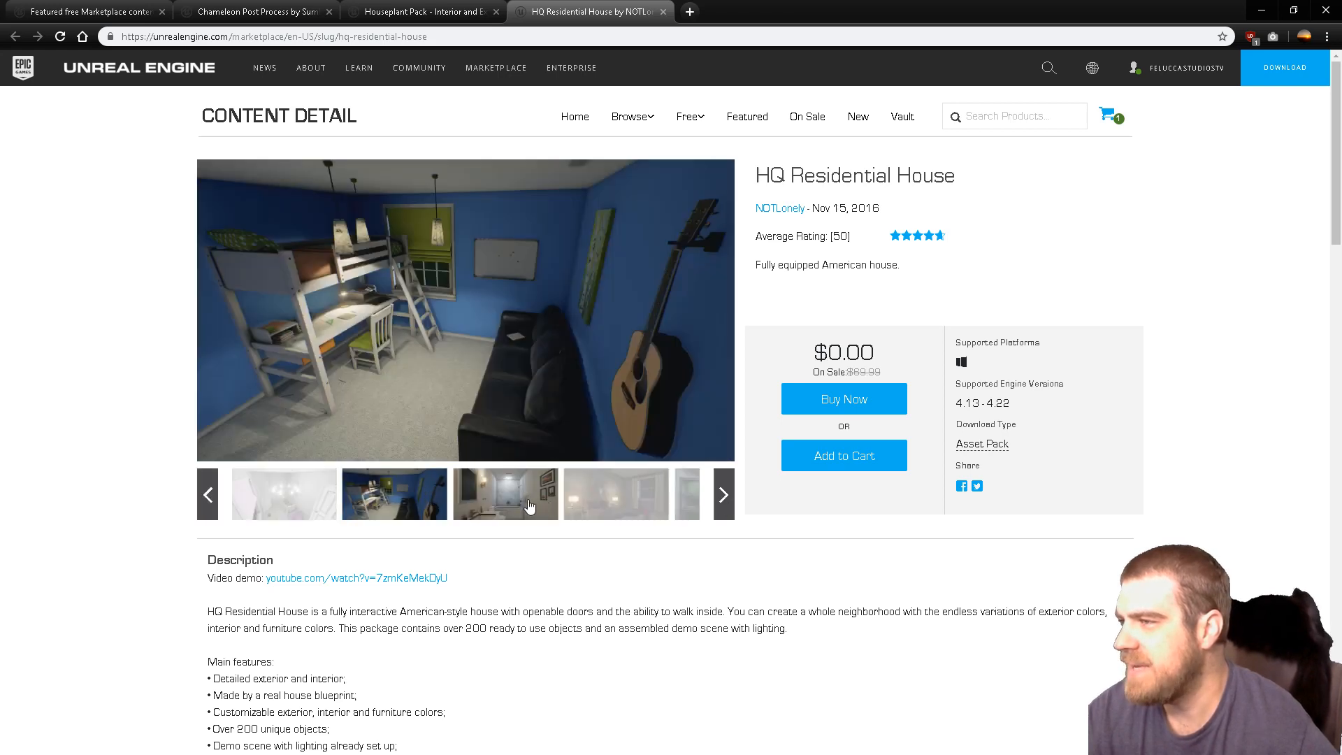
click(615, 493)
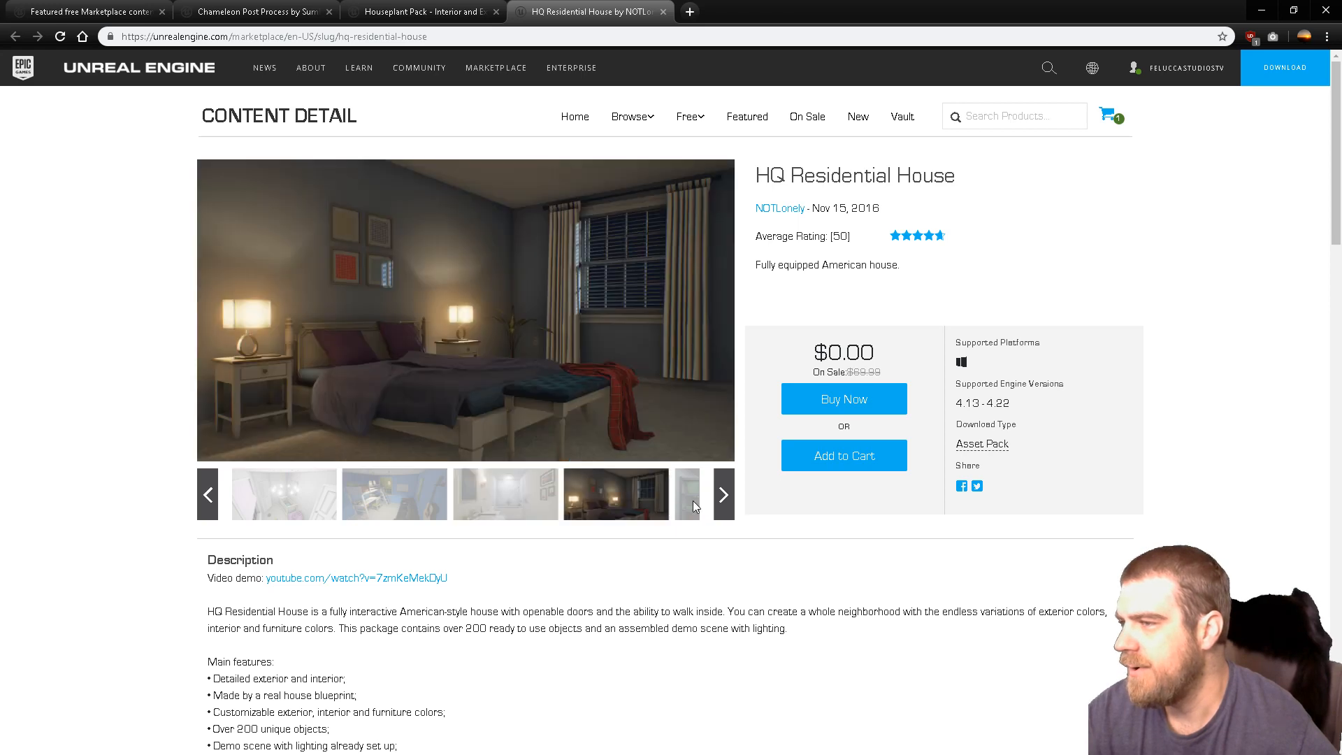
click(615, 493)
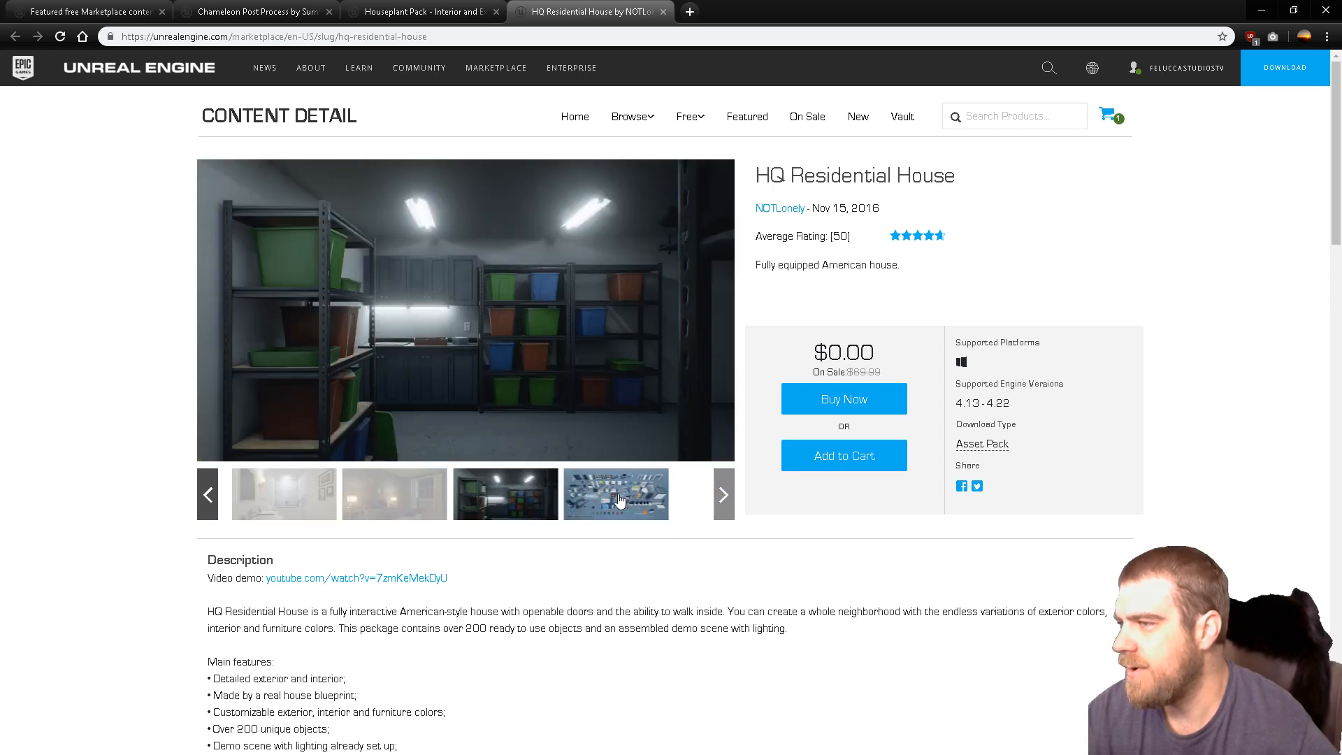
click(615, 494)
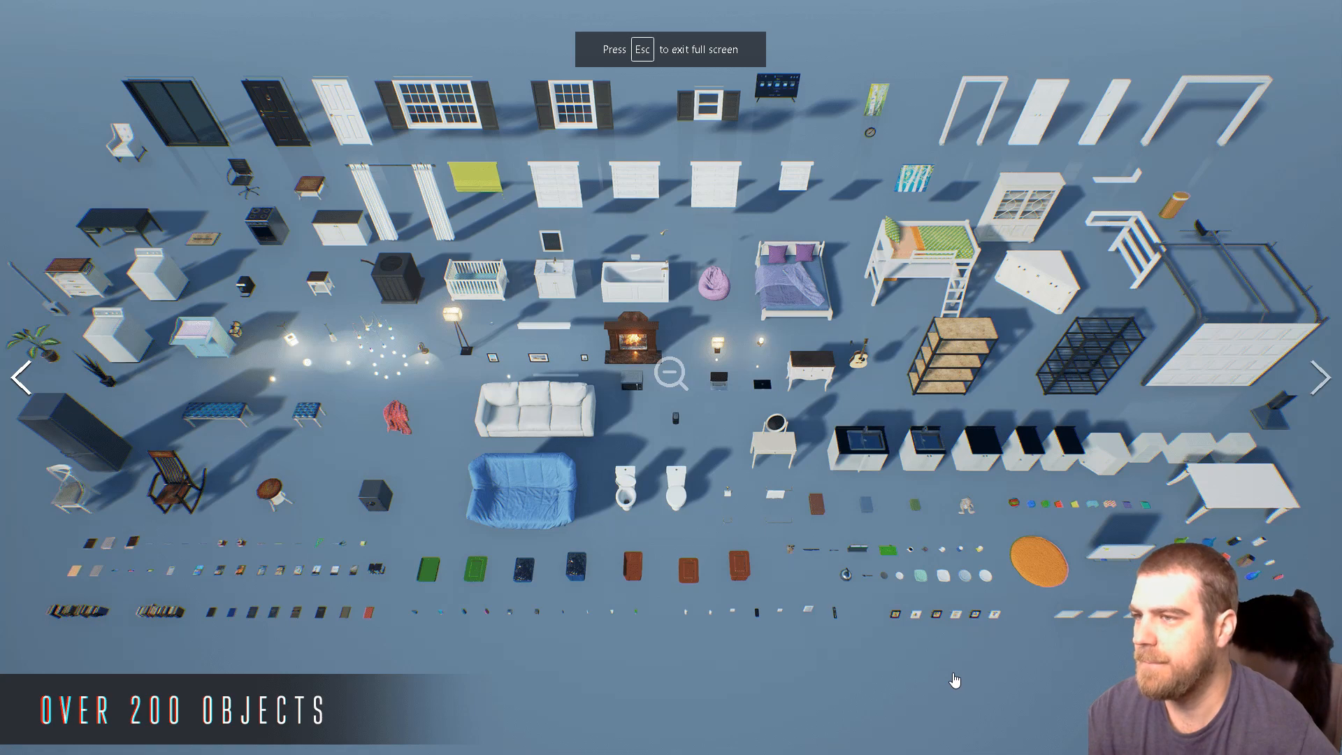
mouse_move(739, 342)
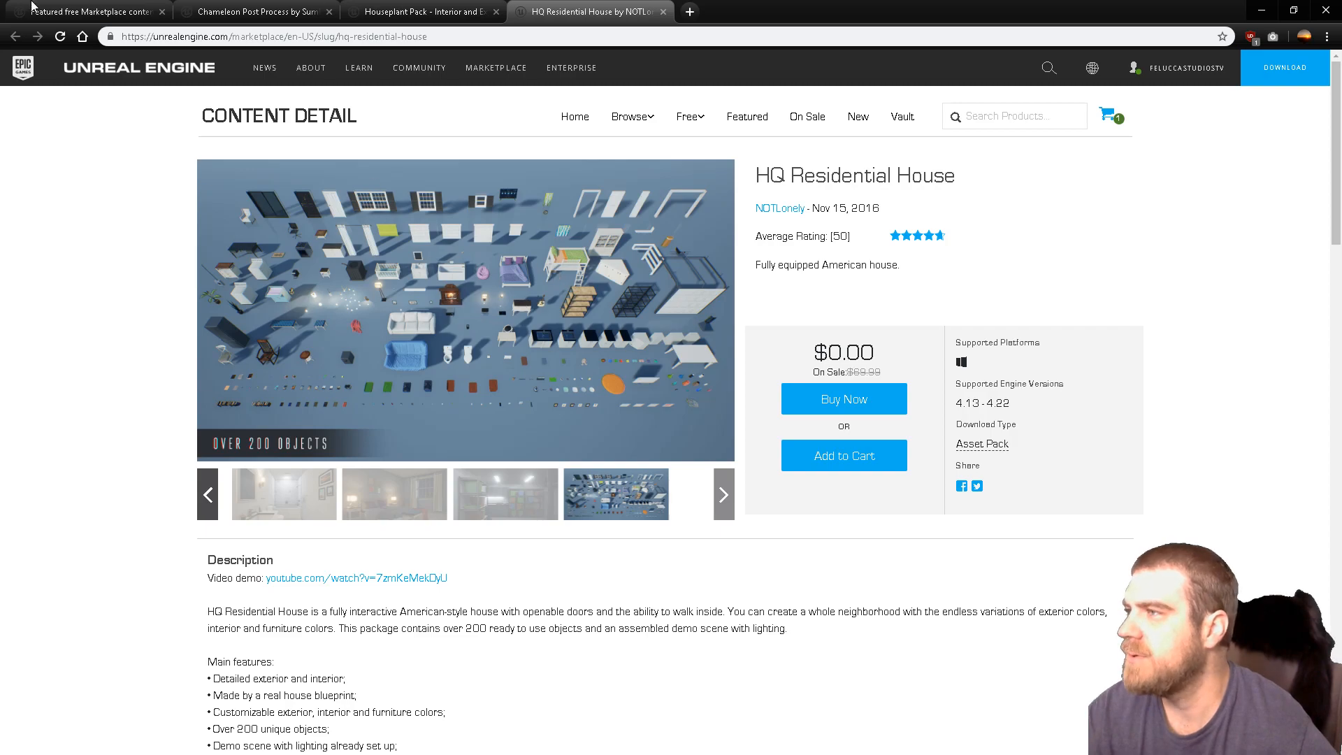
click(86, 11)
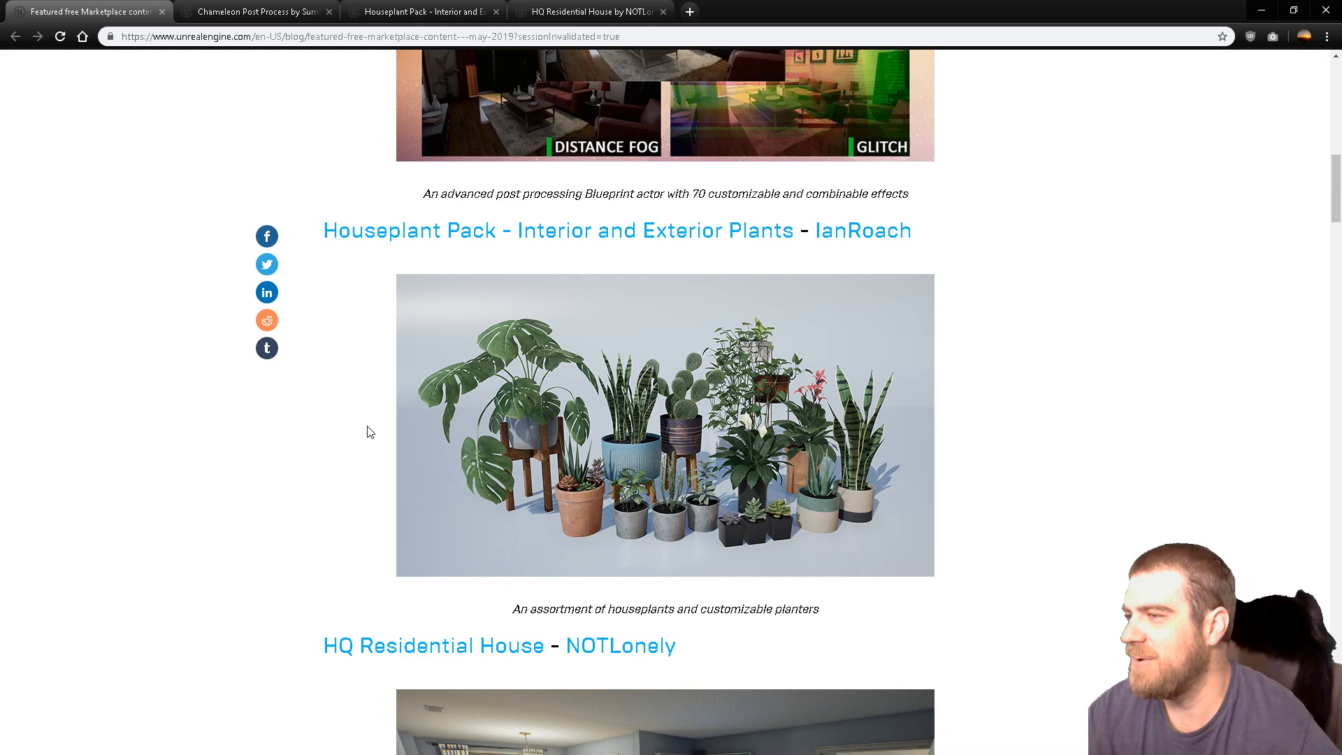
scroll(up, 3)
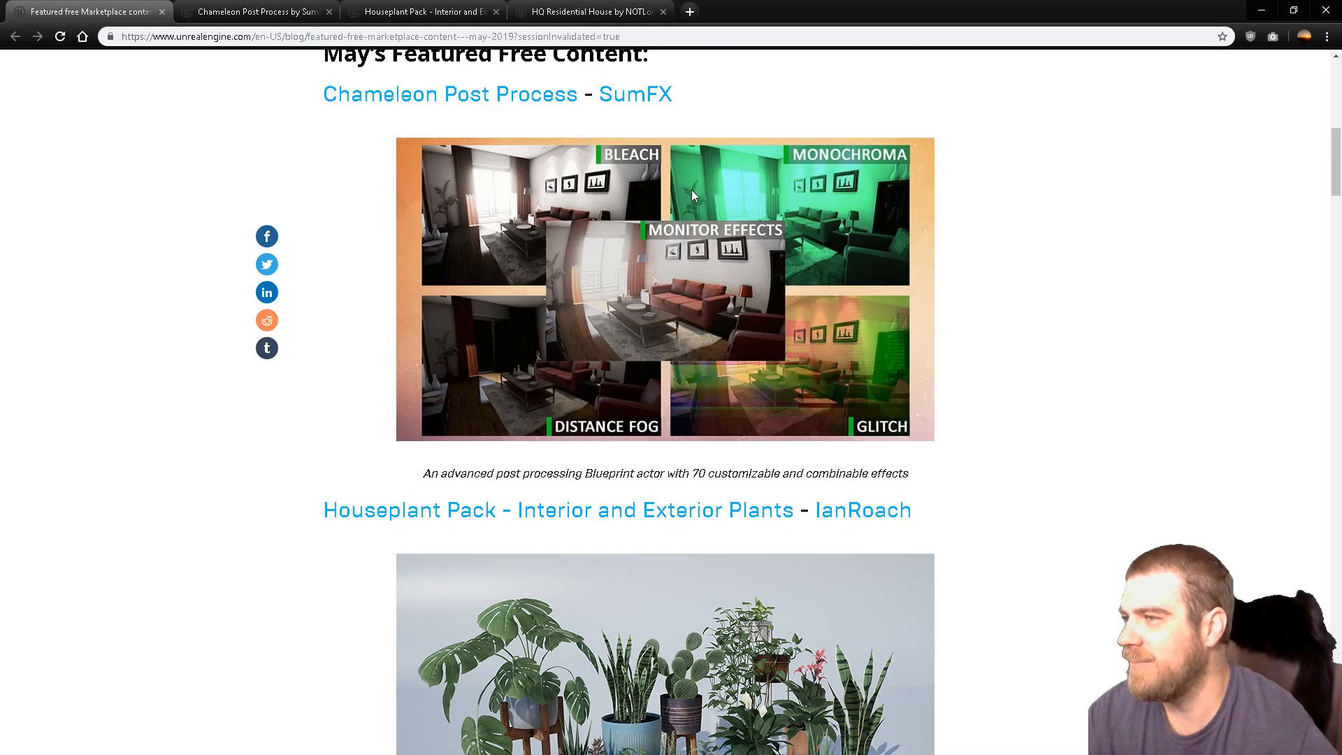
scroll(down, 3)
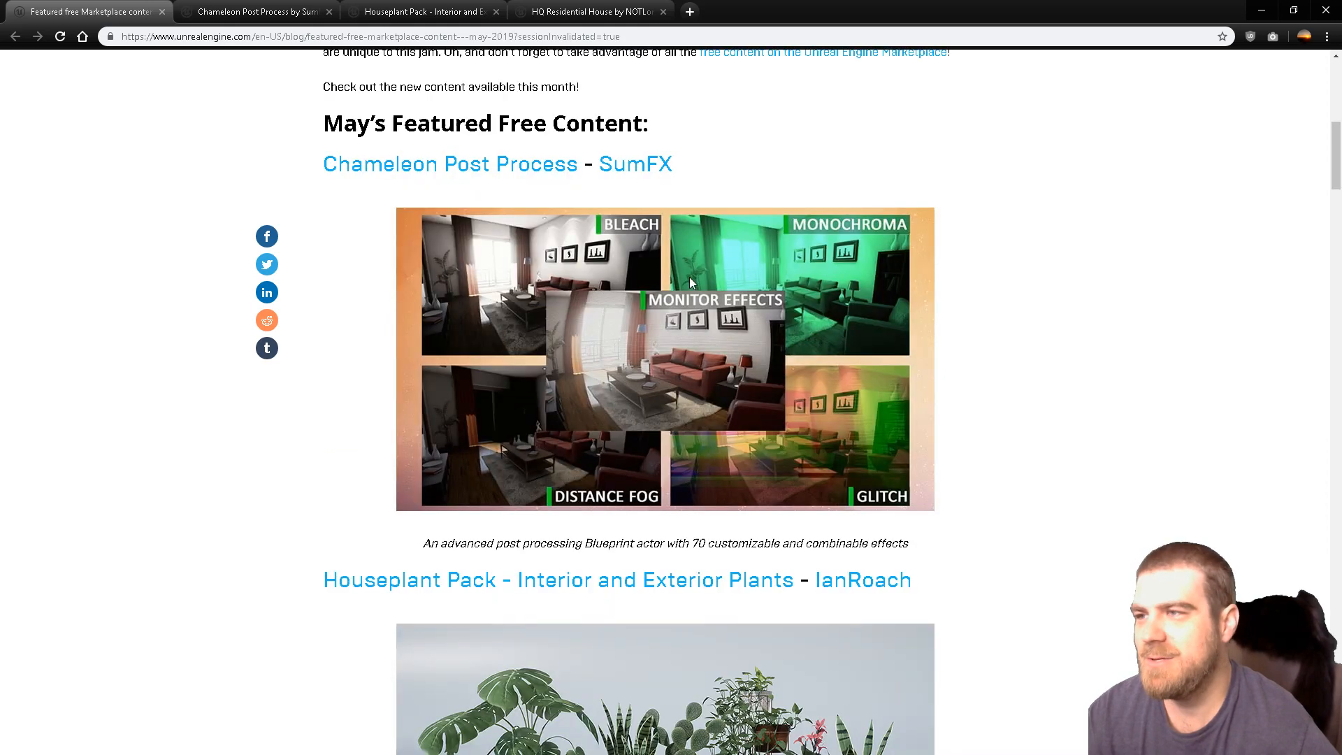
scroll(down, 3)
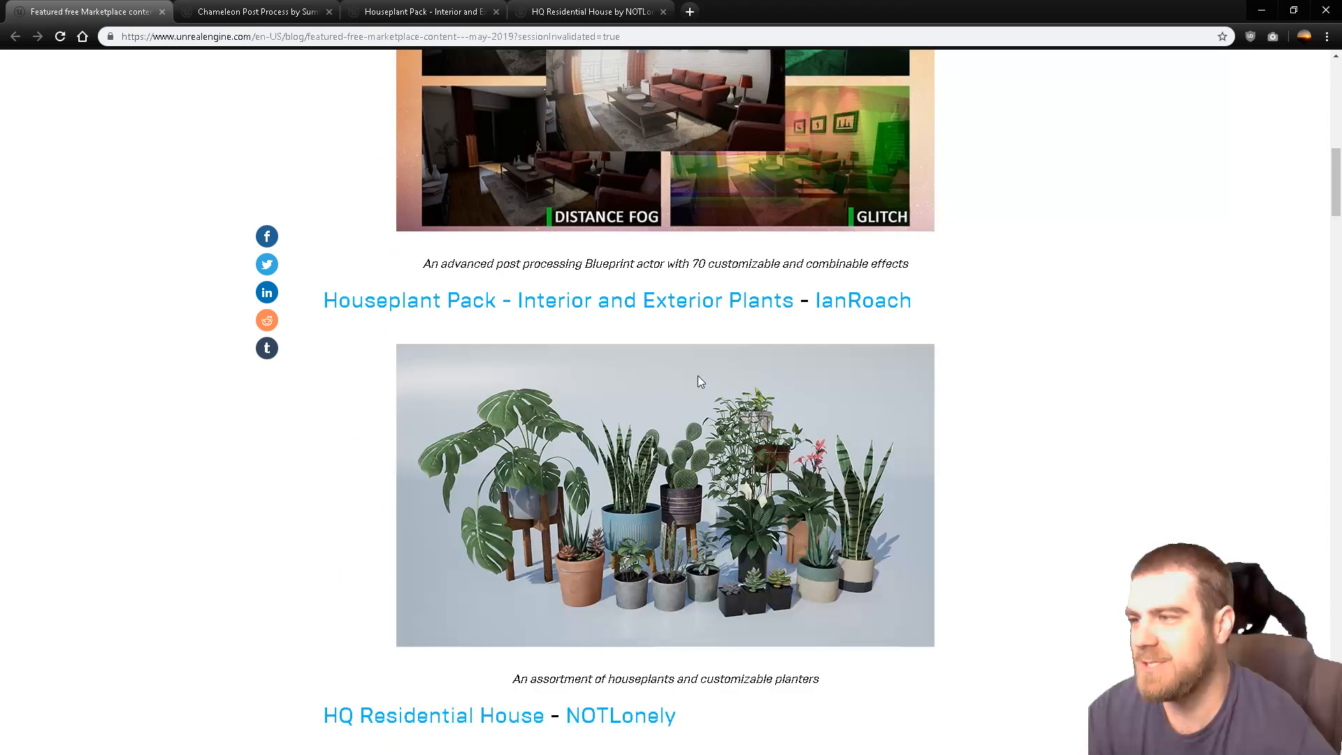
scroll(down, 3)
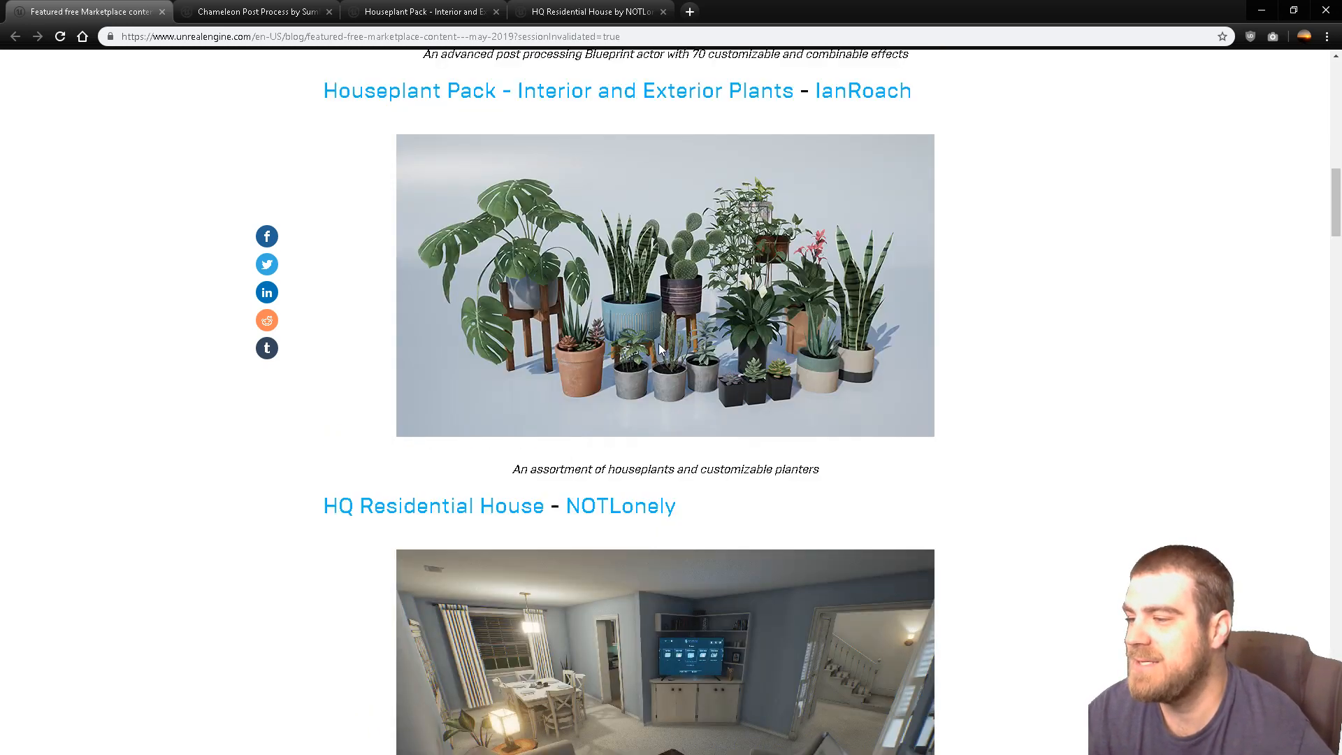
scroll(down, 3)
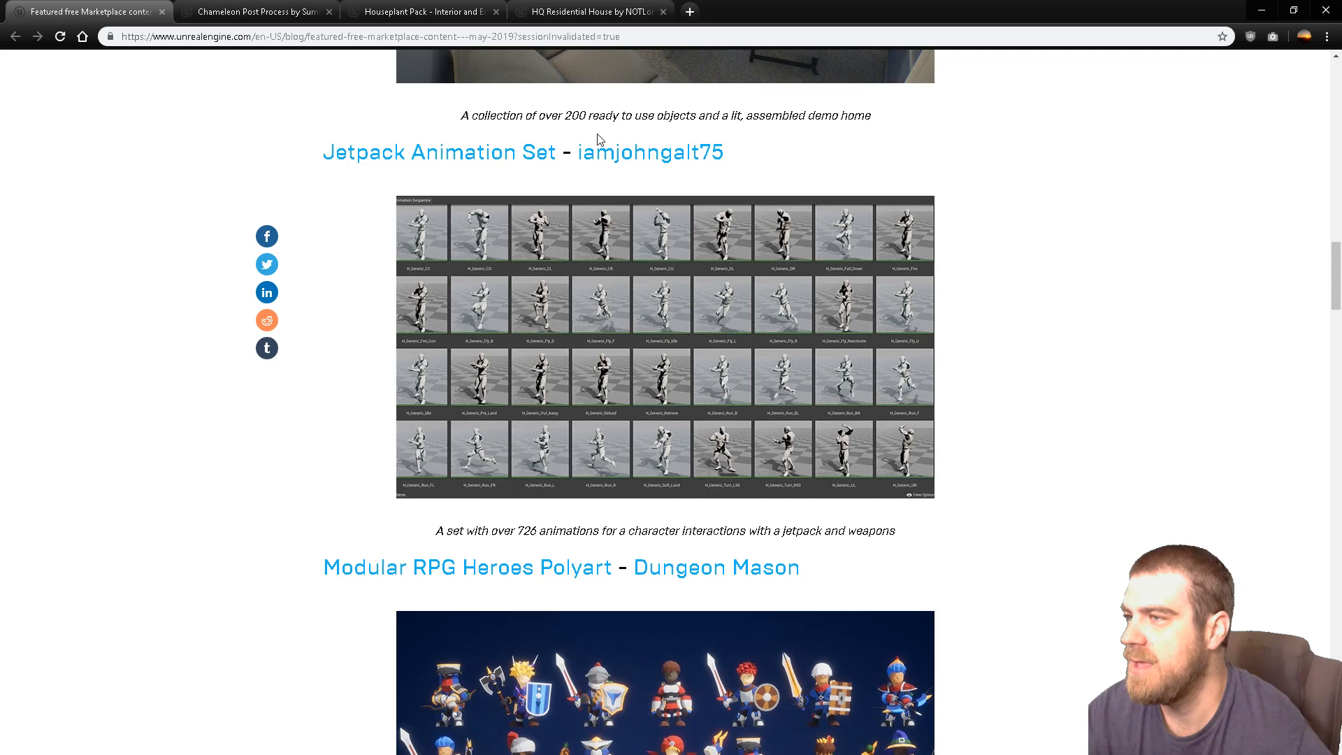
Step: Switch to the new Jetpack Animation Set tab and scroll to its overview video
click(439, 151)
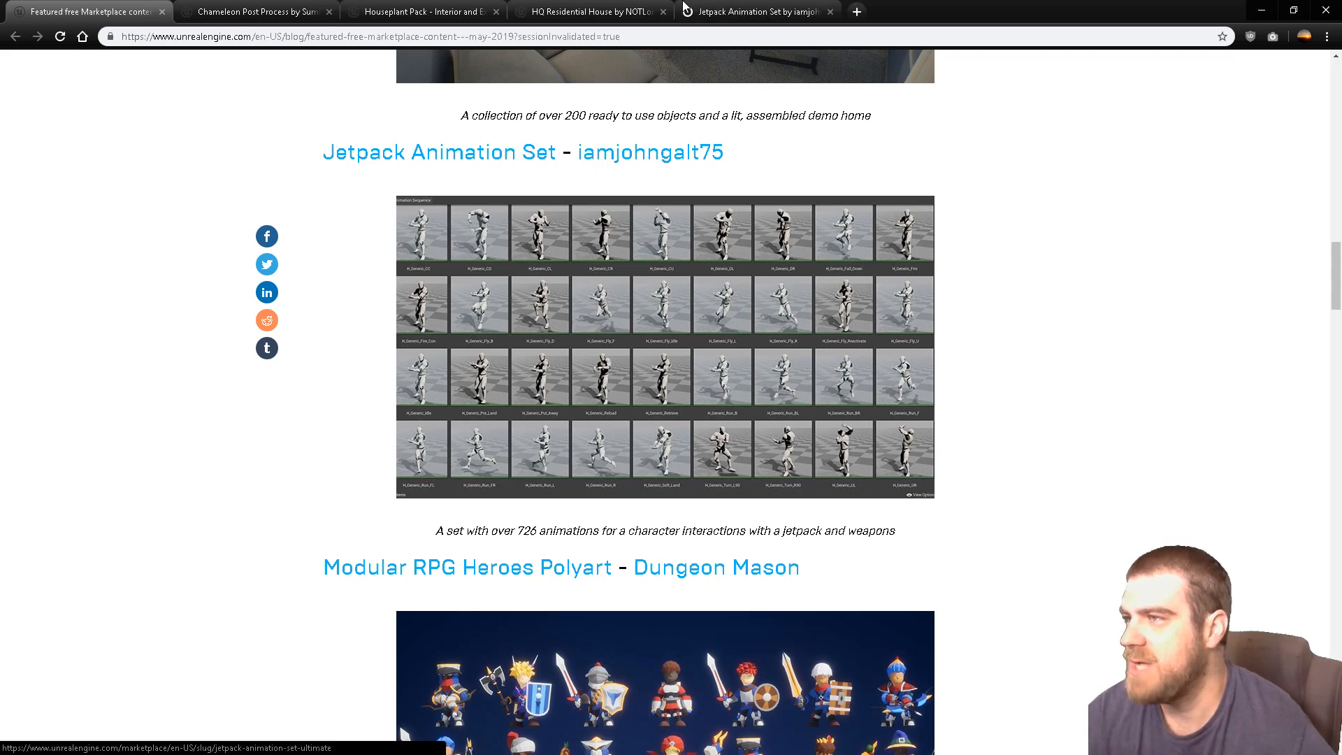
click(437, 151)
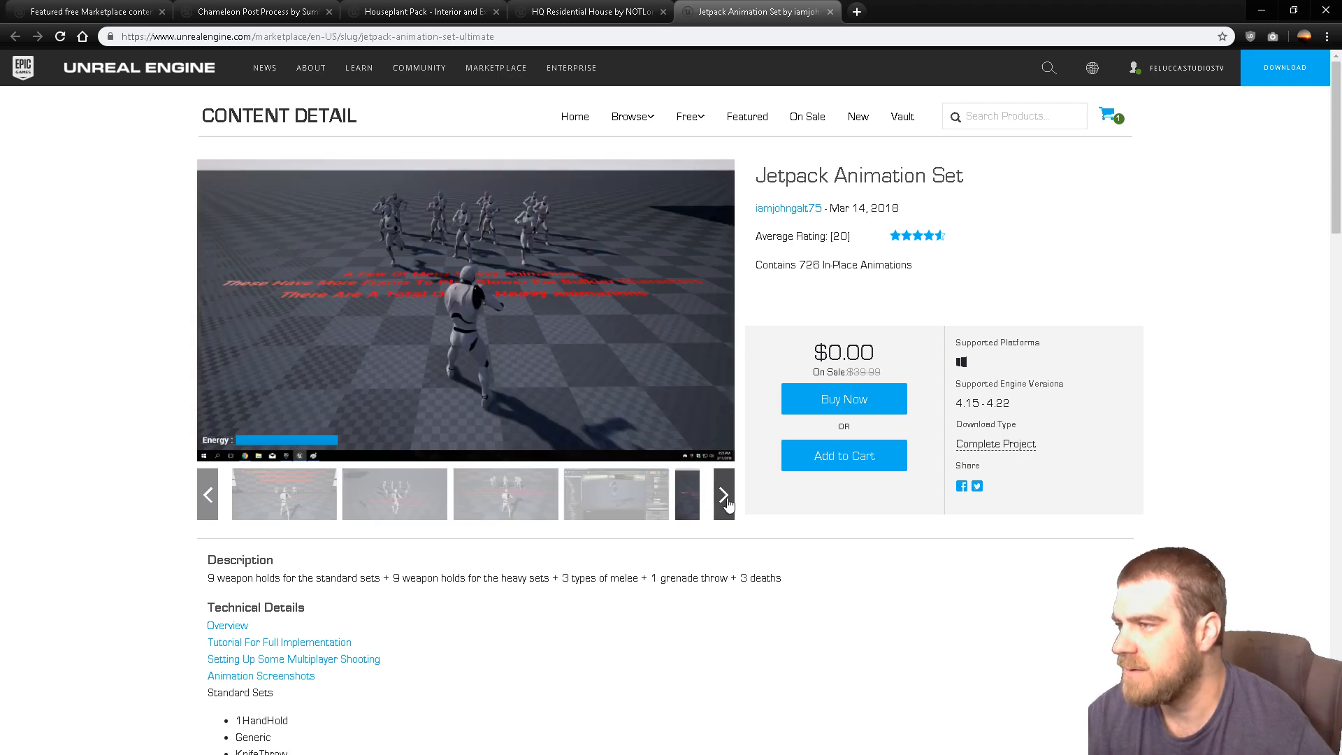
scroll(down, 3)
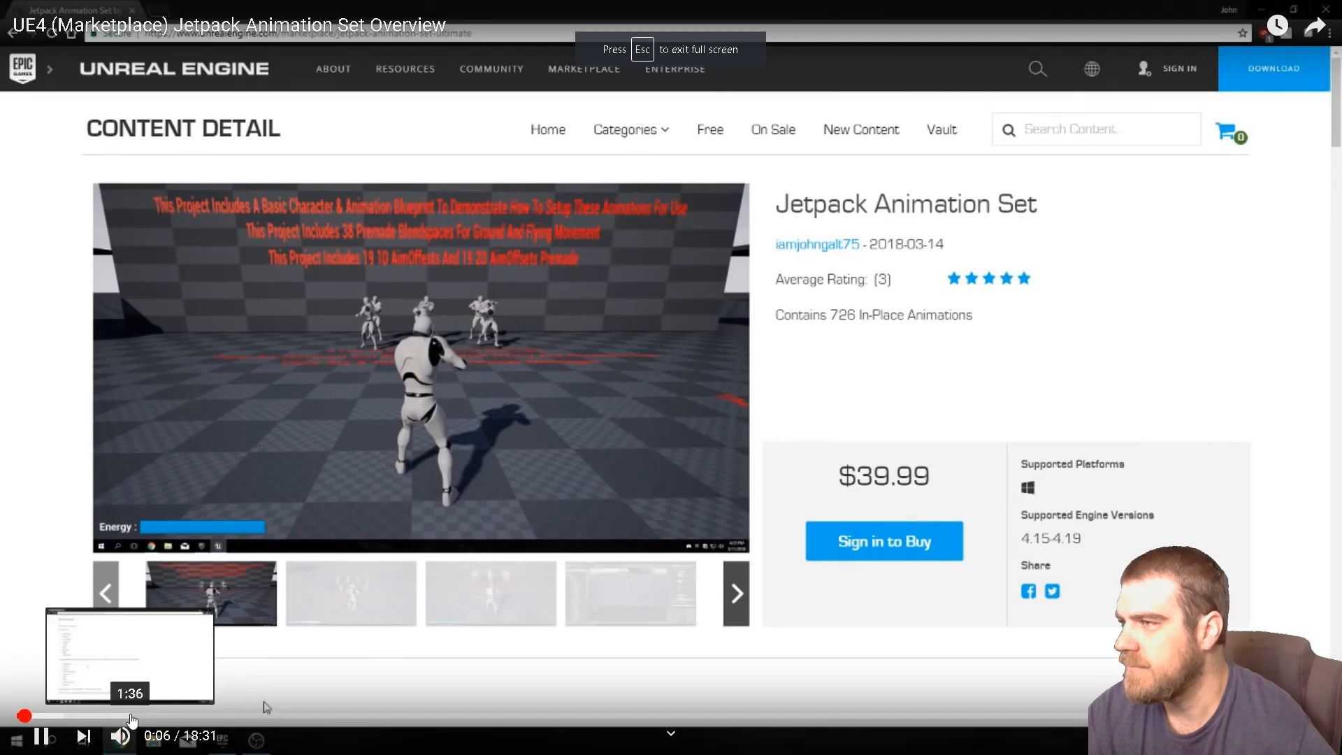
Step: Skip the Jetpack Animation Set Overview video ahead to the Blueprint editor section
drag(128, 716, 230, 716)
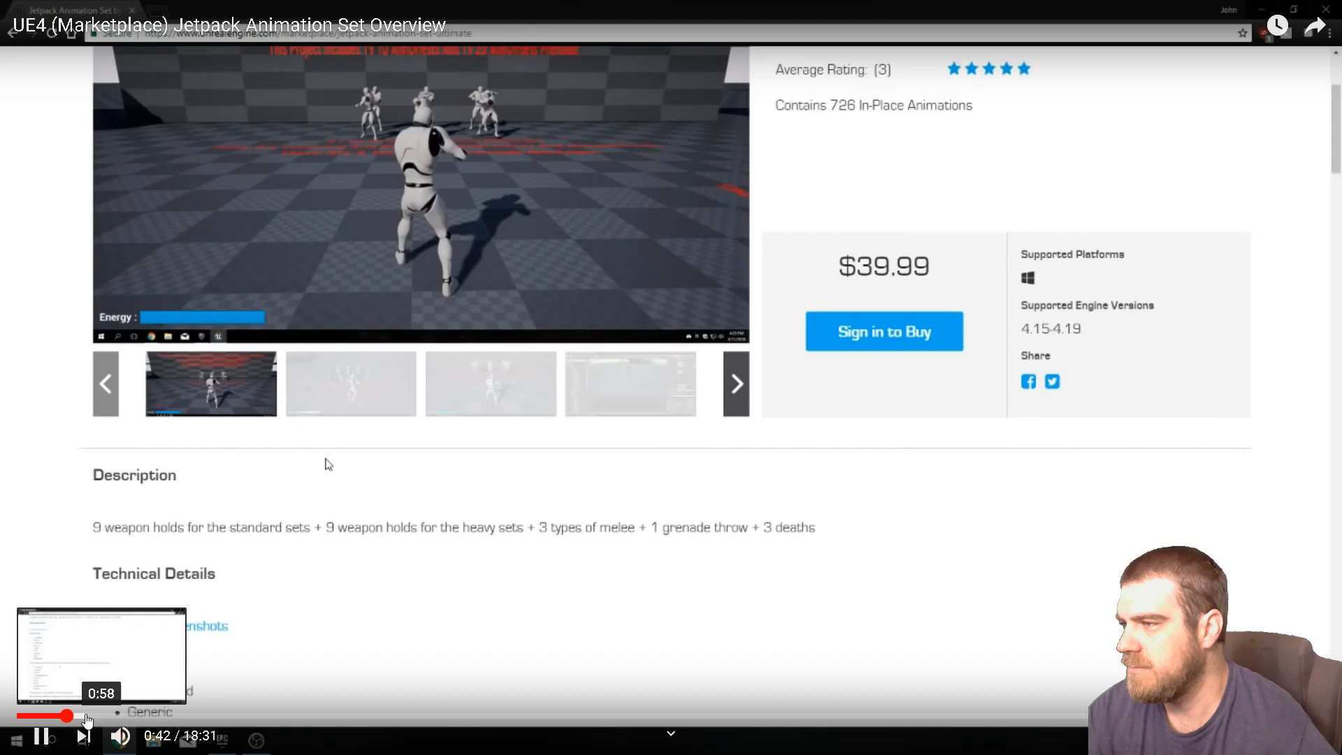
scroll(down, 3)
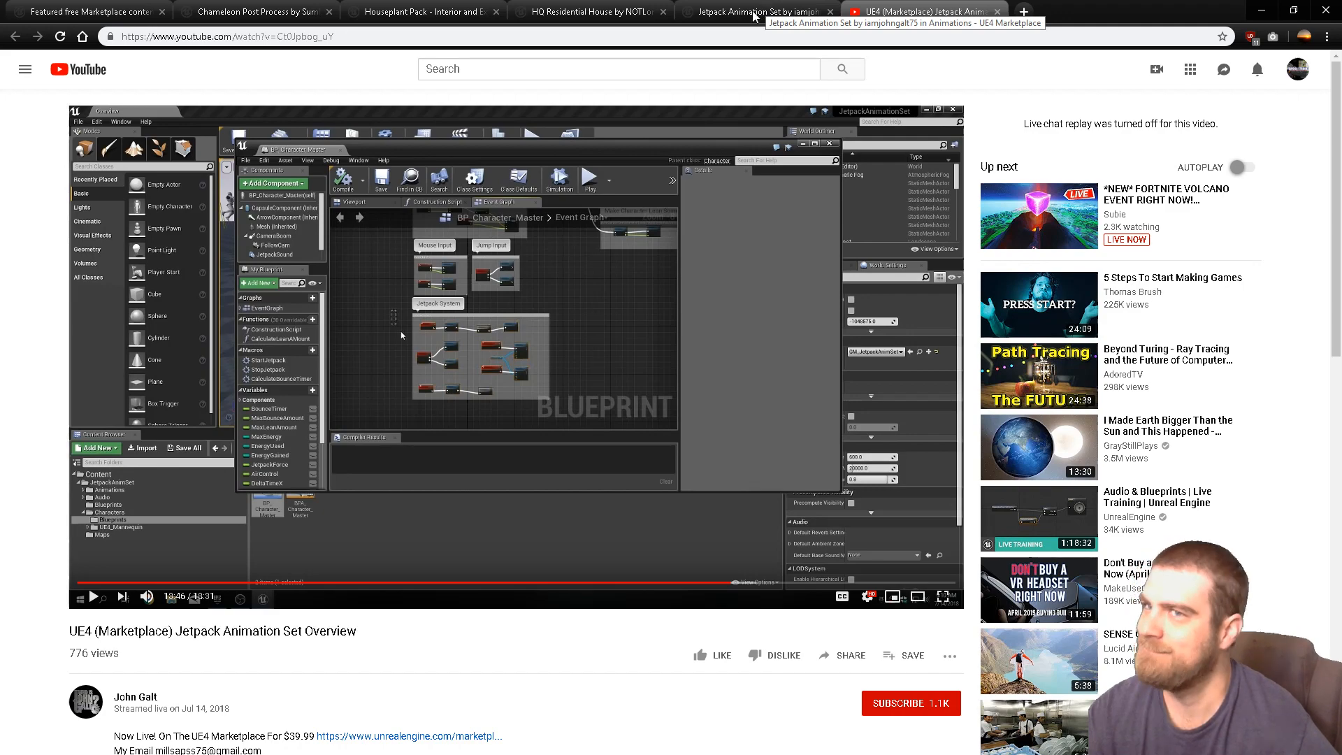
Step: Return to the blog post and go to the Modular RPG Heroes Polyart product page
click(86, 12)
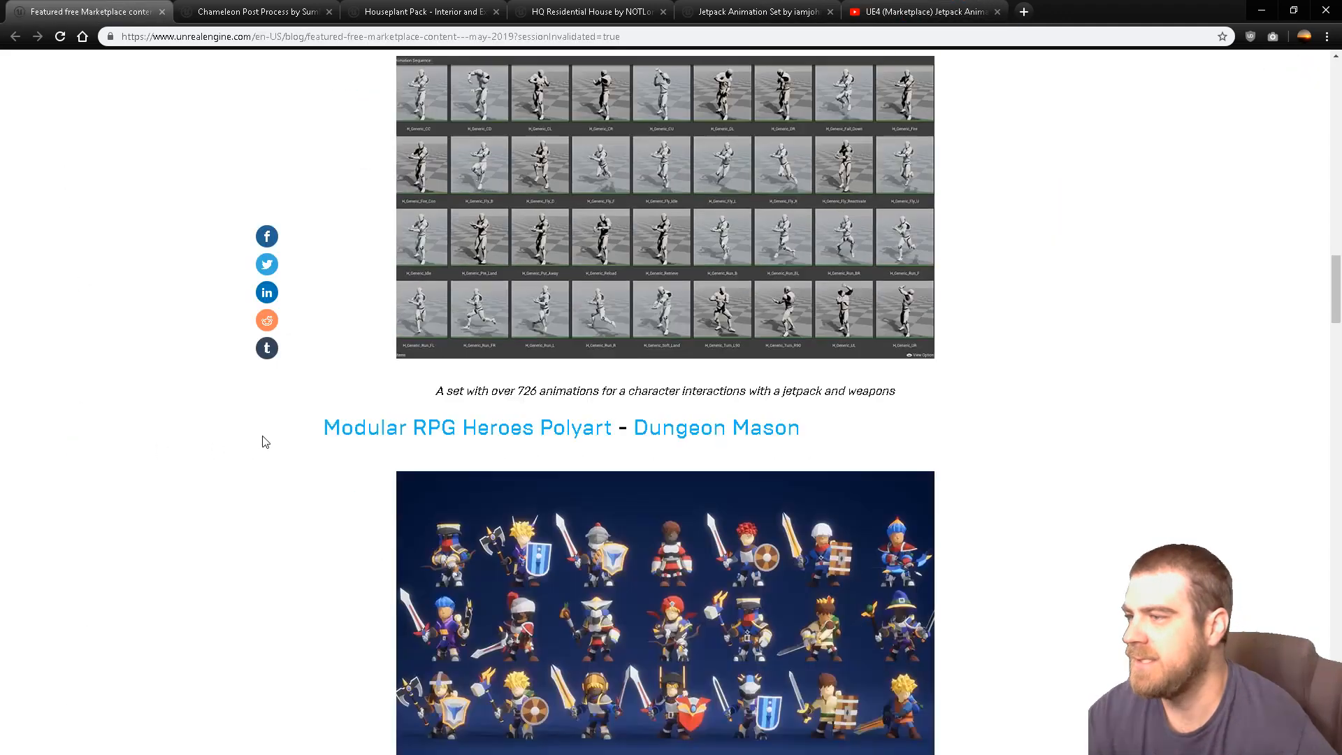
scroll(down, 3)
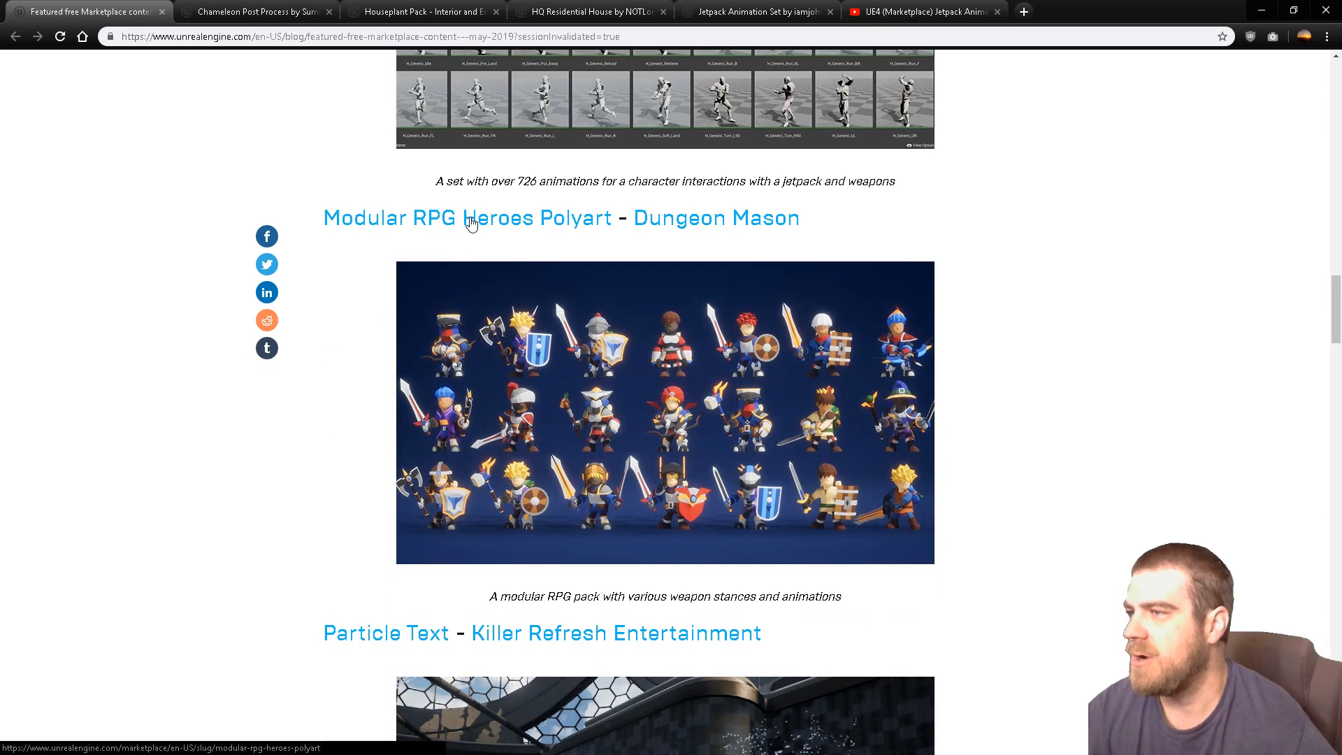
click(467, 218)
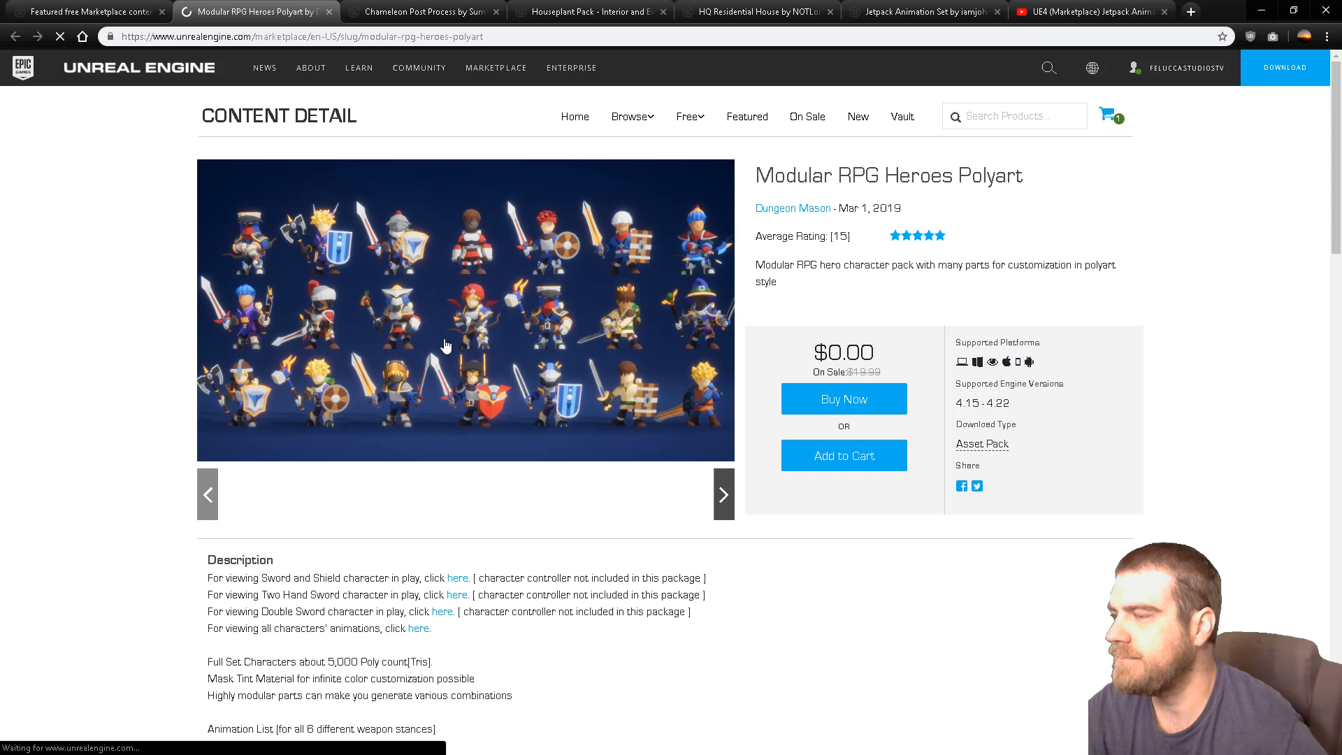
Step: View the hero pack's no-weapon stance images and scroll through its description and technical details
click(723, 495)
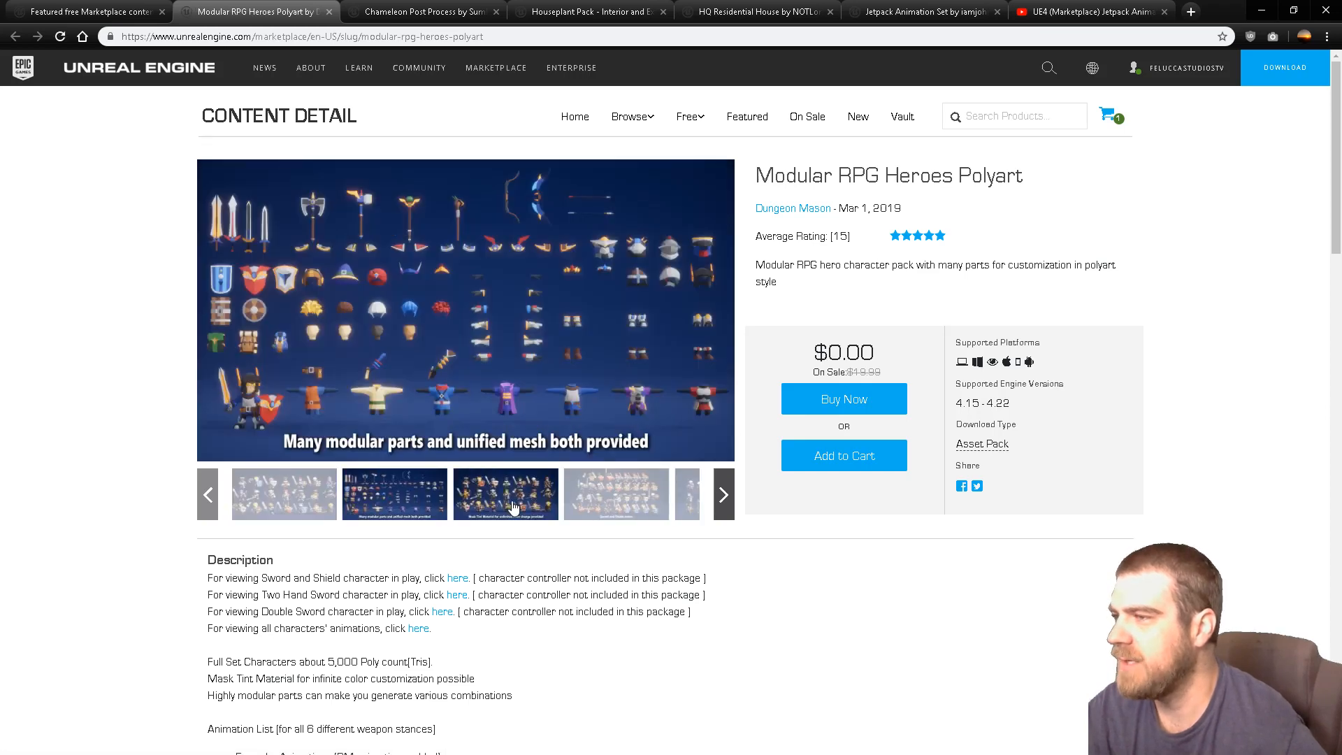
click(688, 494)
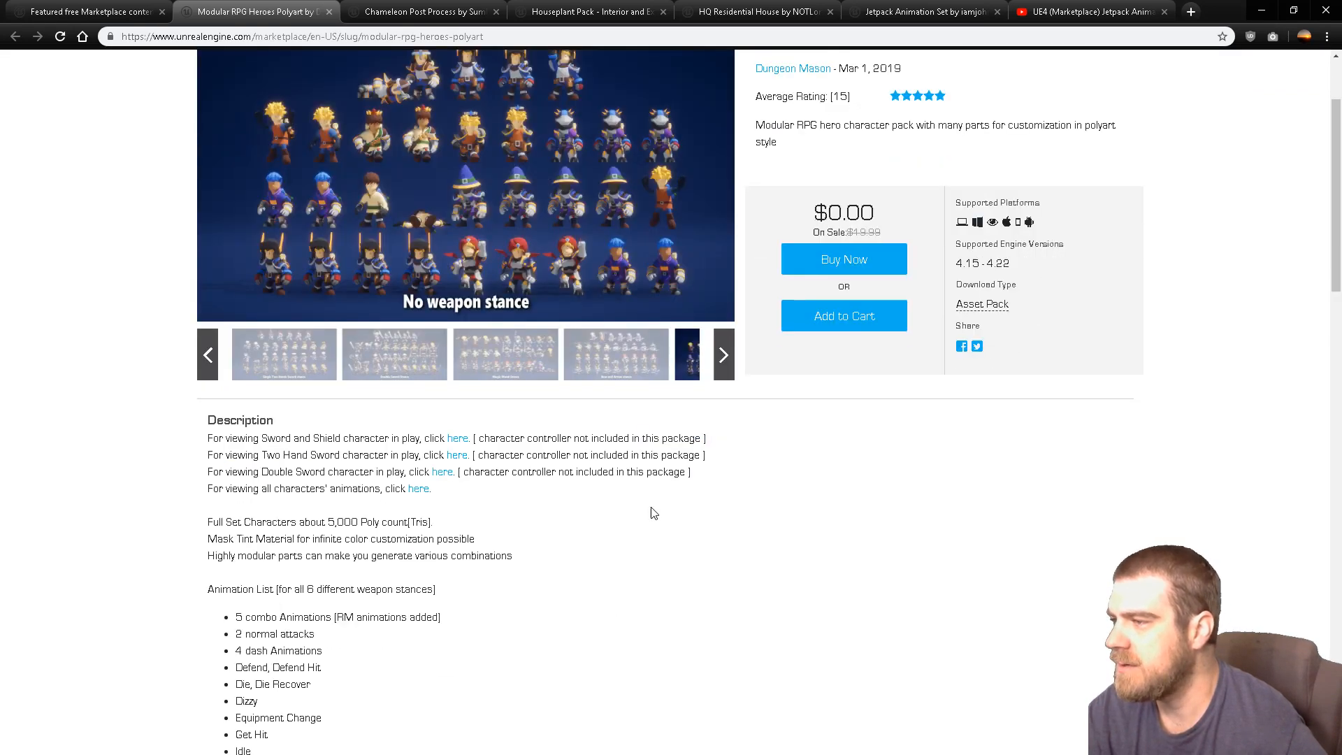
scroll(down, 3)
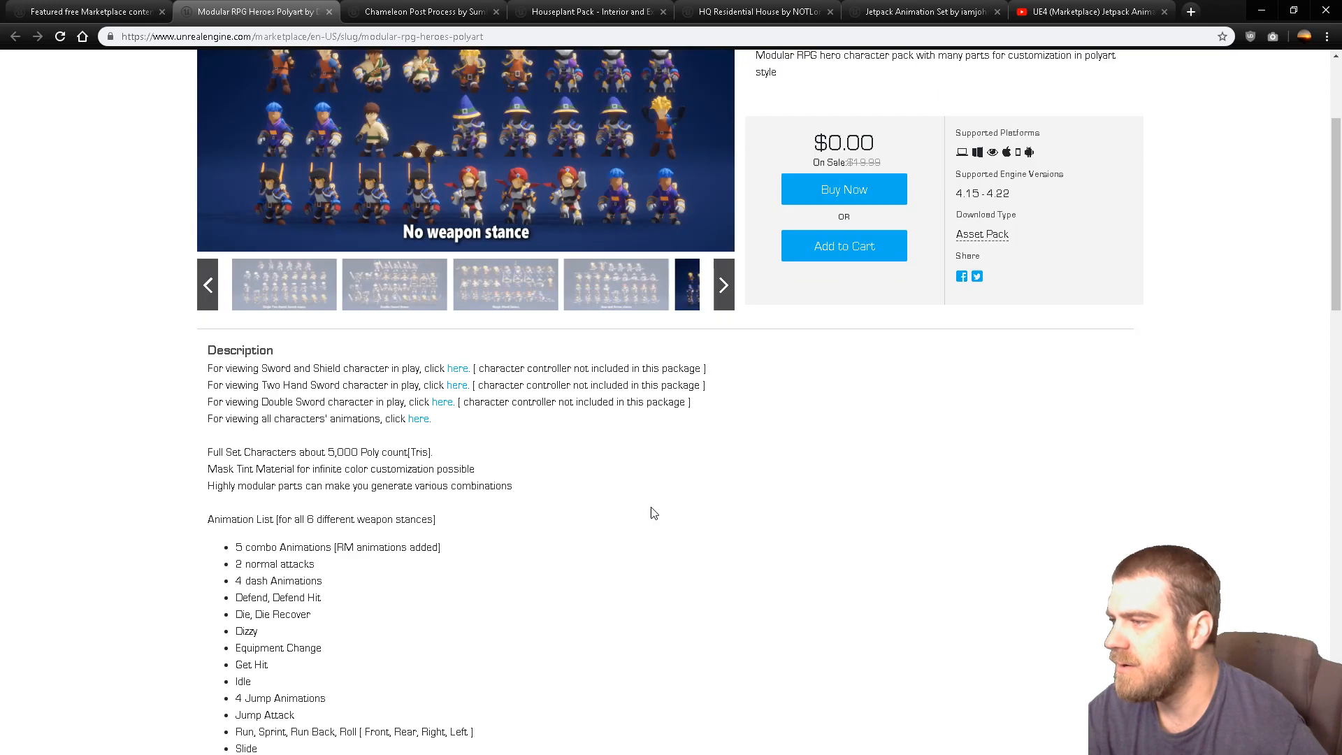
scroll(down, 3)
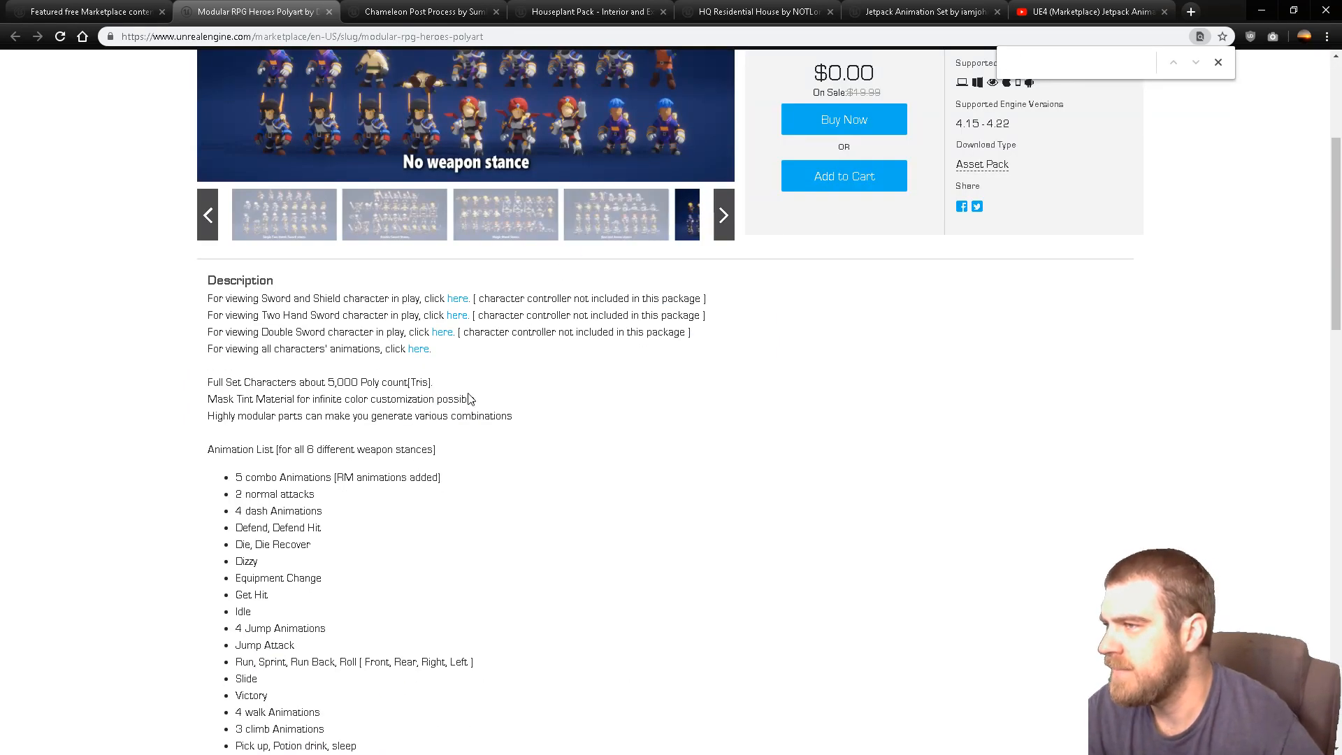
scroll(down, 3)
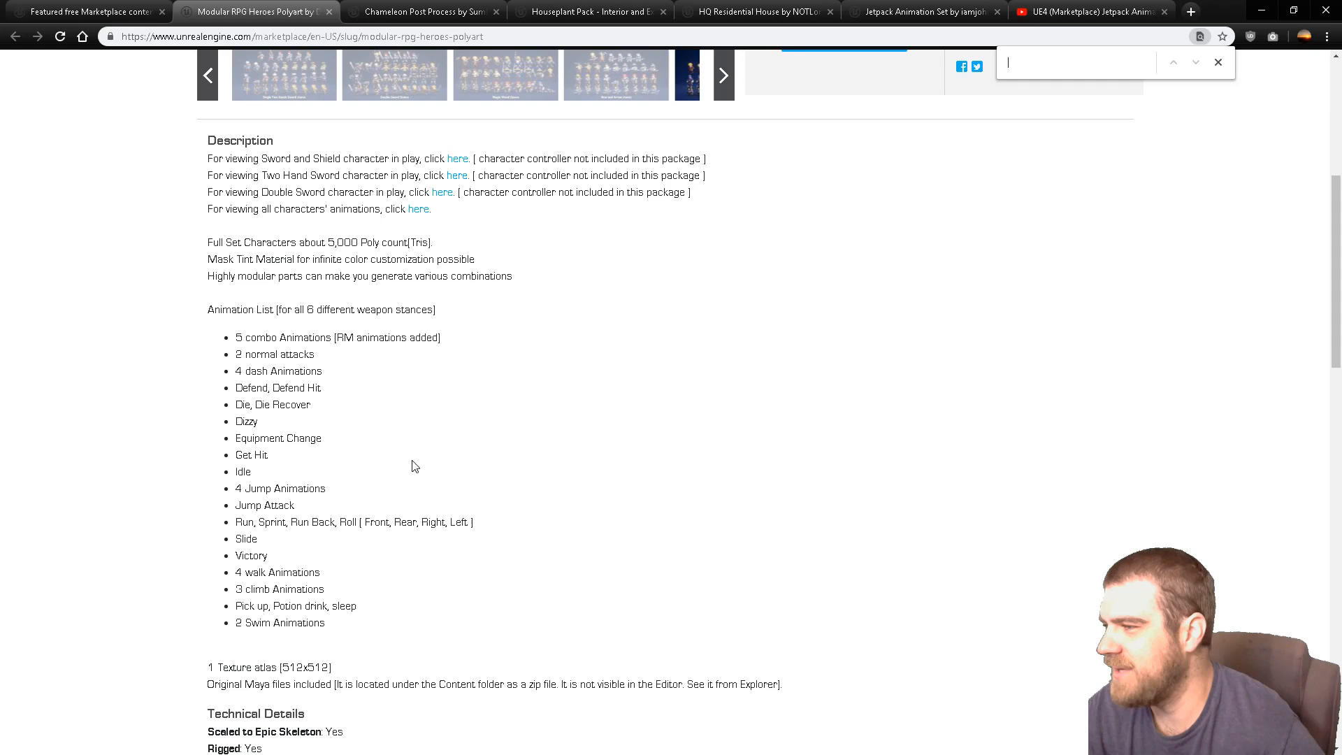
scroll(down, 3)
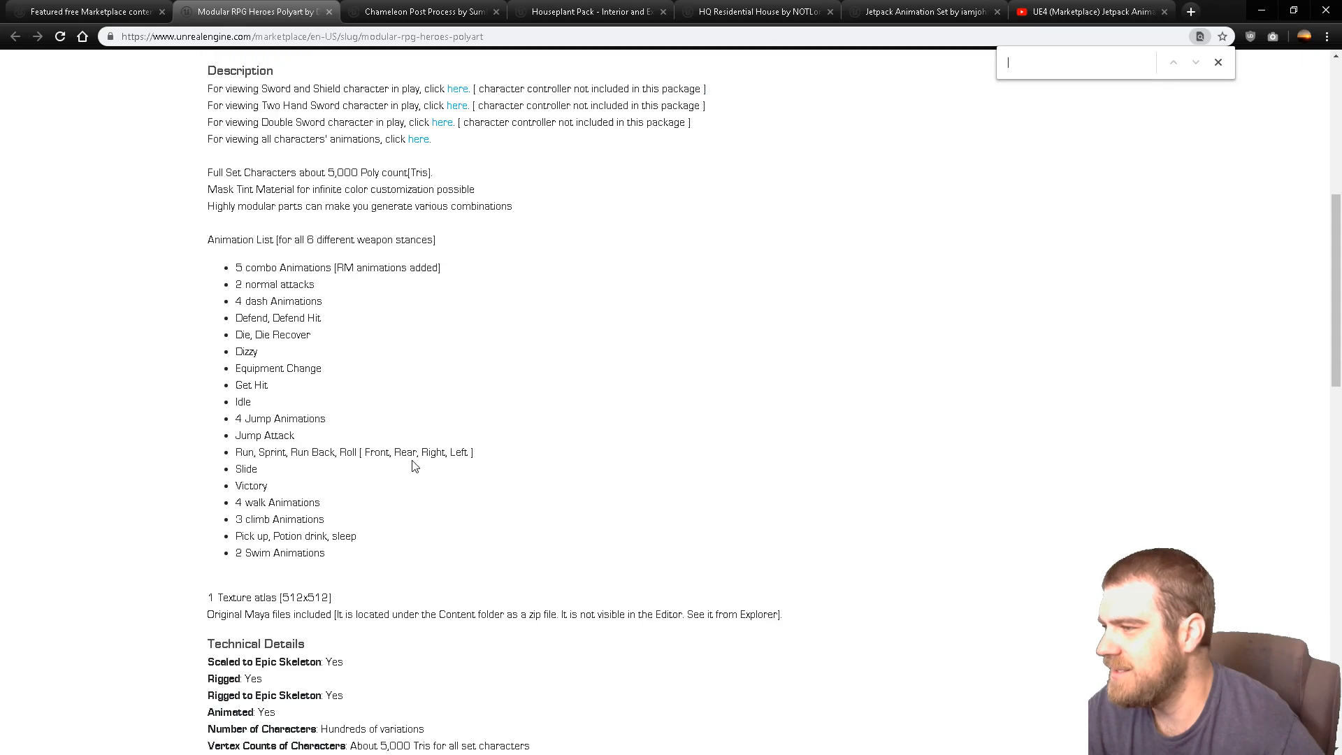
scroll(down, 3)
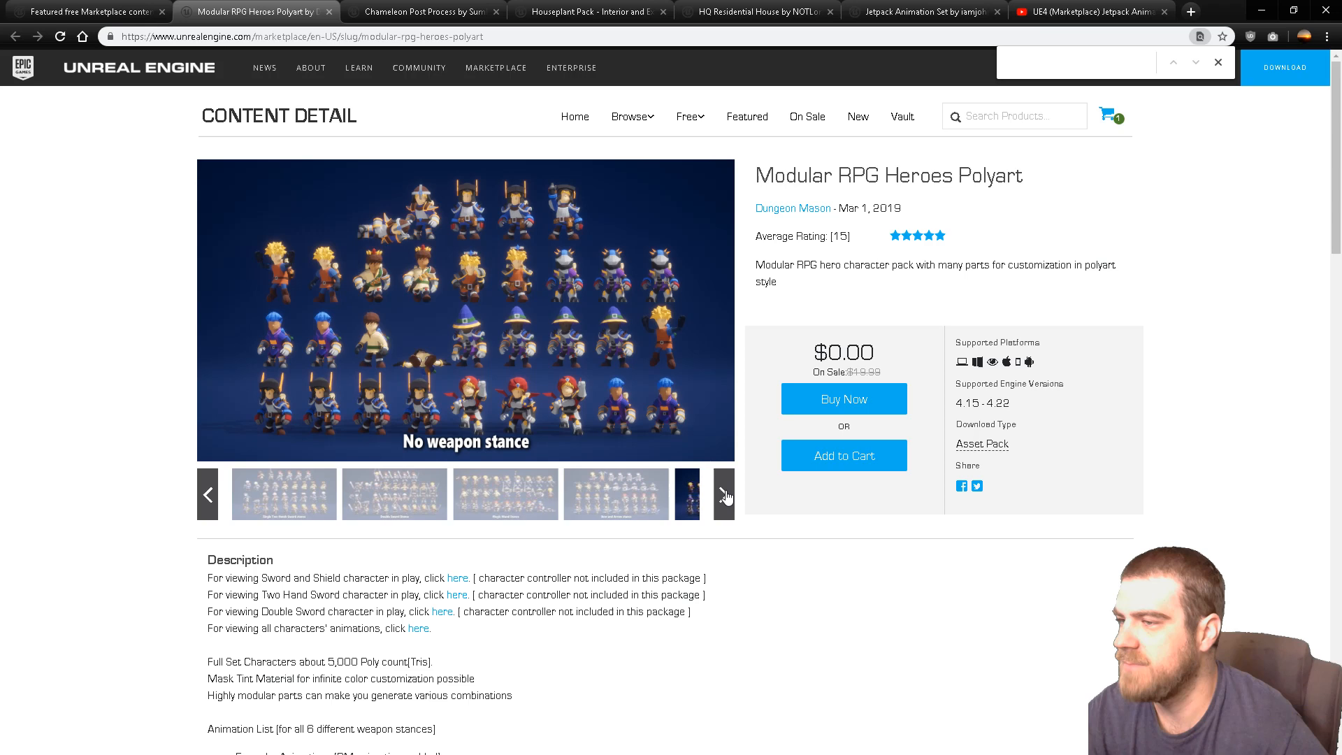
Step: View the original Maya rig image, return to the blog post and launch Particle Text in a new tab
click(722, 493)
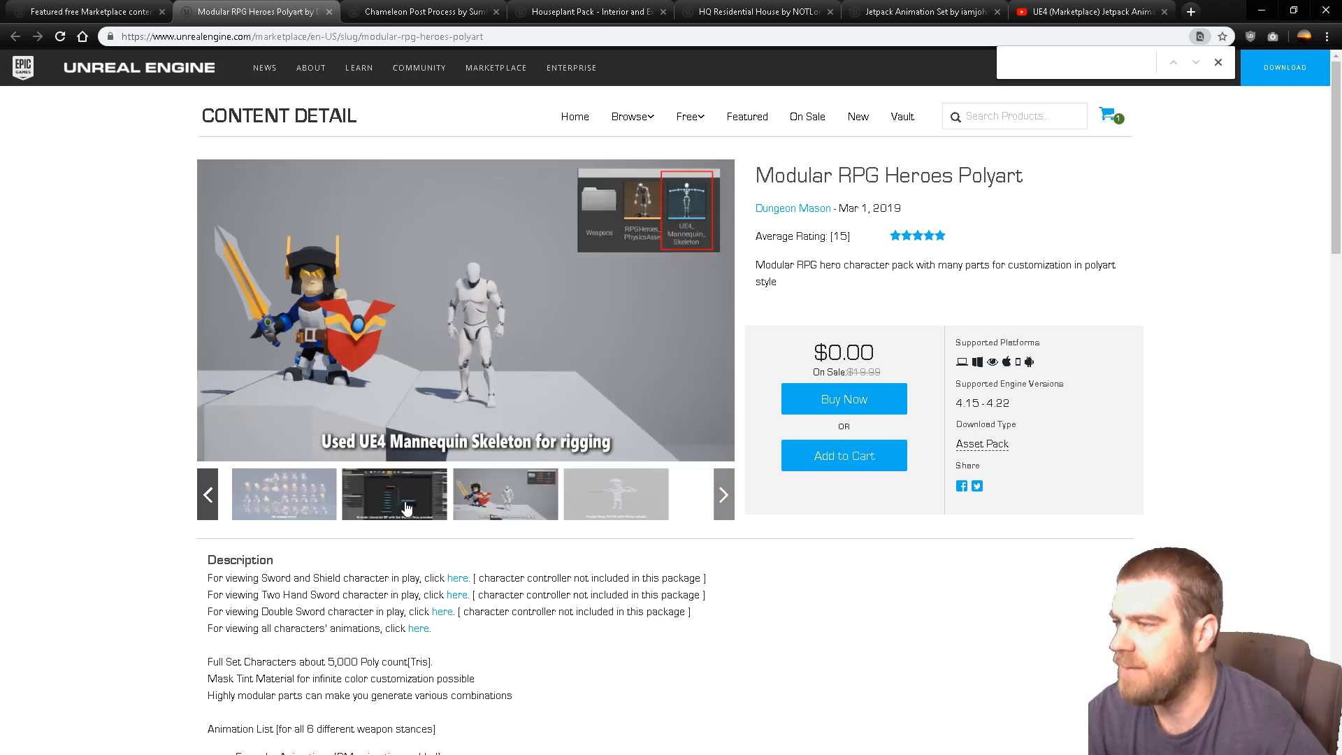
click(615, 493)
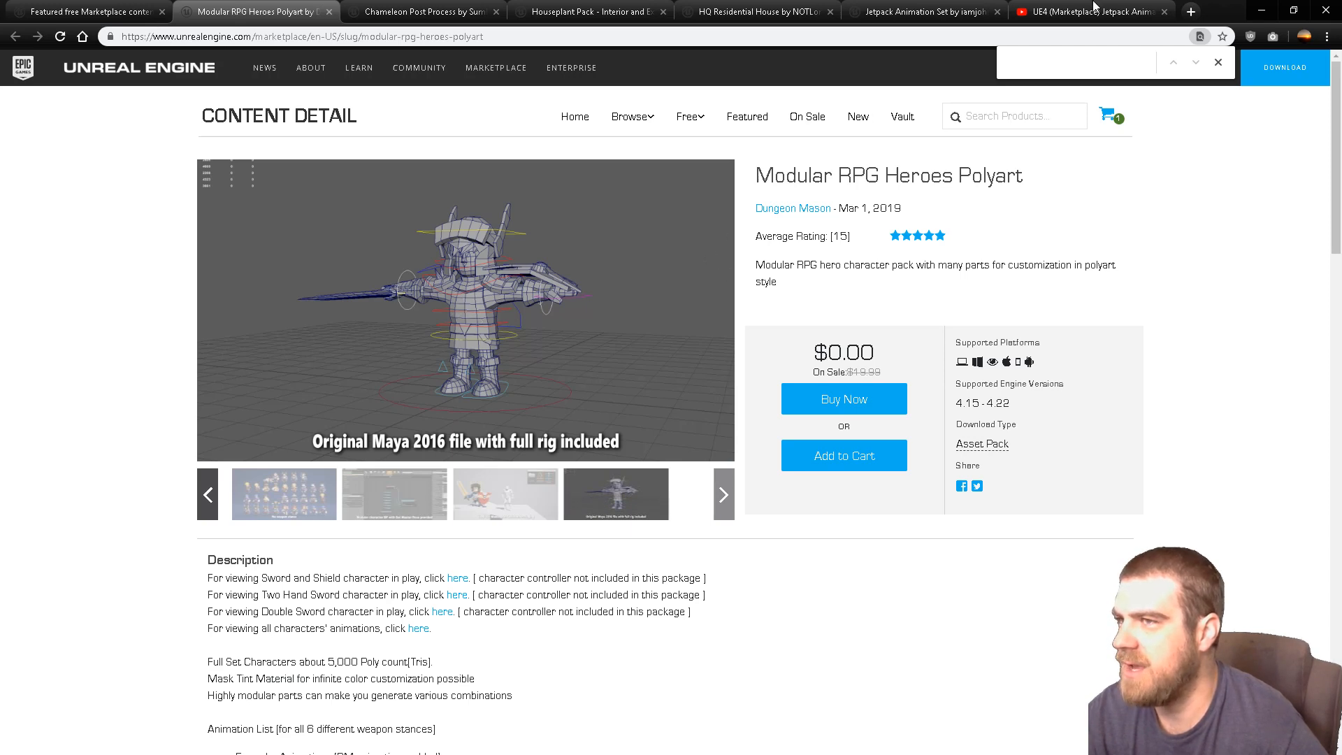
click(86, 11)
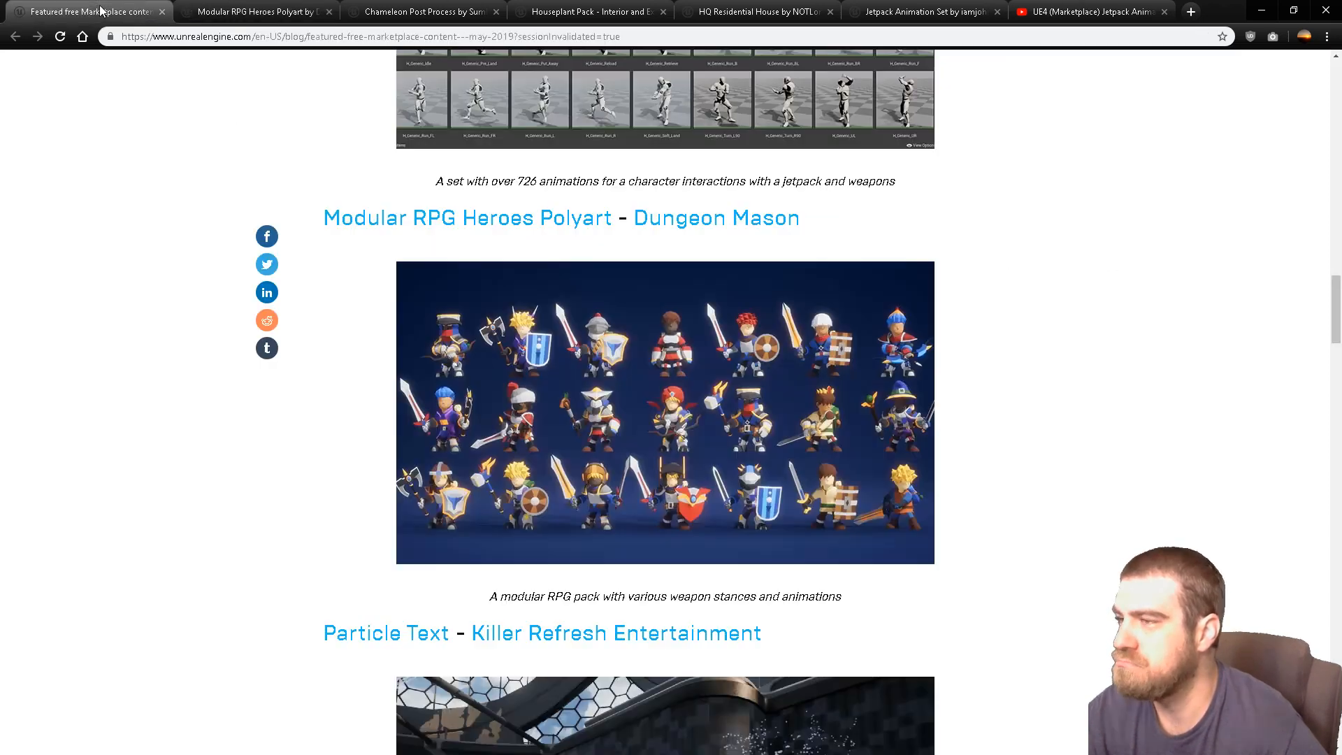
scroll(down, 3)
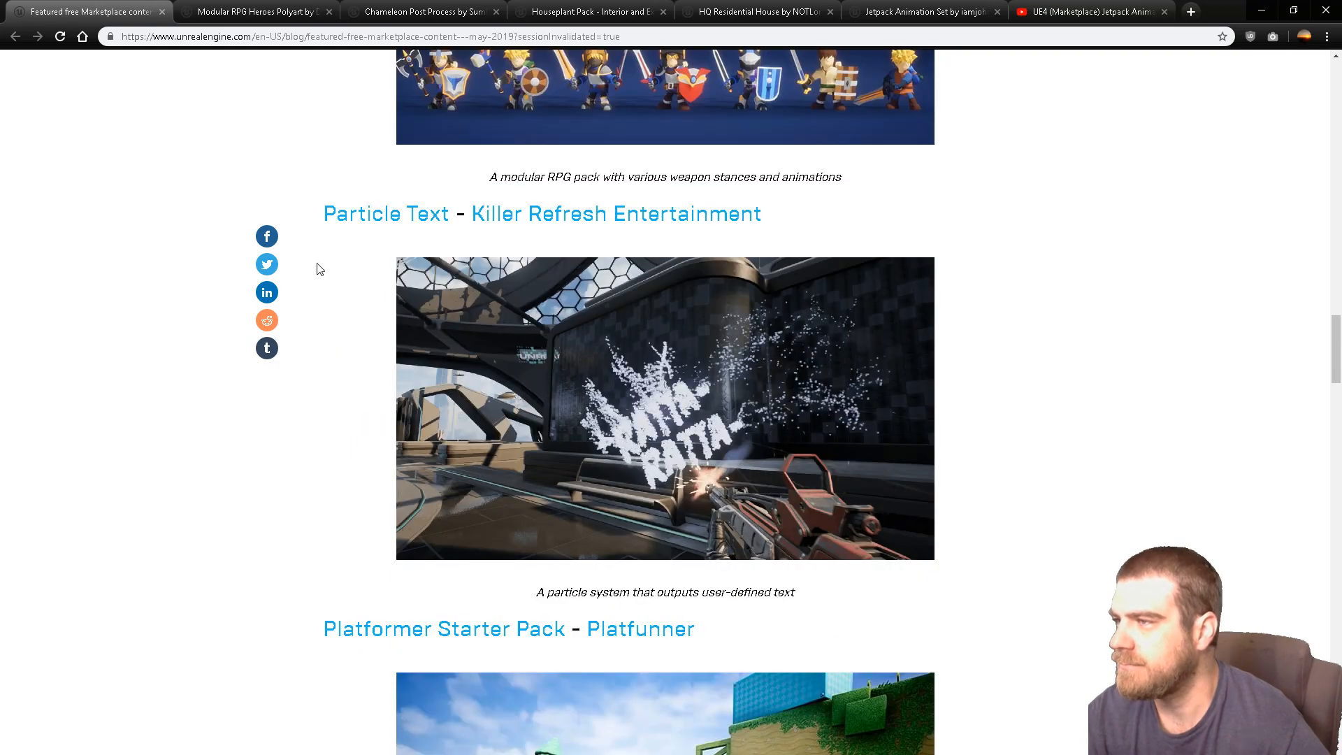
click(385, 213)
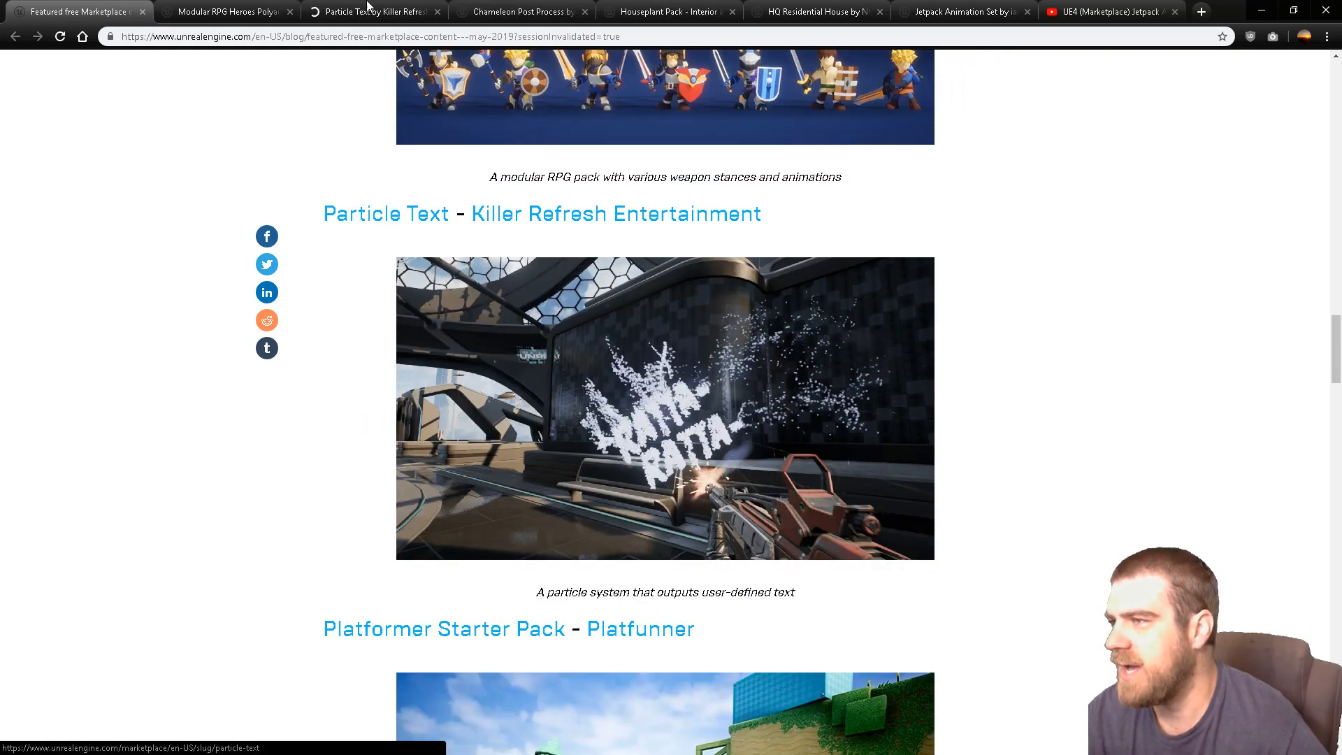
Step: On the Particle Text page, follow the youtu.be preview link under Description to its YouTube video
click(386, 212)
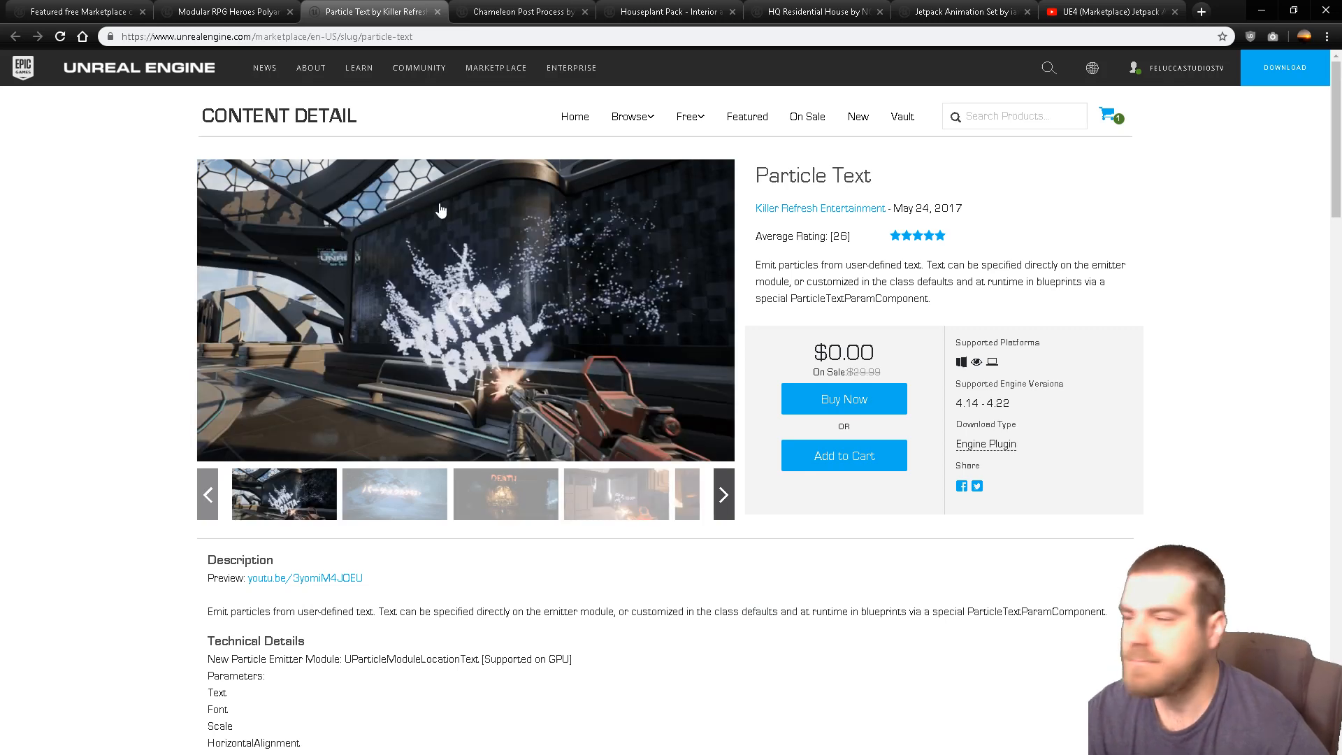
scroll(down, 3)
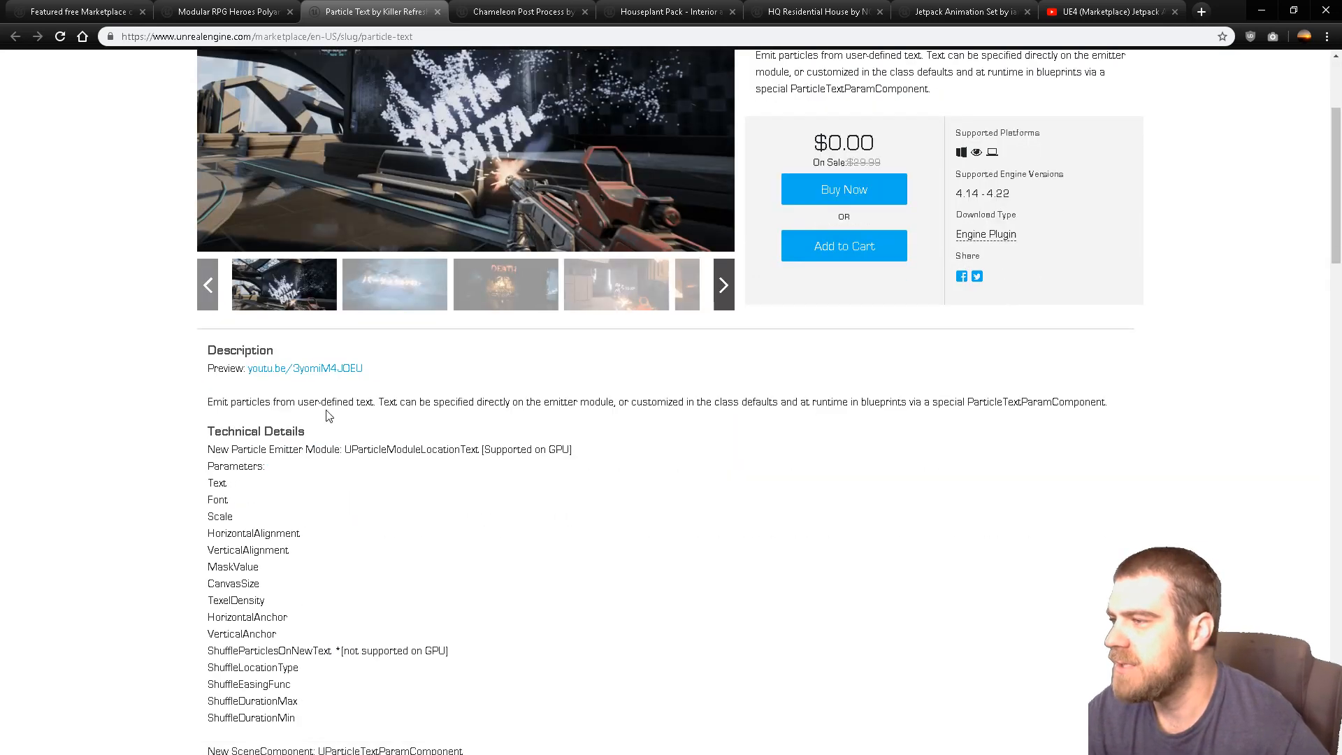
click(305, 367)
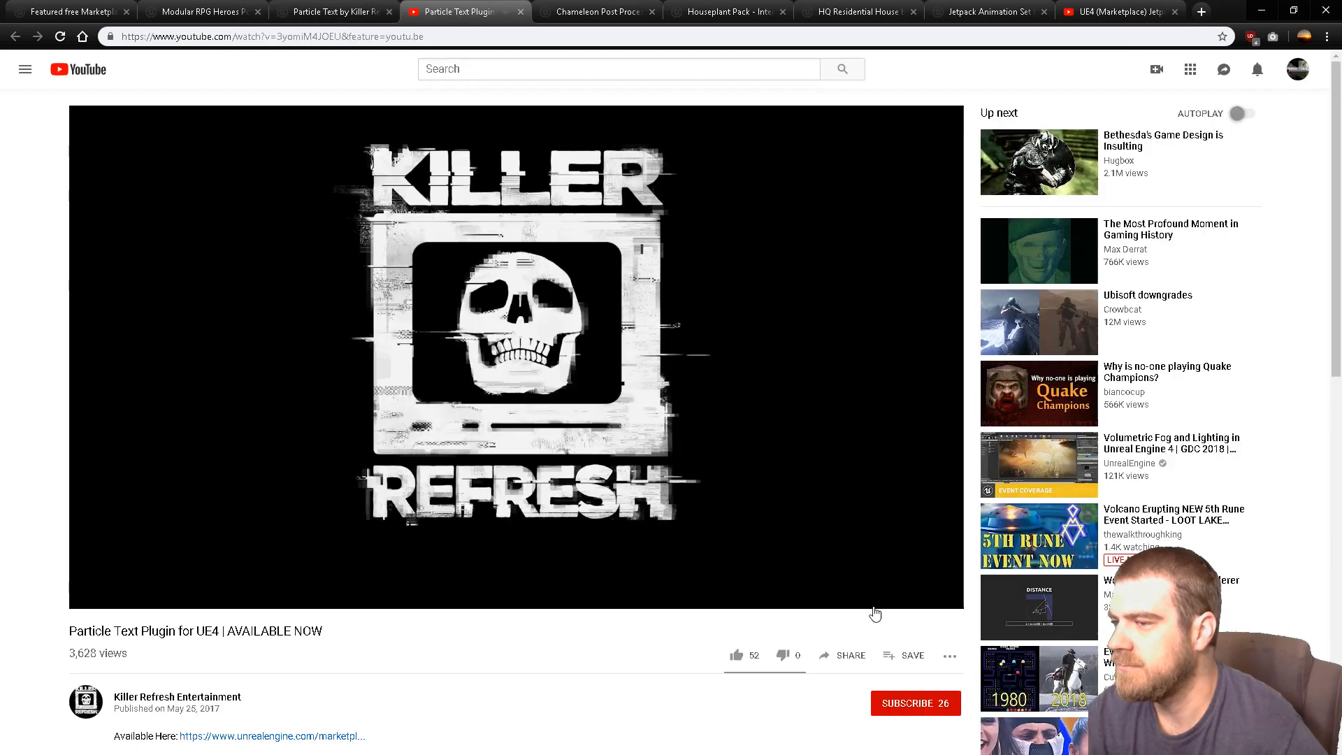
Step: Play the Particle Text preview, adjust its playback speed, and pause it on the Cascade editor demo
click(868, 596)
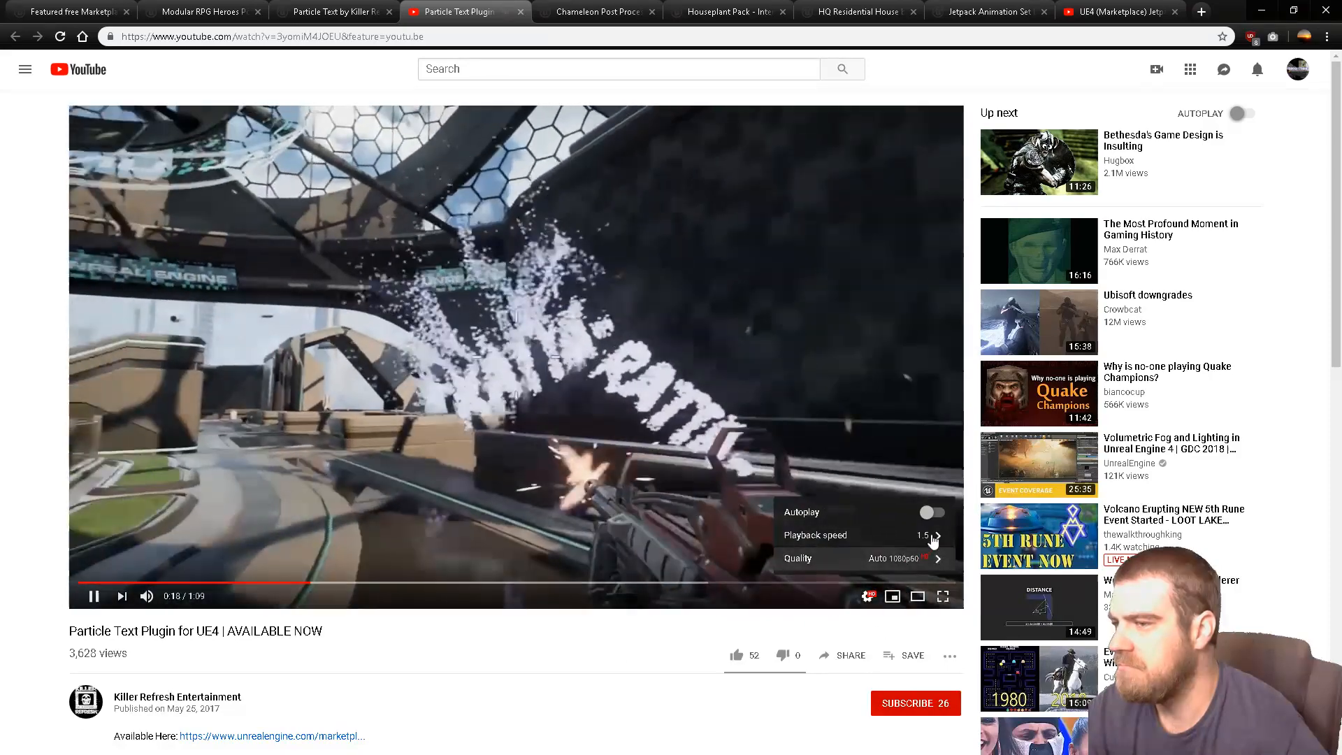
click(797, 557)
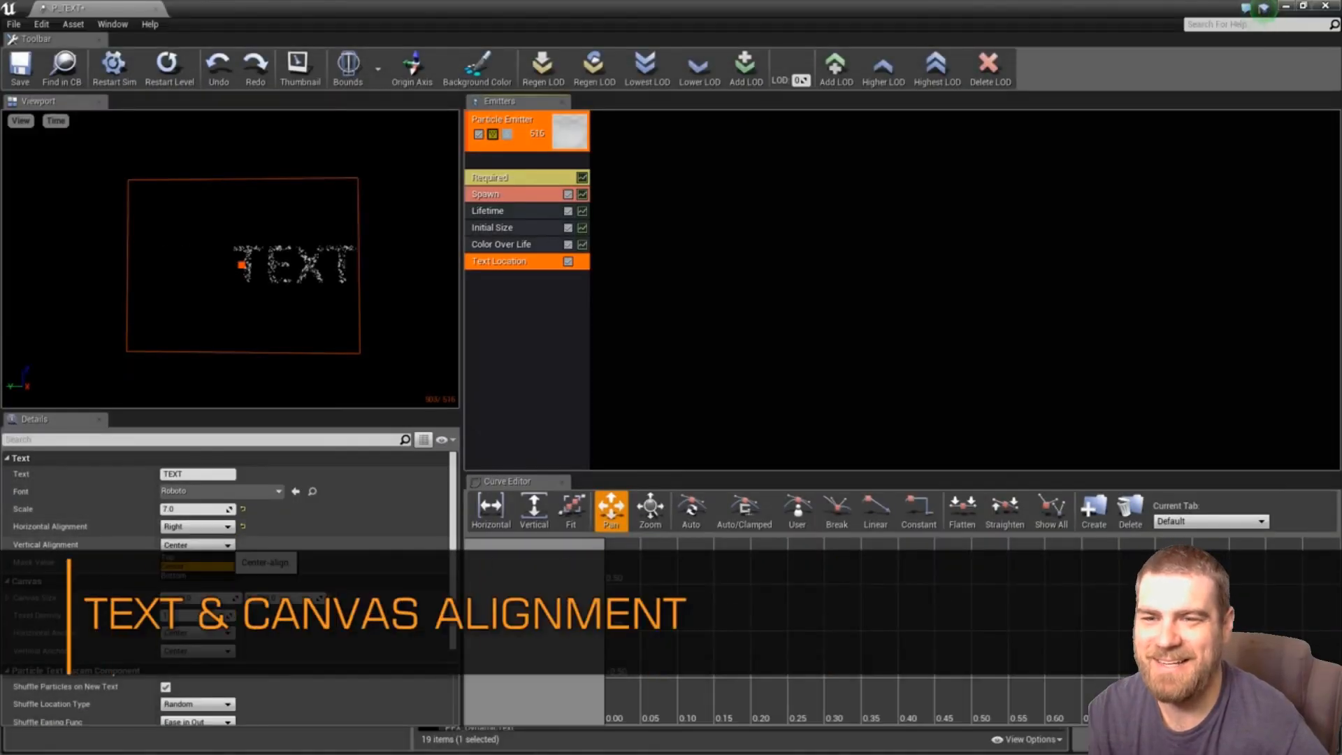
click(197, 544)
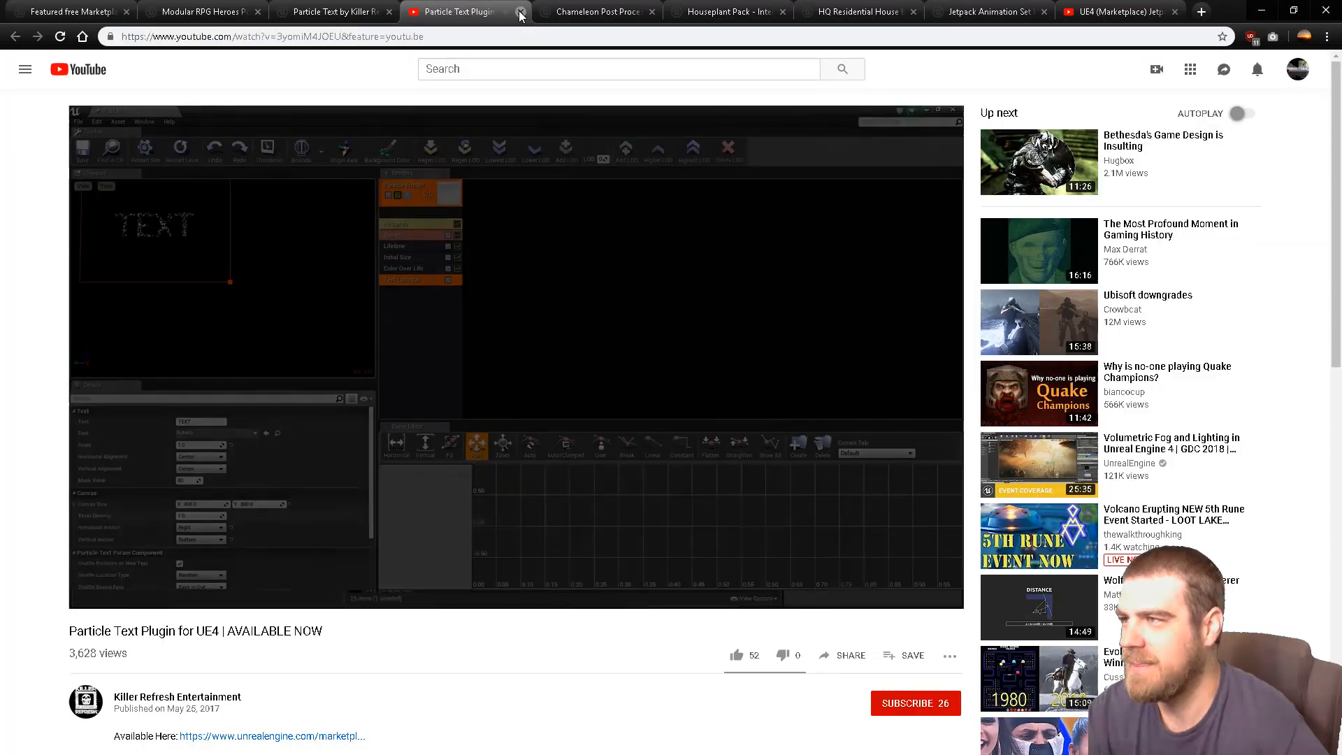
Step: Close the preview video tab and go to the Platformer Starter Pack product page from the blog post
click(520, 12)
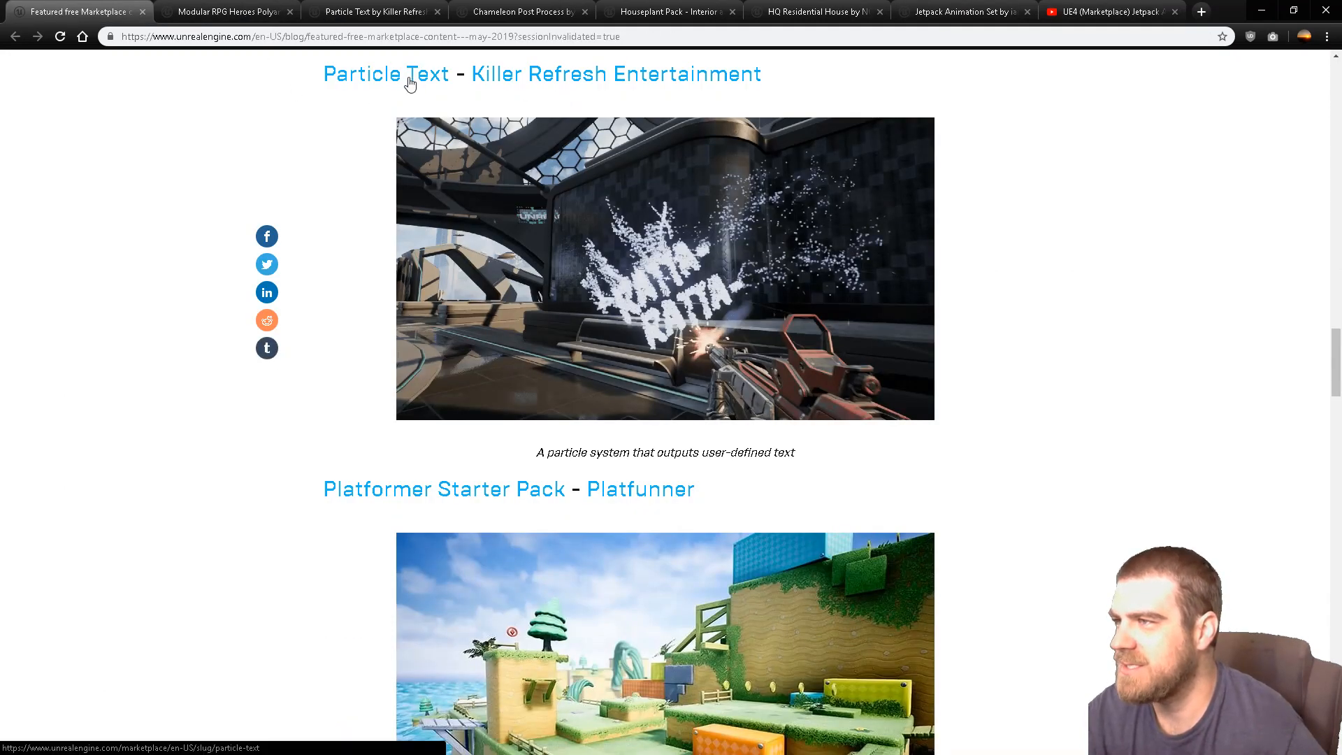
click(386, 75)
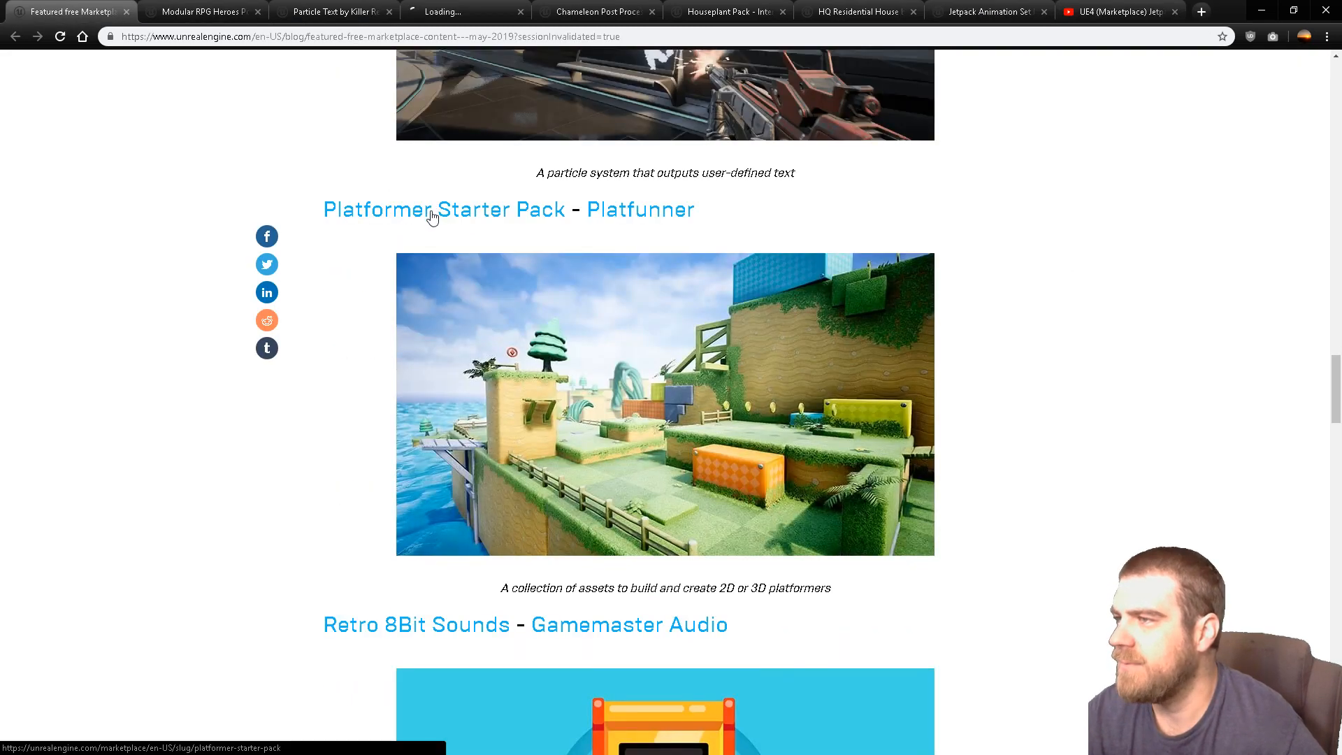
click(444, 209)
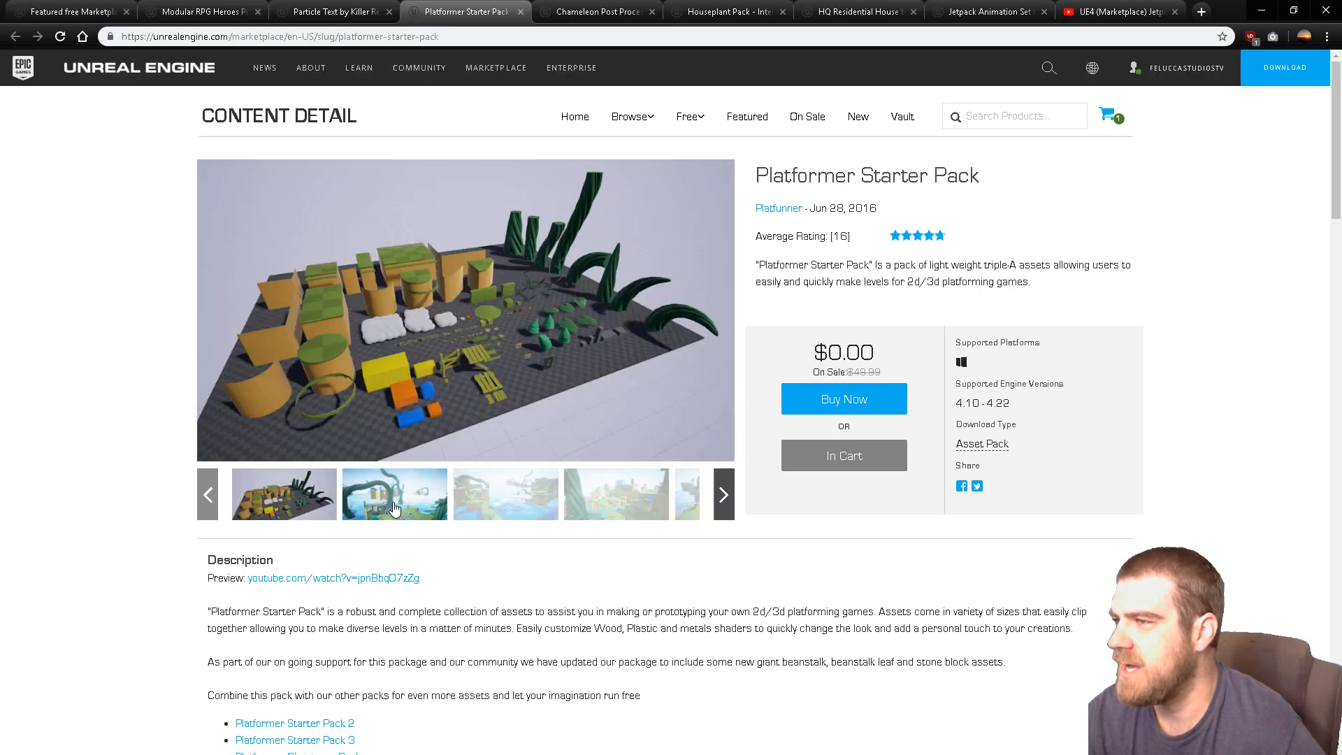
click(506, 493)
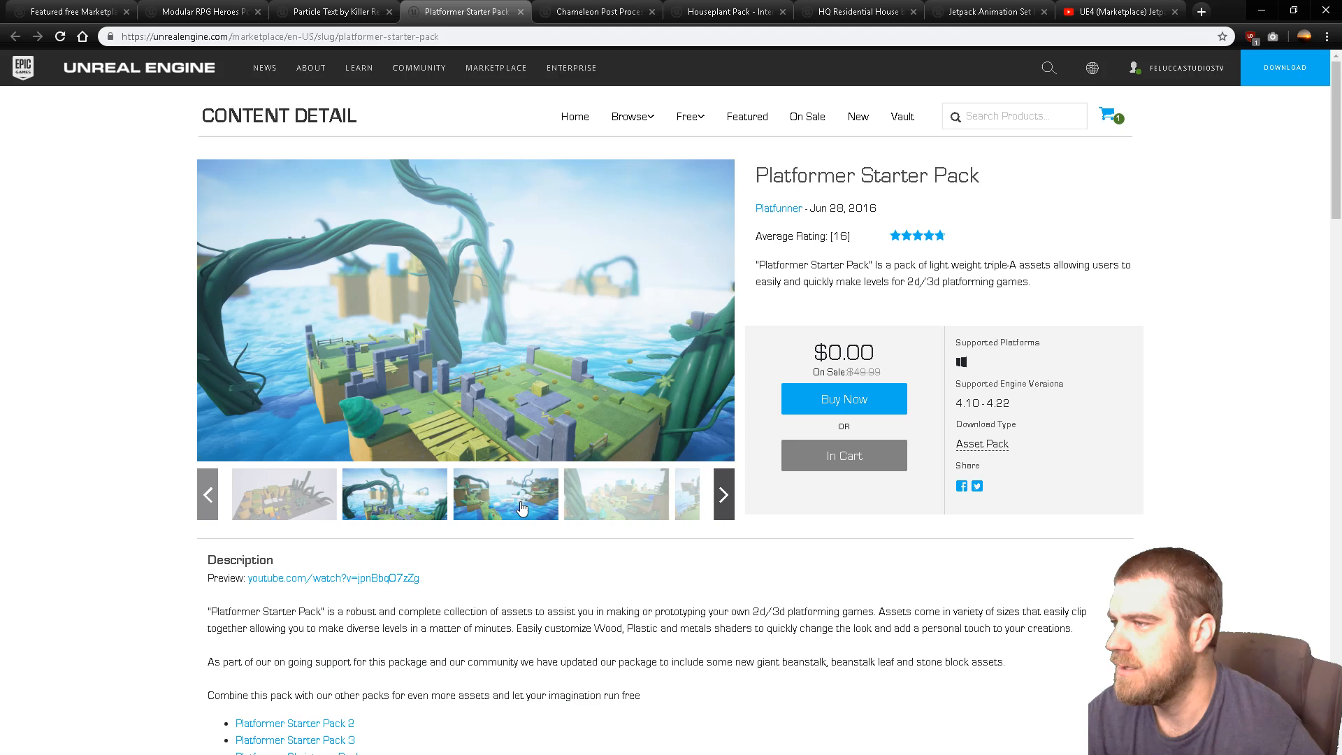
click(617, 493)
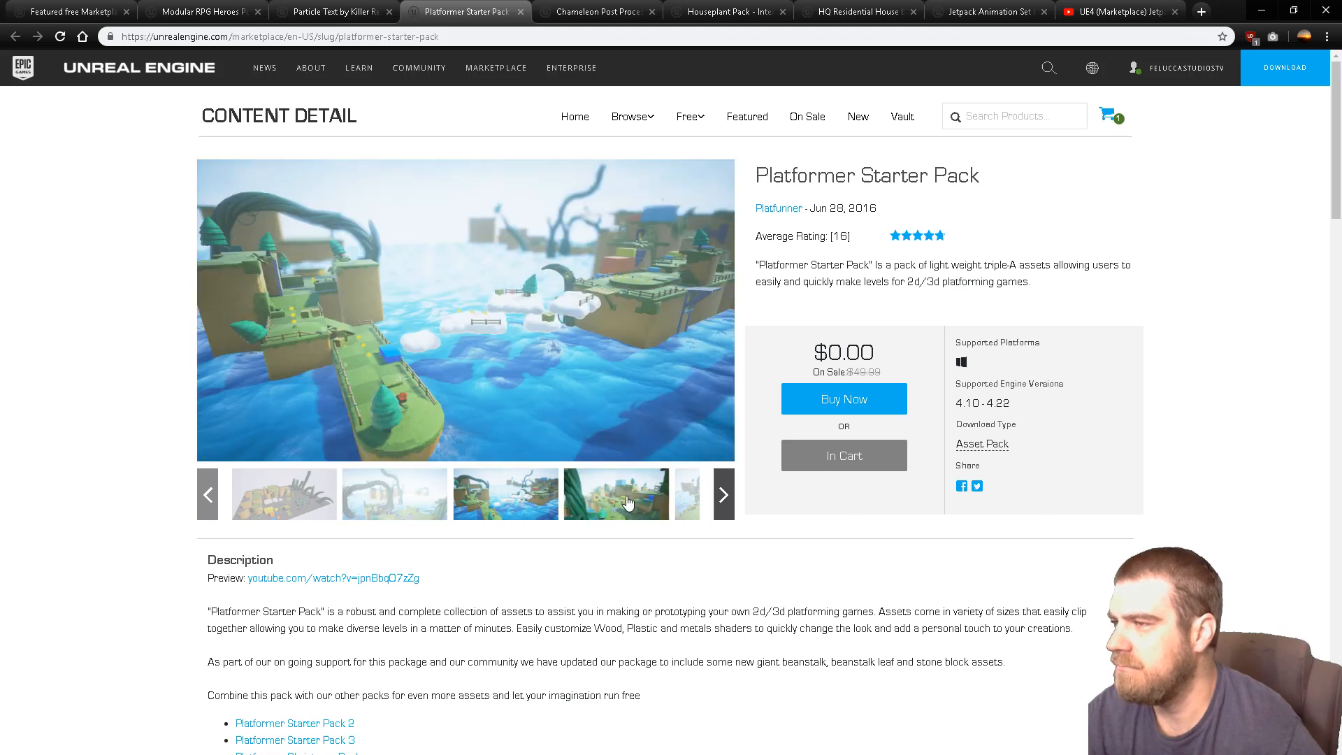
click(723, 493)
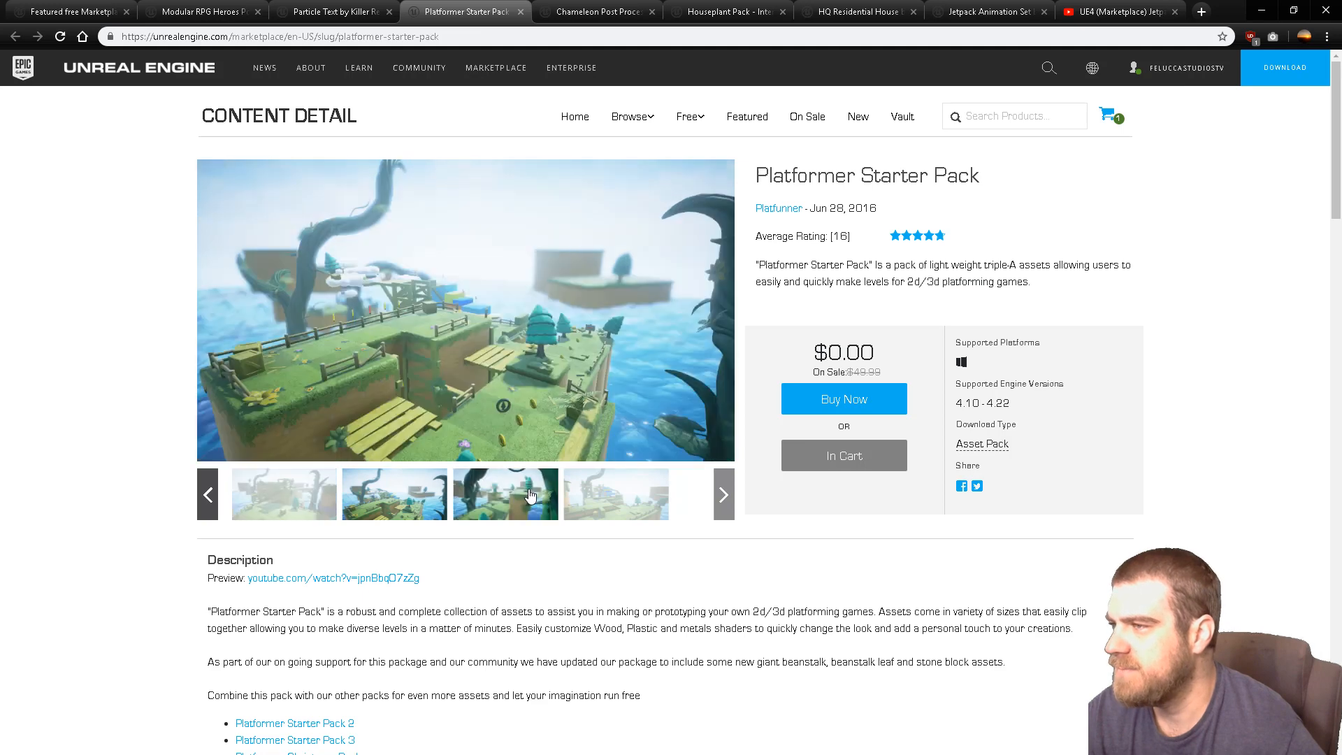
click(205, 494)
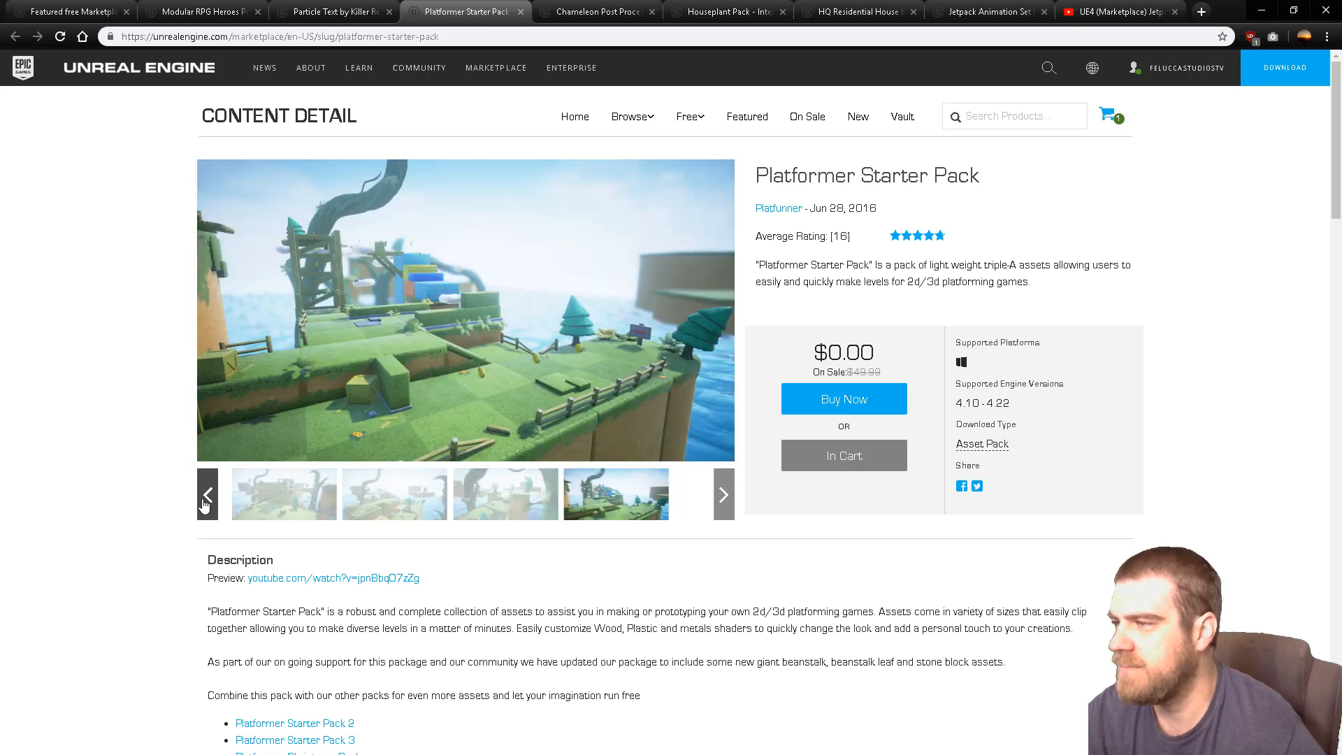
click(284, 493)
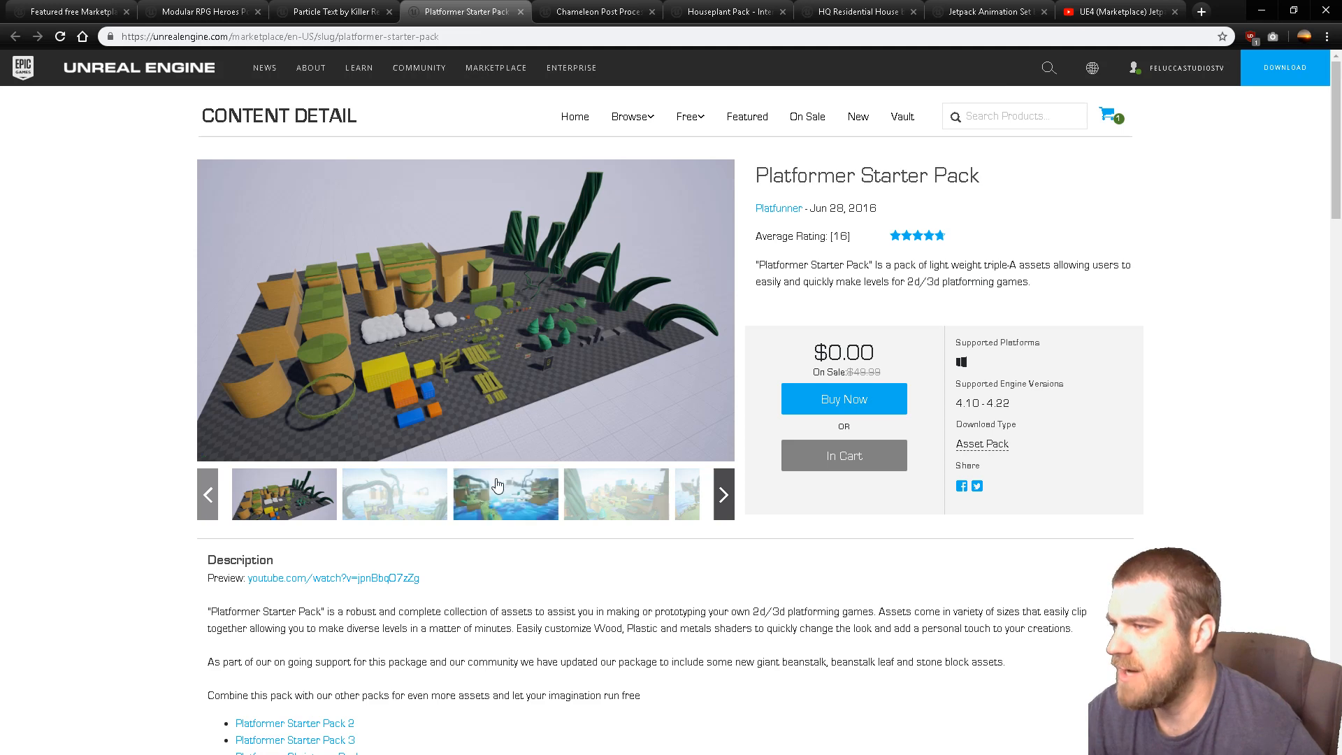
click(284, 493)
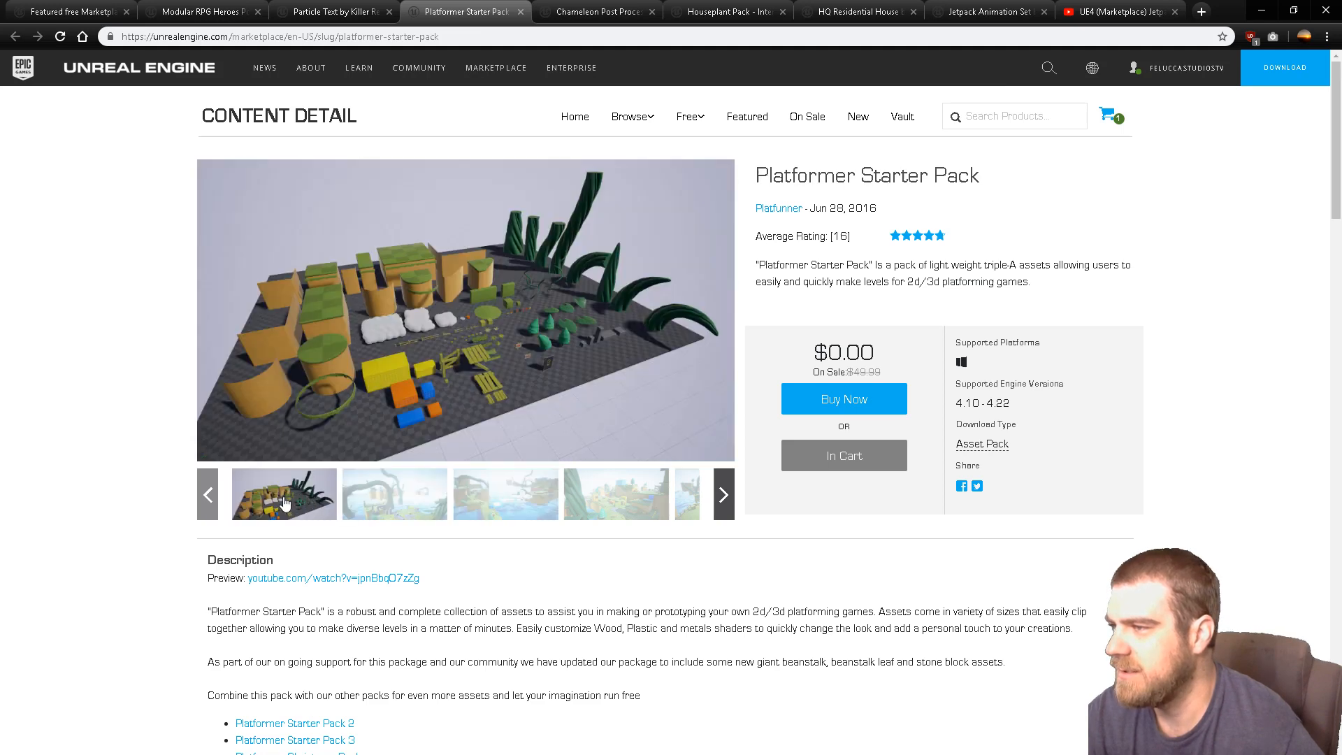
click(394, 494)
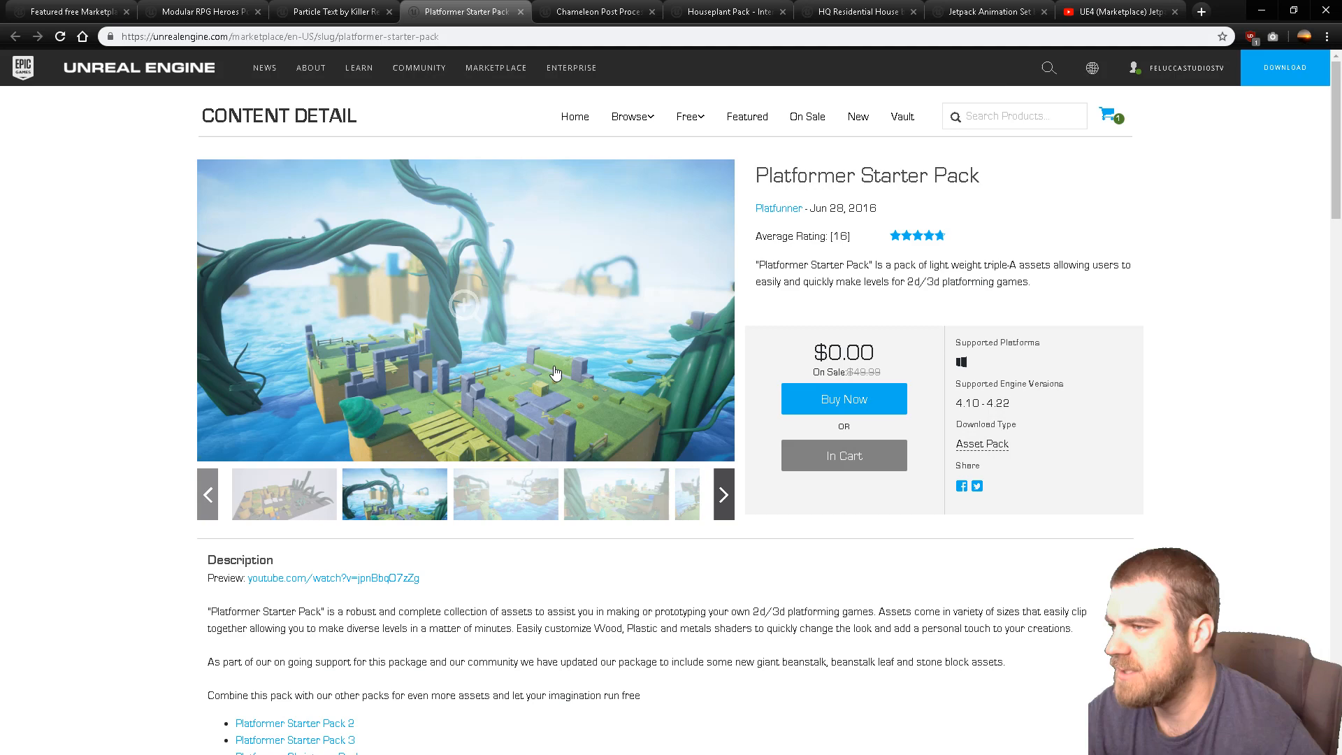
click(283, 494)
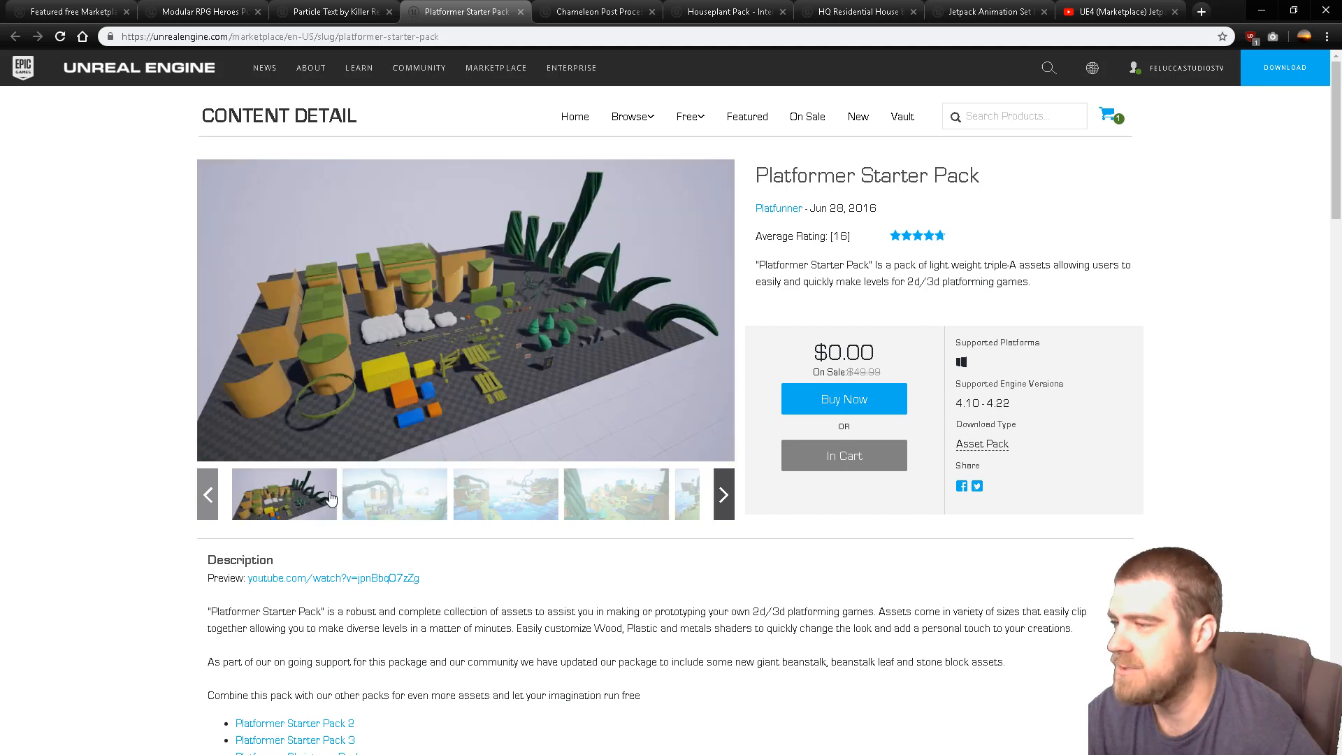
scroll(down, 3)
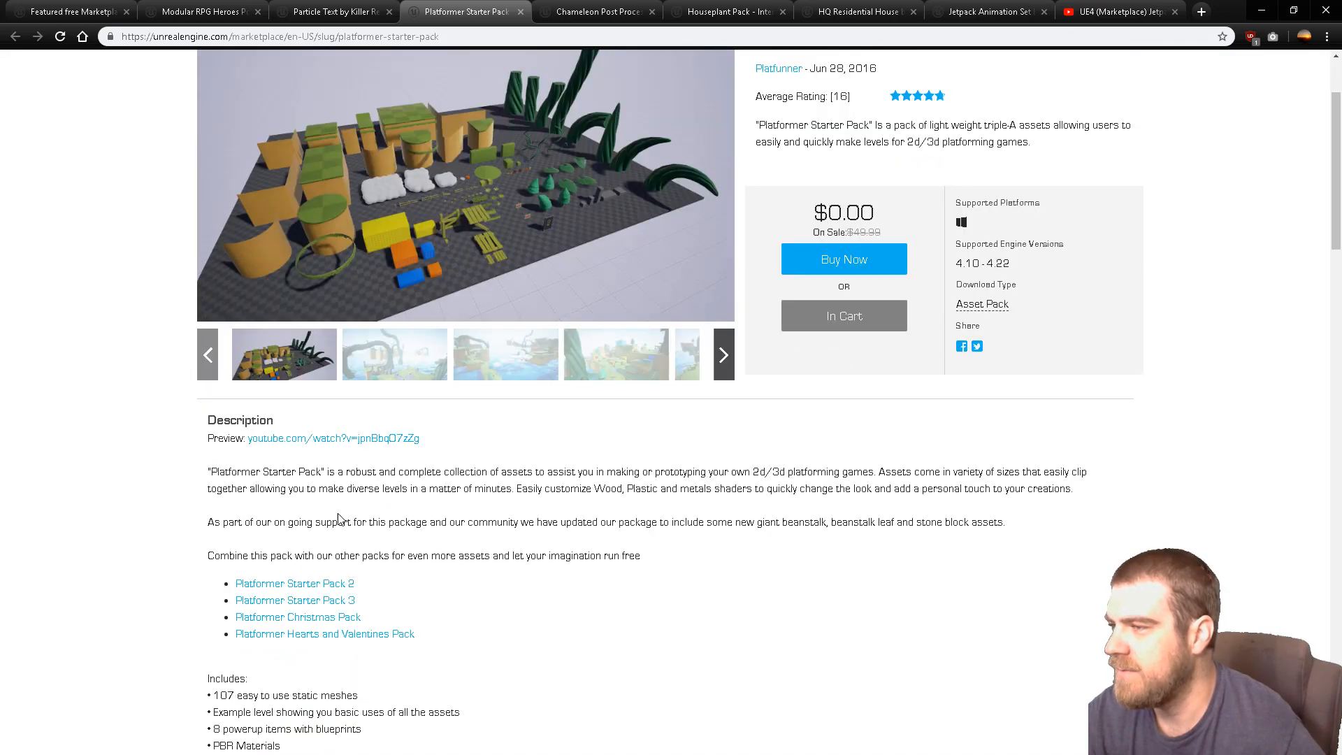
scroll(down, 3)
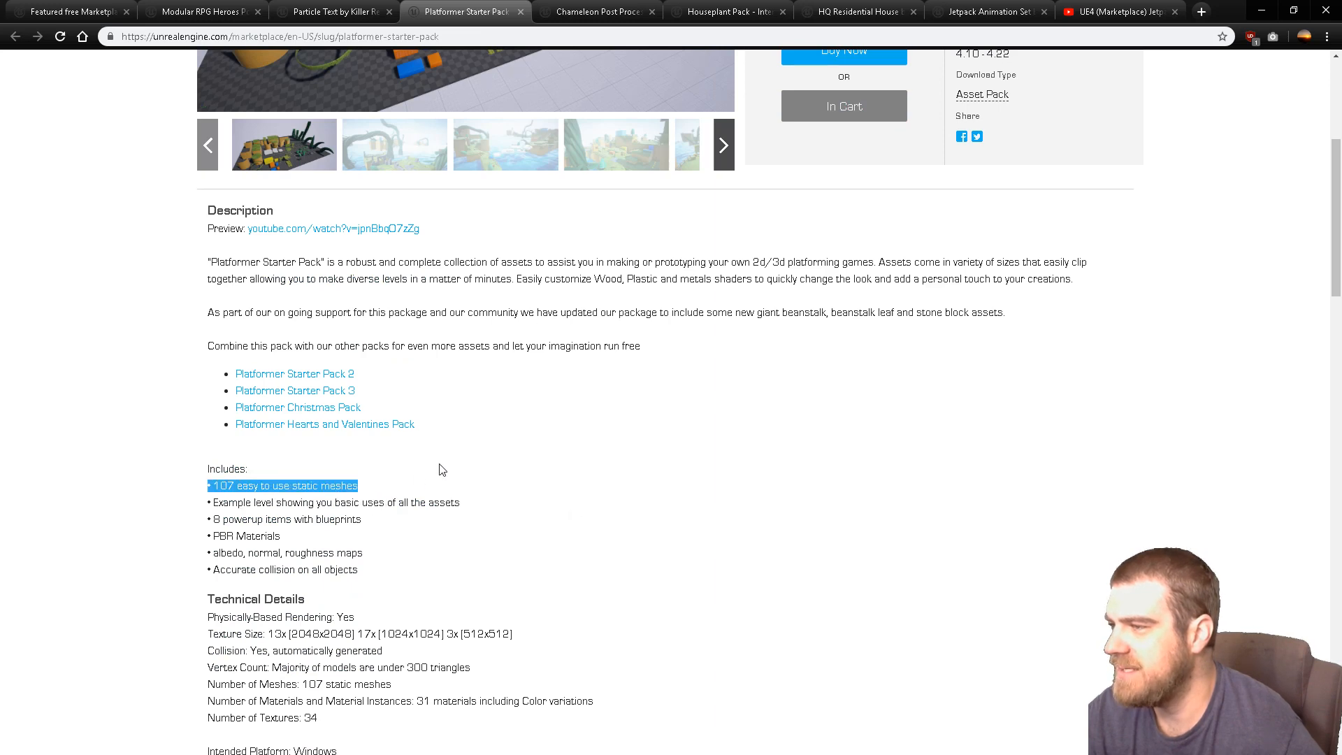
scroll(up, 3)
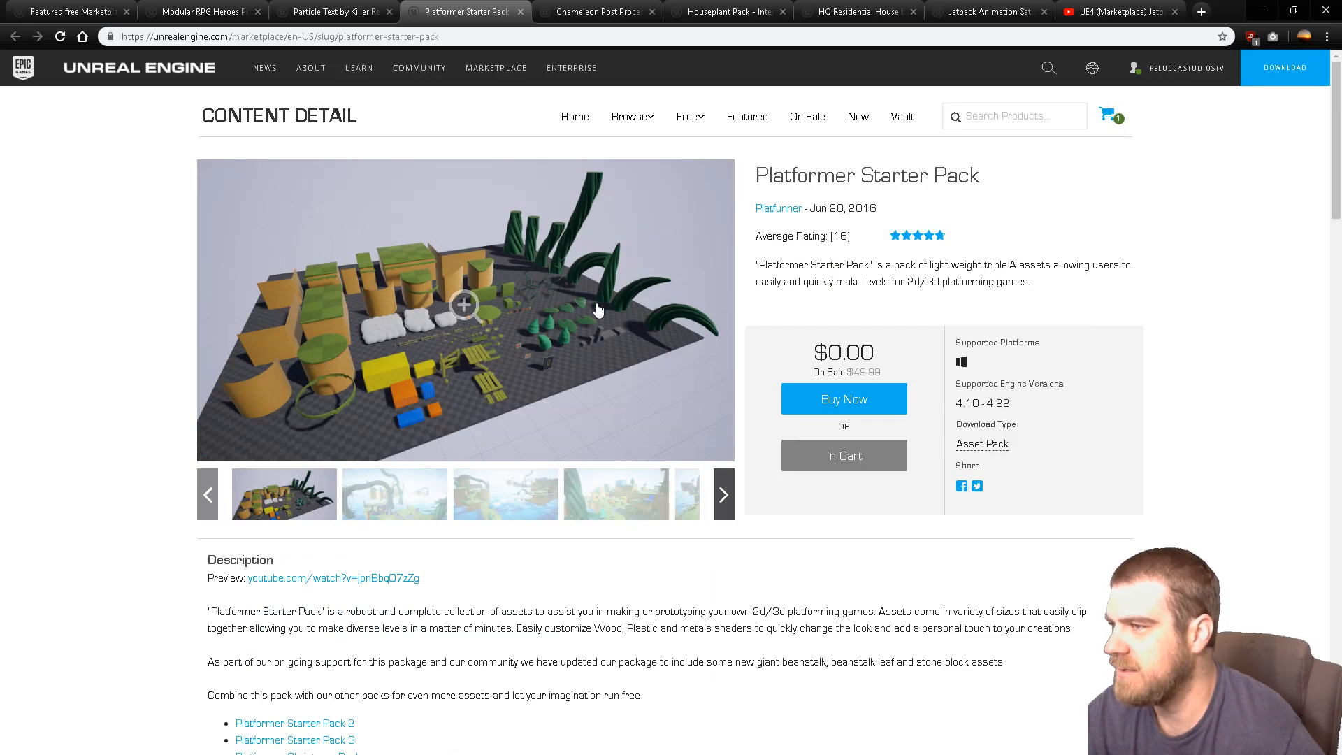
mouse_move(485, 418)
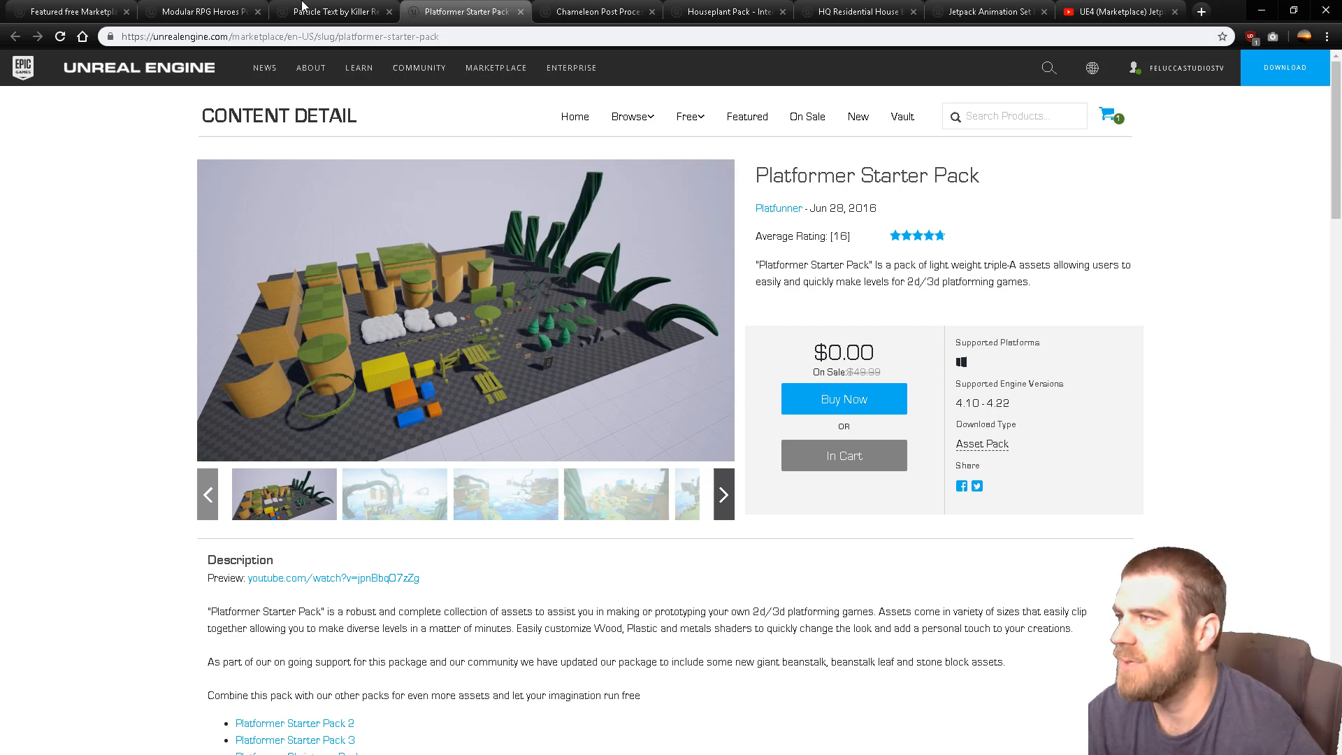
Step: Return to the blog post, reach the Retro 8Bit Sounds entry and switch to its loading SoundCloud preview
click(68, 11)
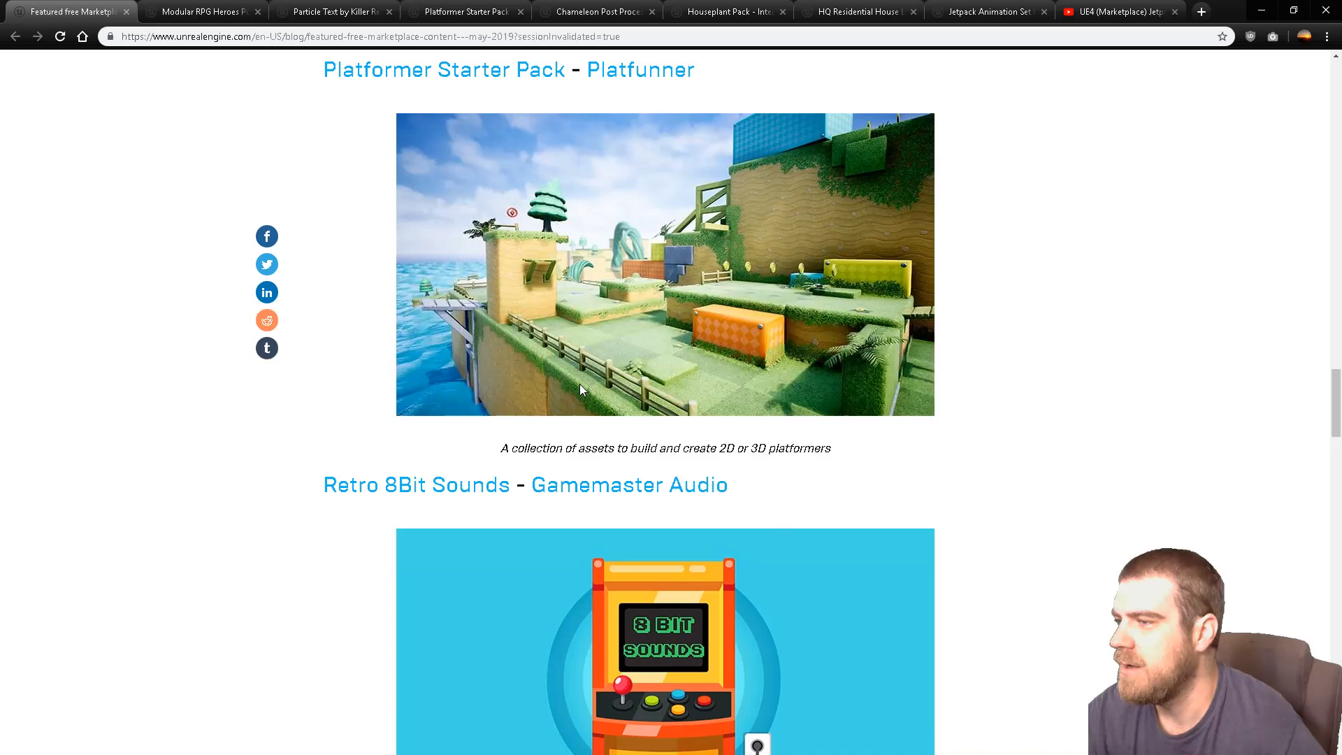
scroll(down, 3)
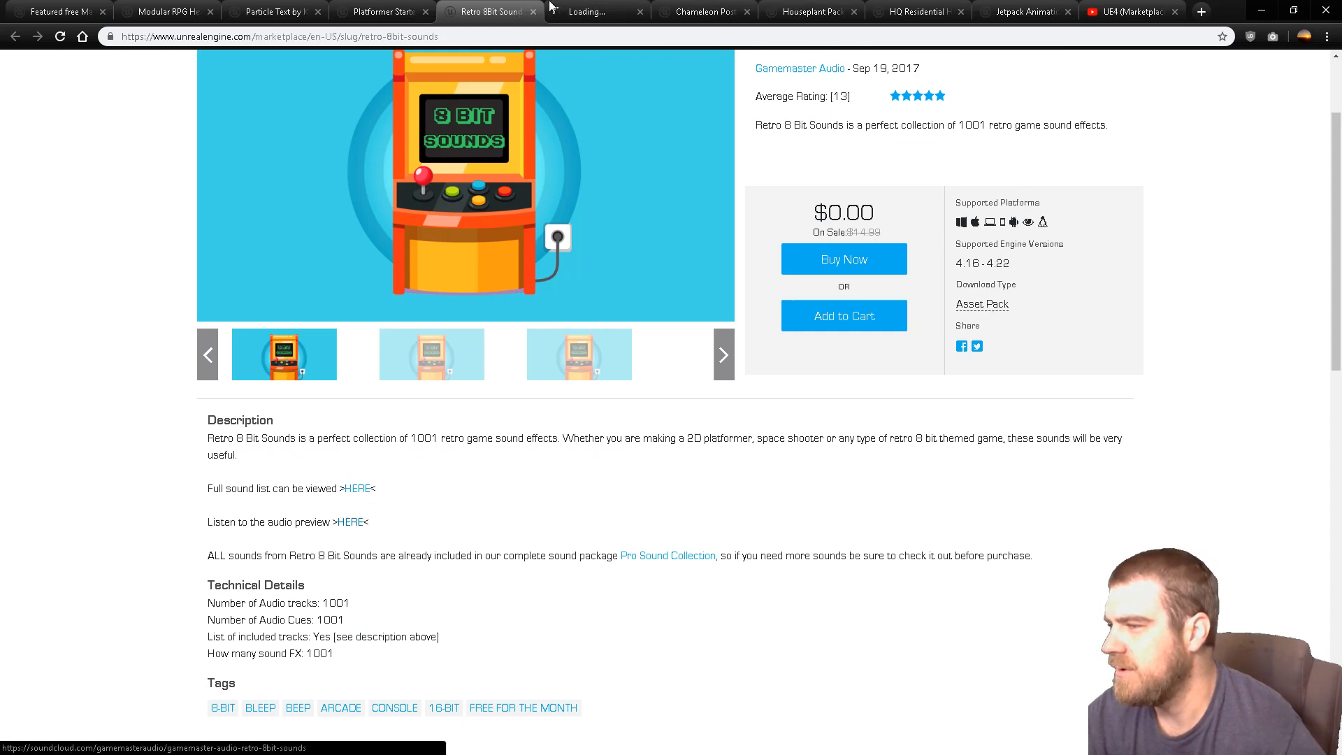
click(352, 522)
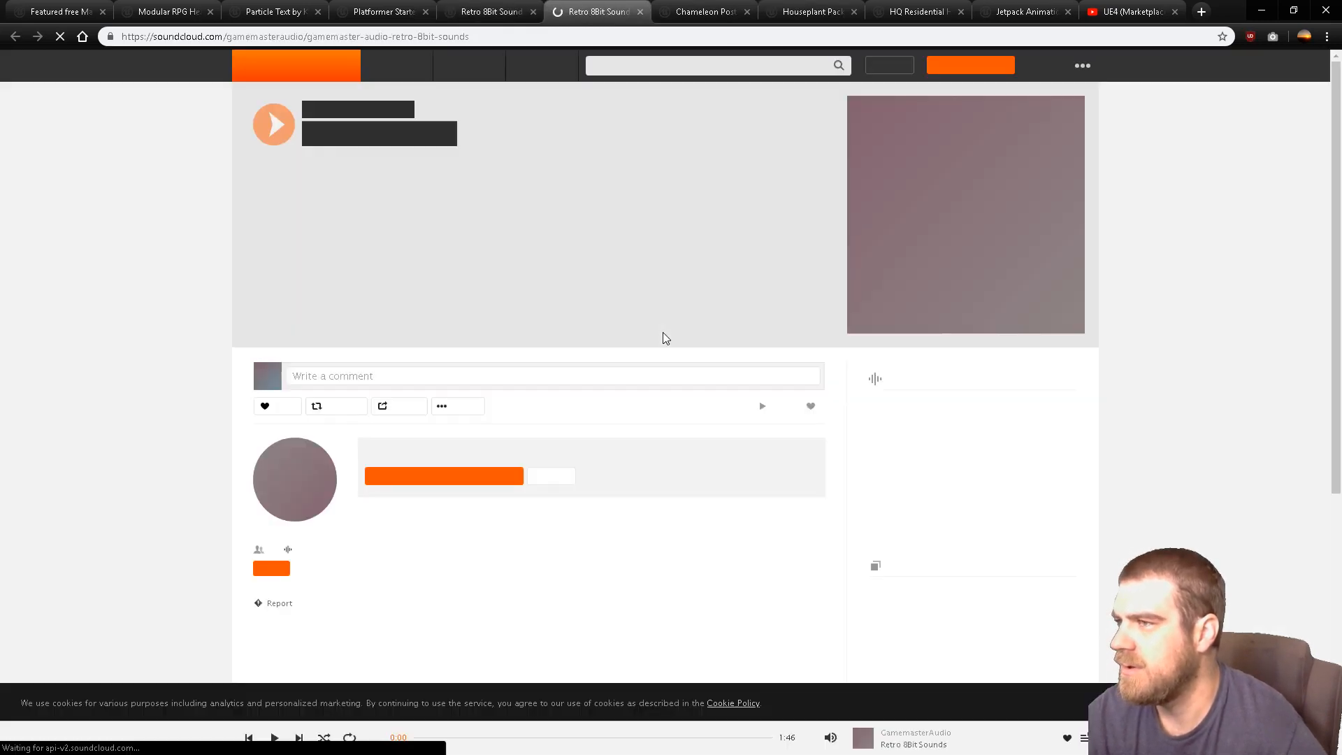
Step: Play Gamemaster Audio's Retro 8Bit Sounds preview track on SoundCloud
click(274, 125)
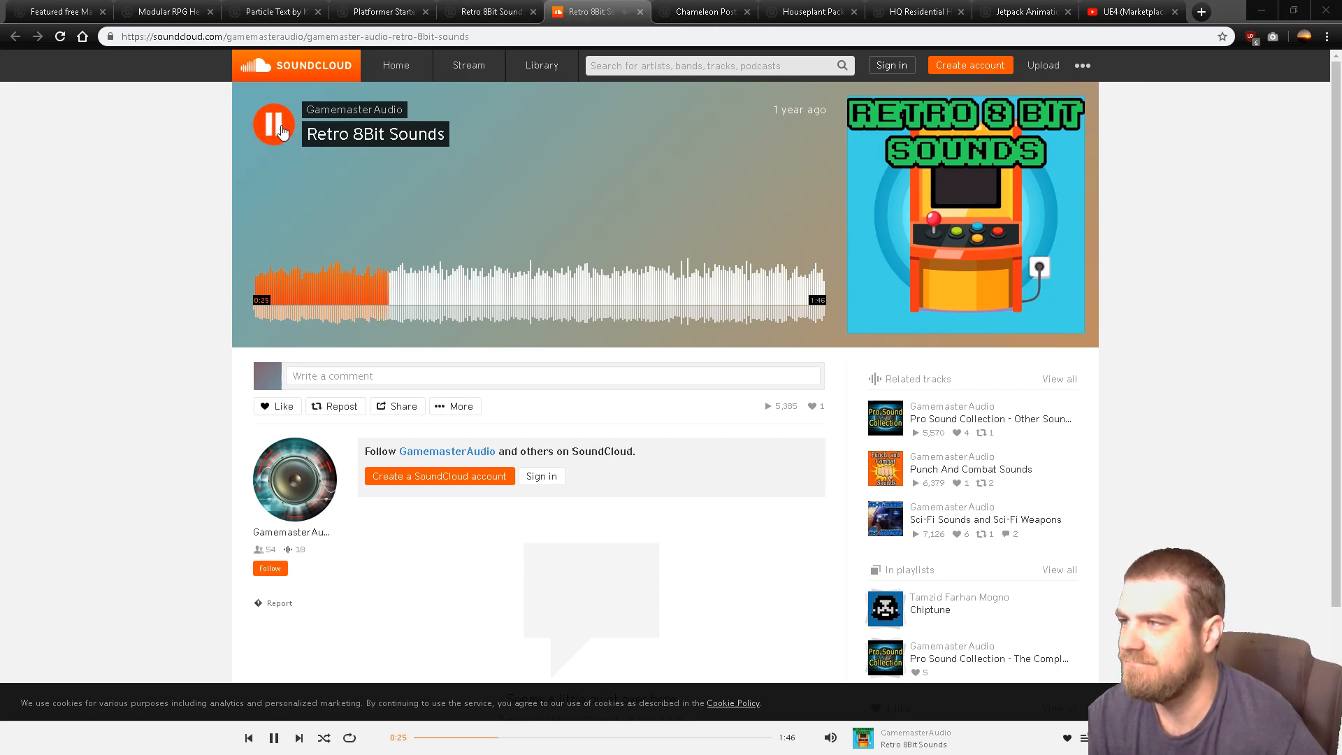
Step: Browse the Urban Material Pack gallery — asphalt, material spheres — and its description, ending on the 4 Way Vertex Blend image
click(55, 11)
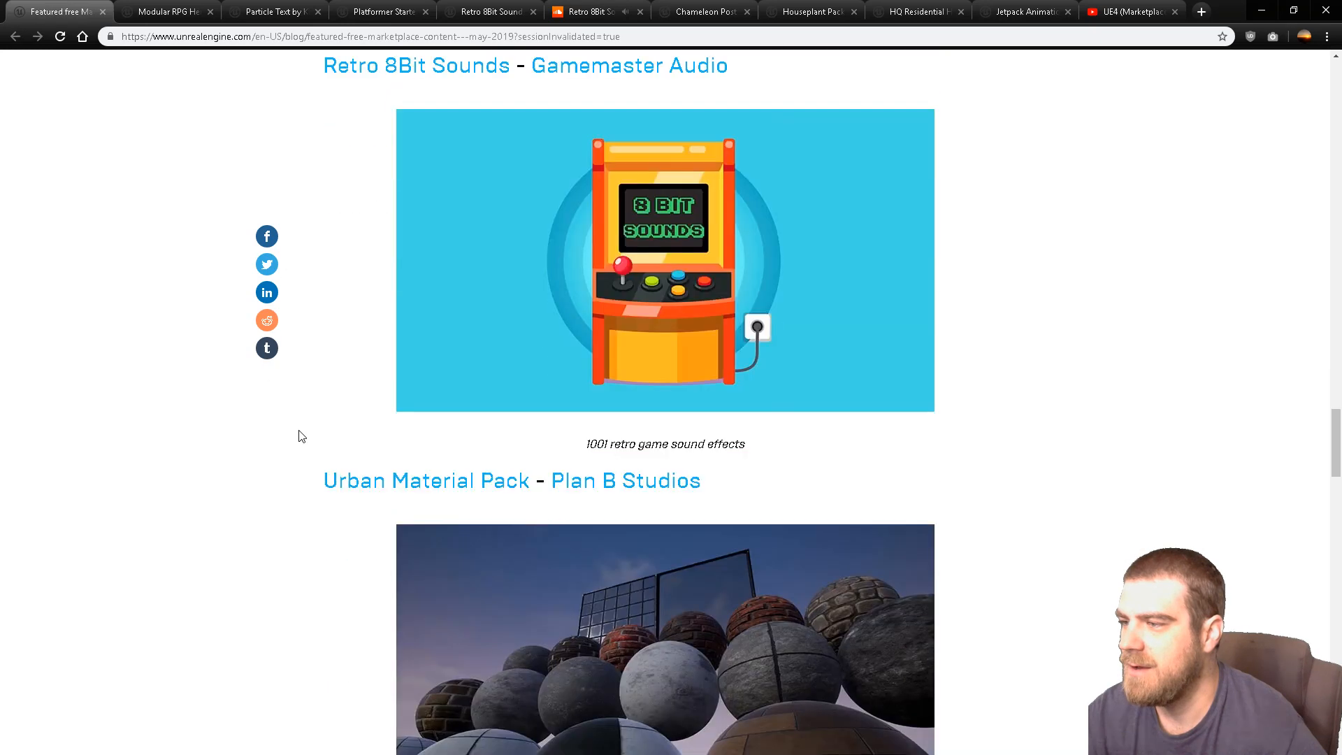
scroll(down, 3)
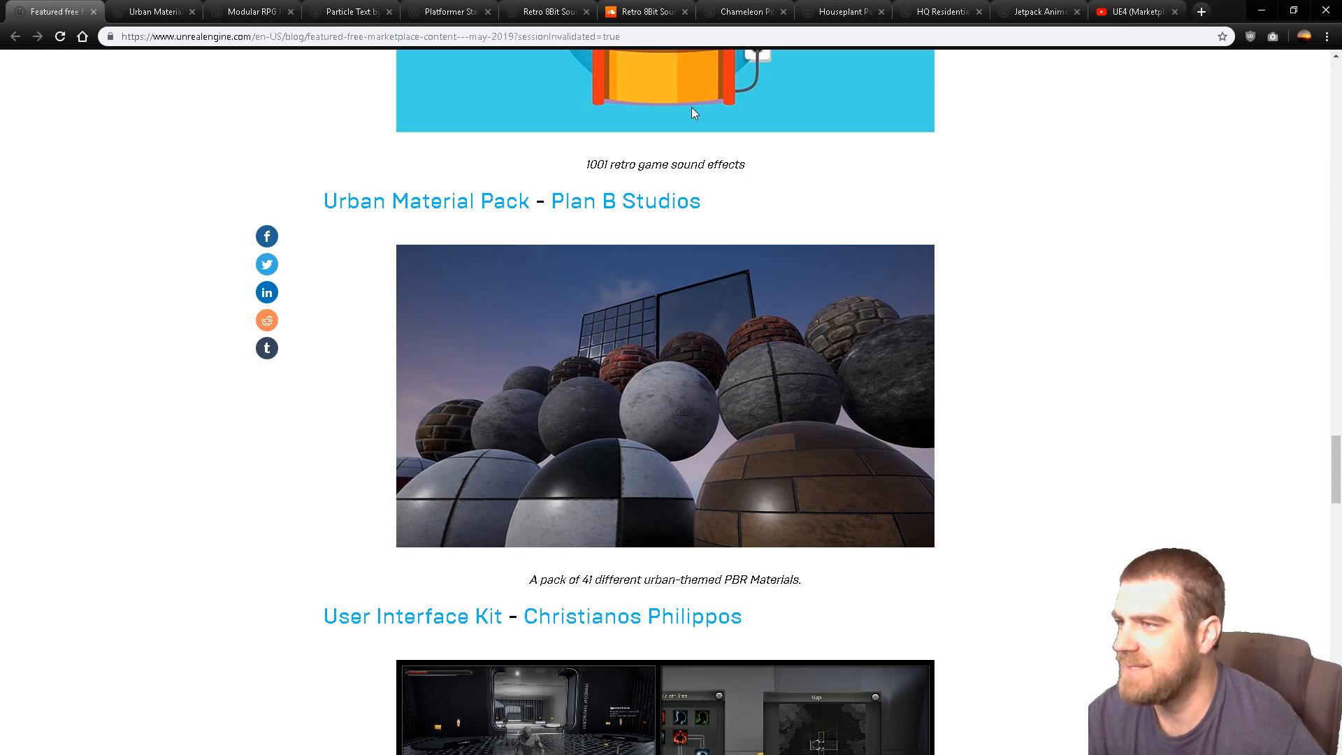
mouse_move(334, 192)
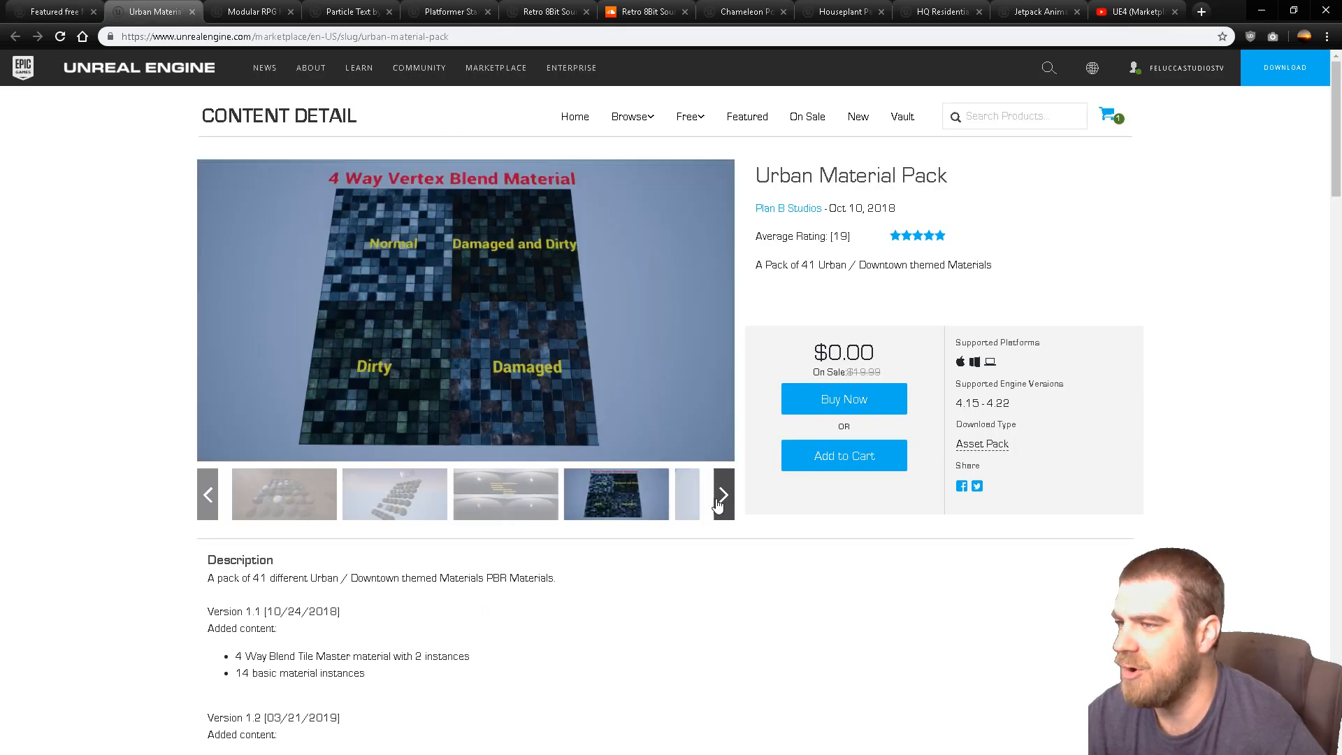
click(688, 493)
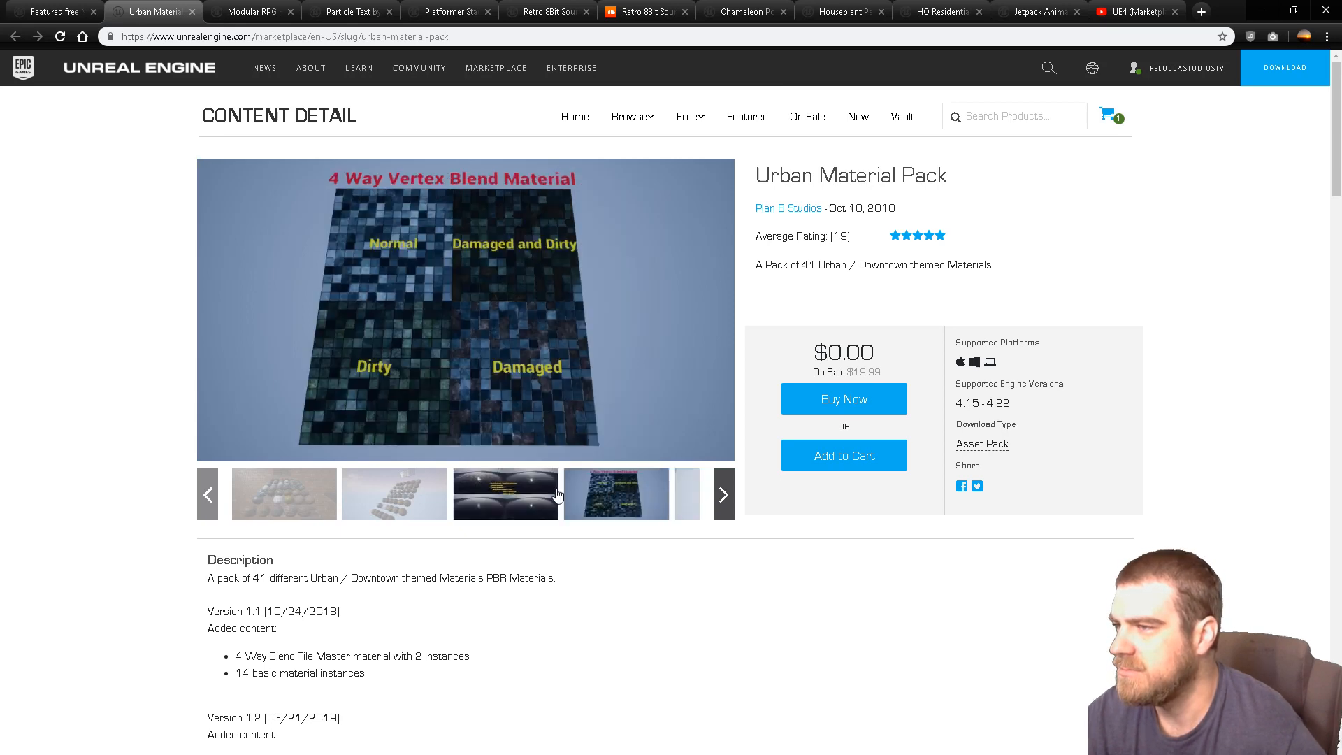
click(394, 493)
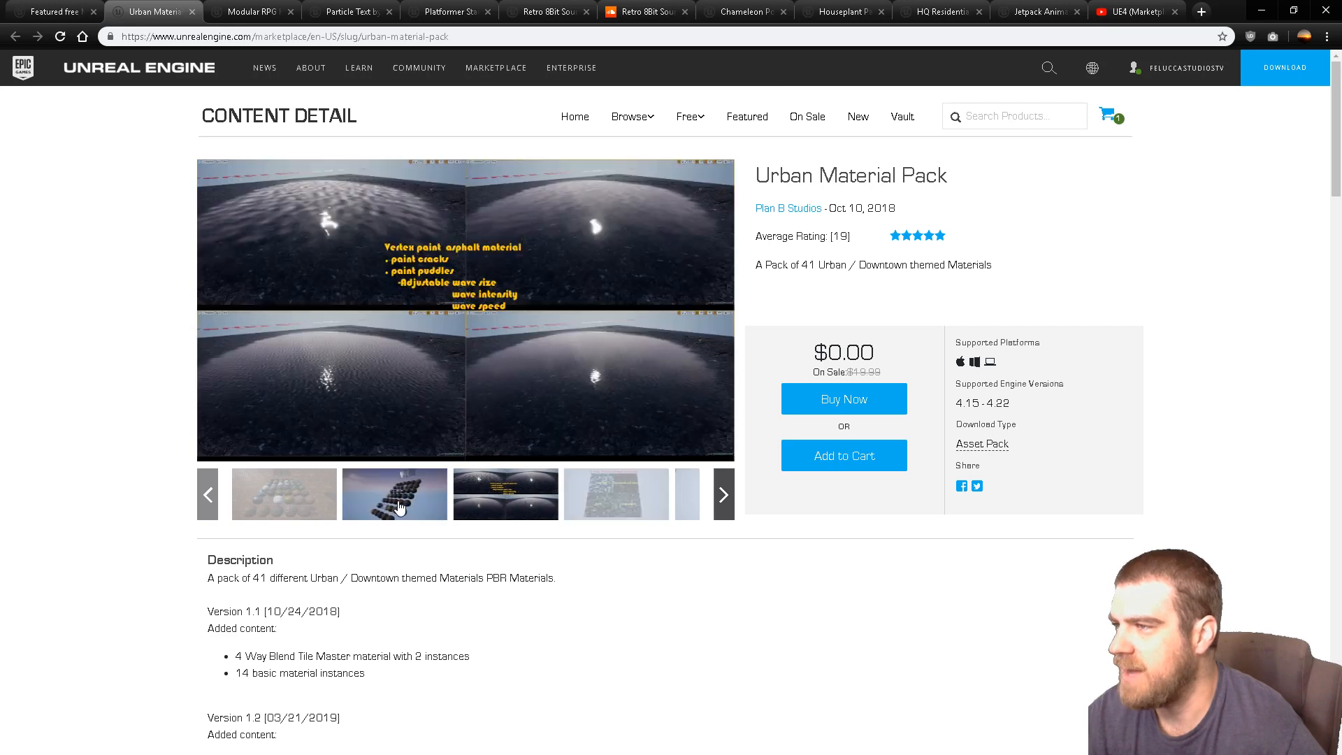
click(283, 493)
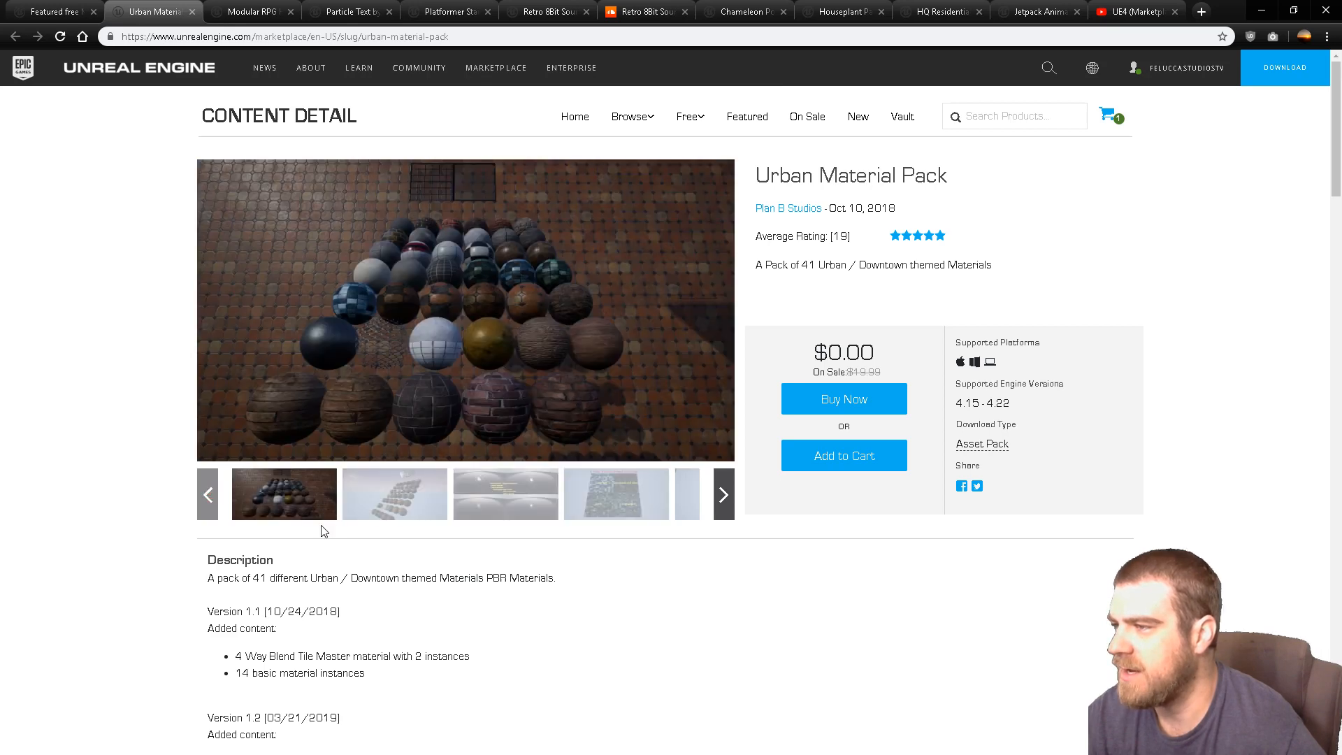
scroll(down, 3)
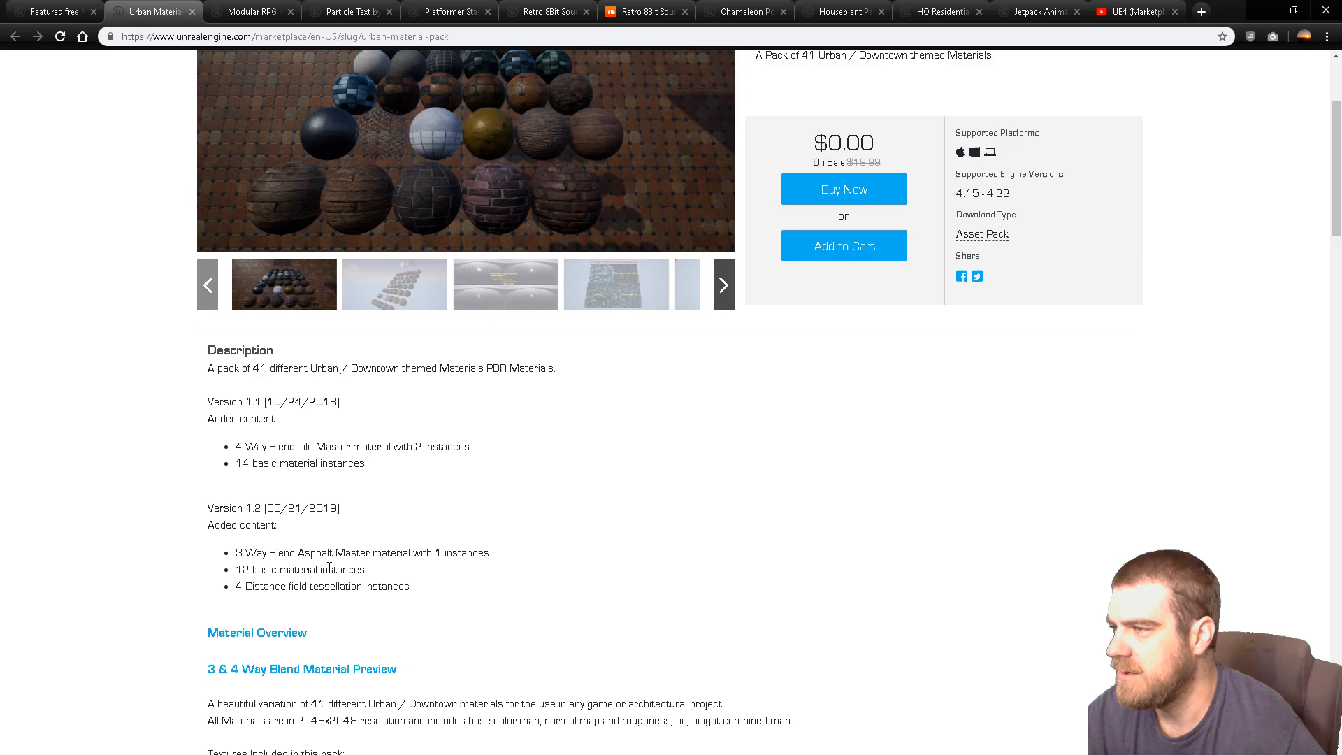
scroll(up, 3)
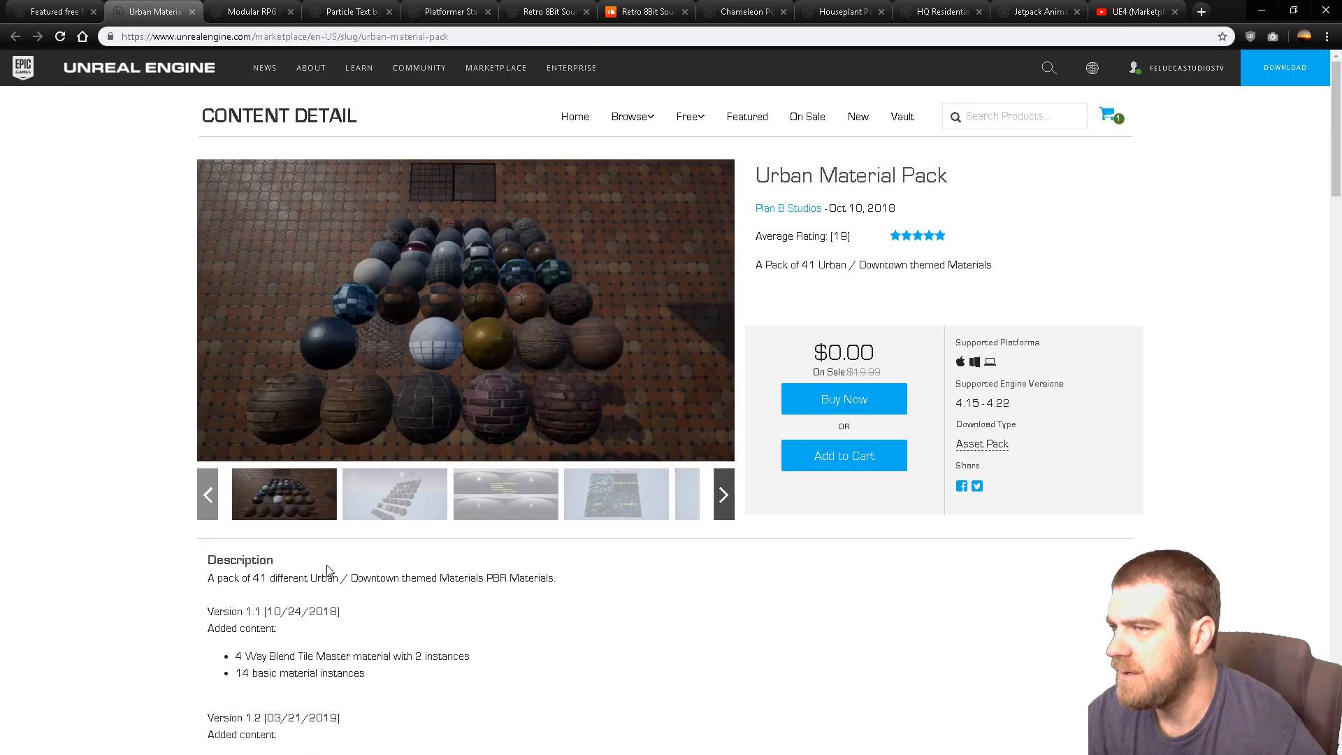
click(615, 493)
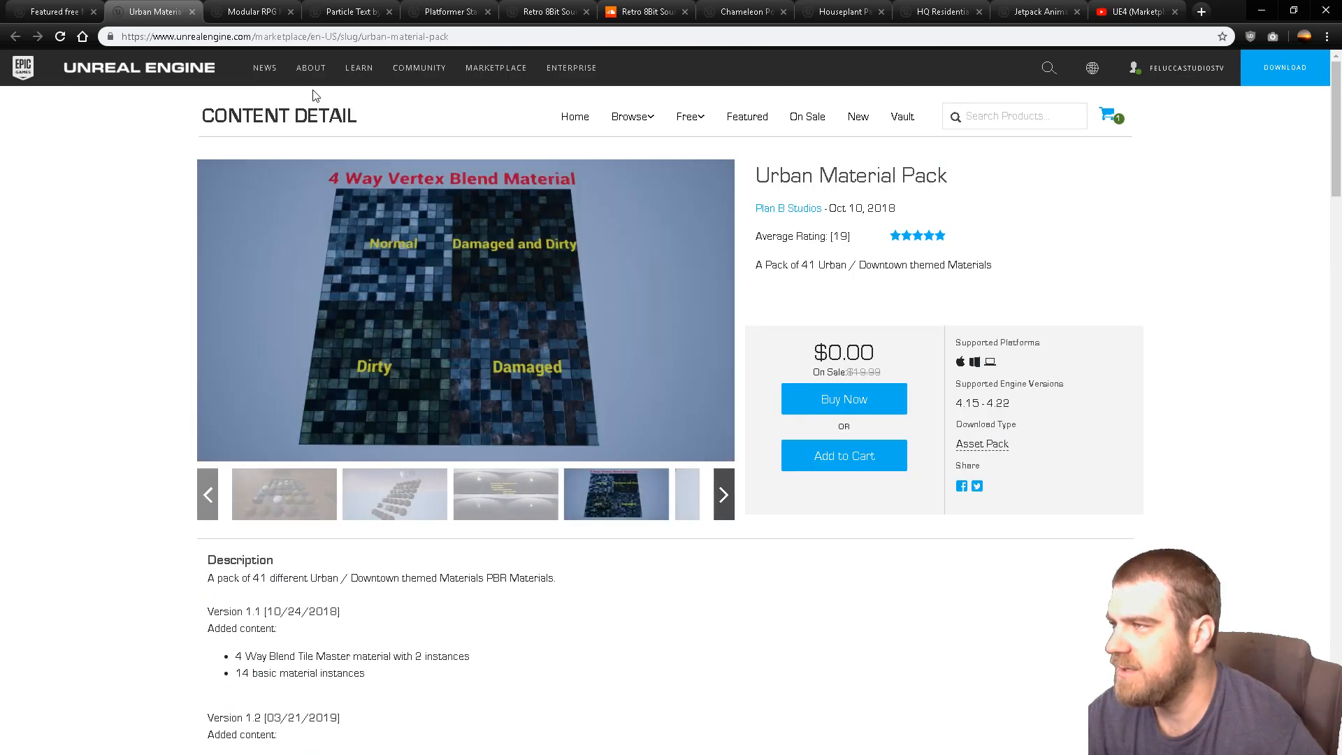
Step: From the blog post, go to the User Interface Kit product page and launch its YouTube preview video
click(51, 11)
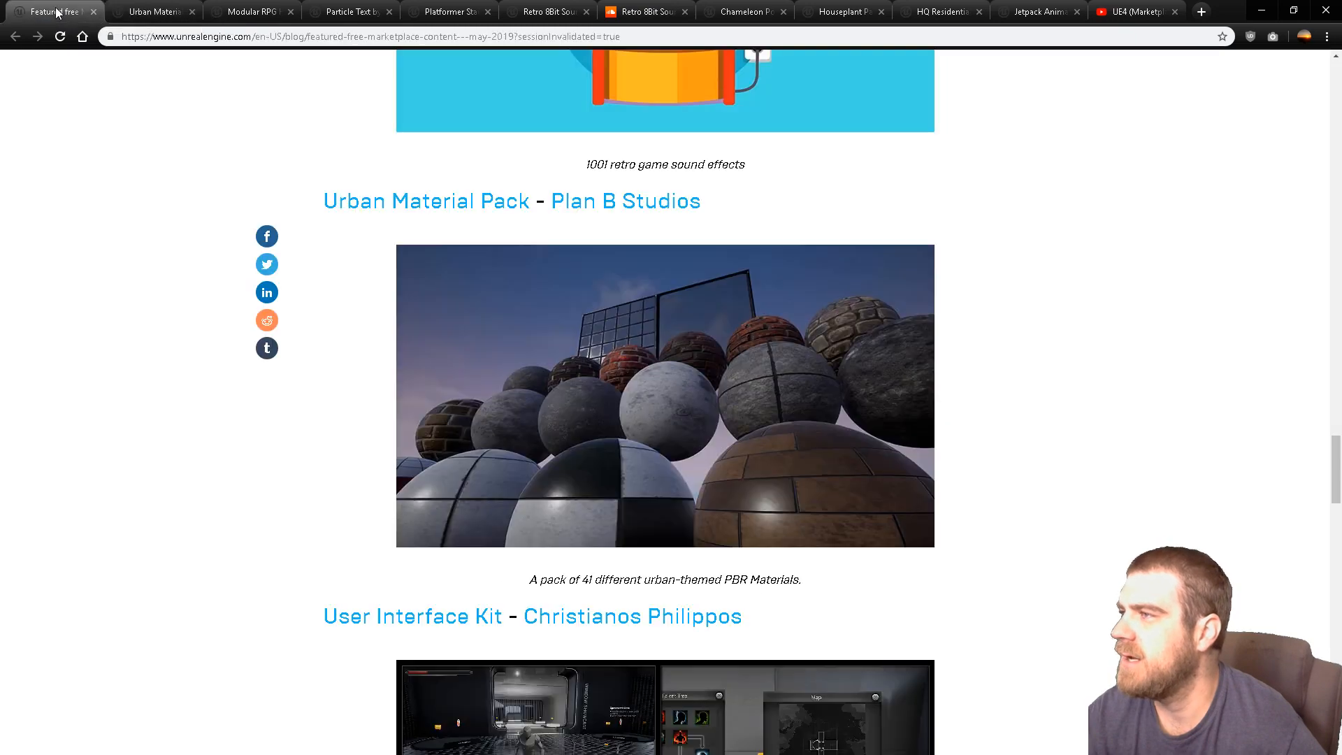
scroll(down, 3)
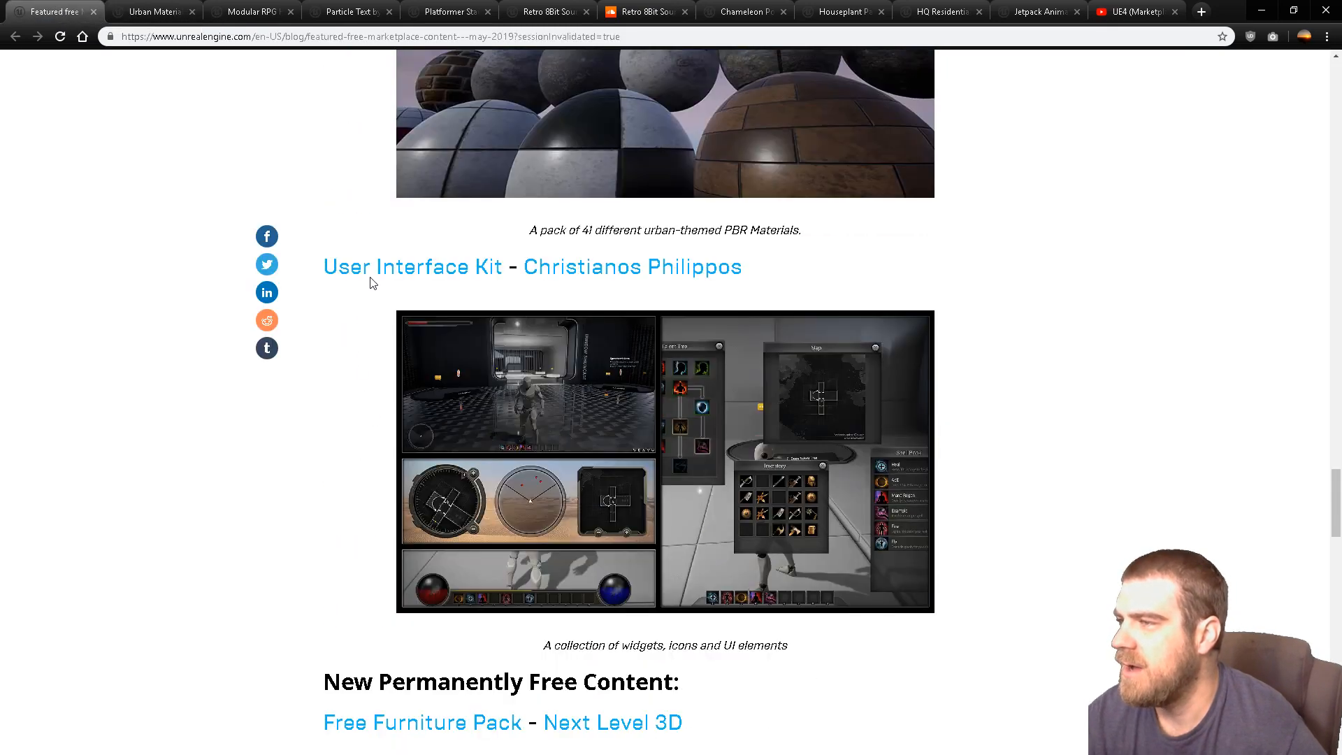
click(411, 265)
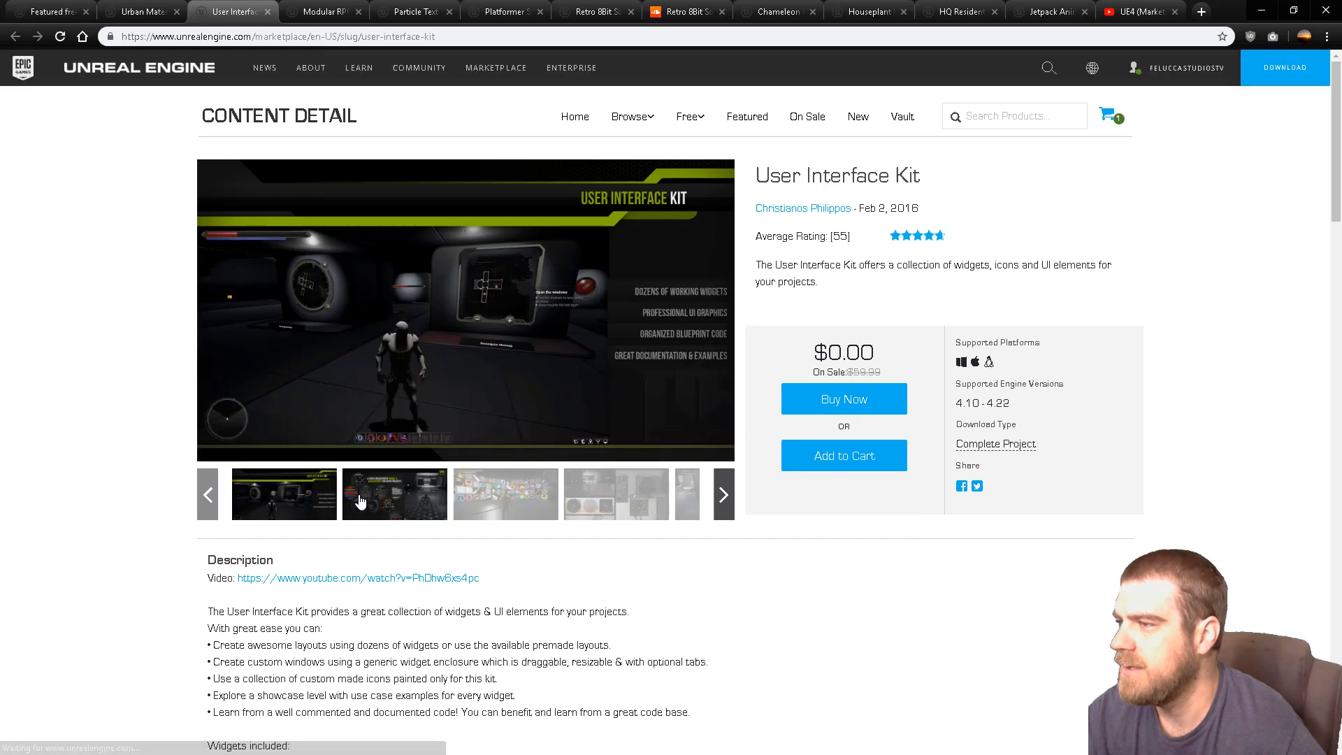
click(358, 577)
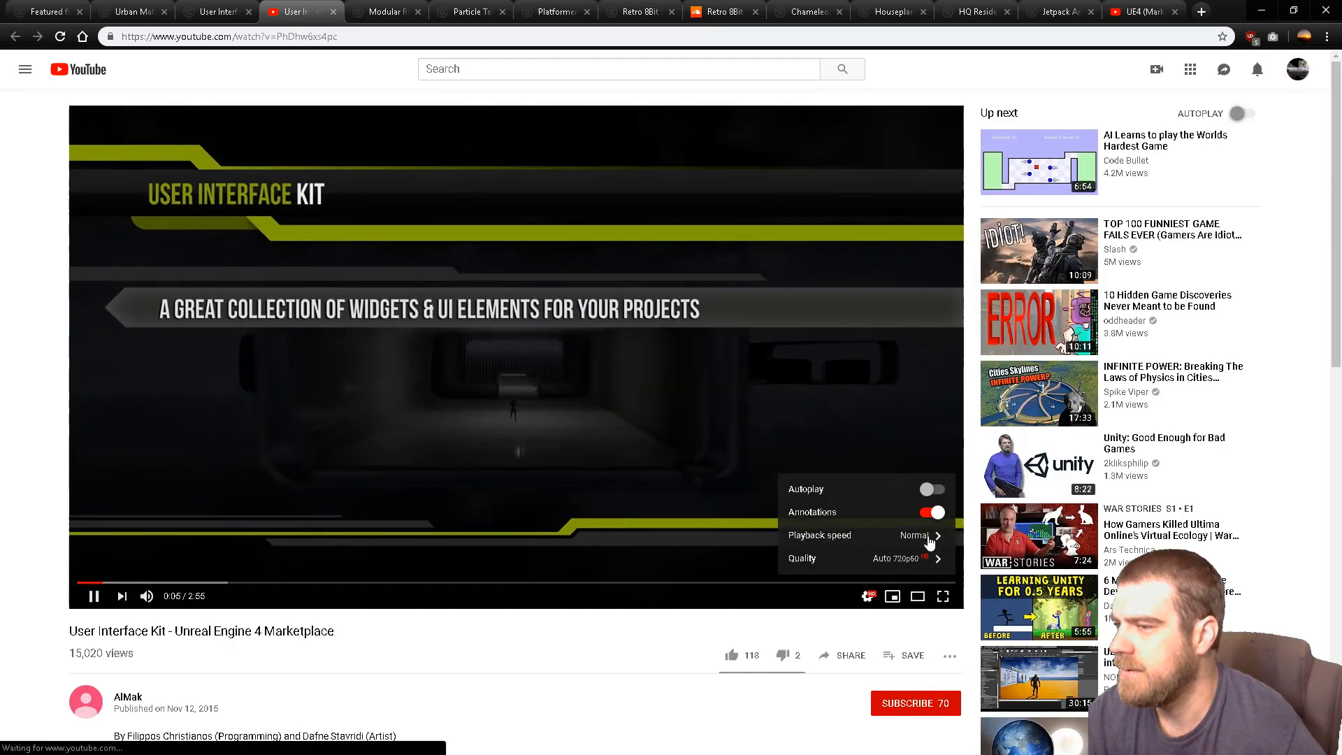
Step: Watch the User Interface Kit preview full screen, skipping ahead past the map demo, then leave full screen
click(818, 534)
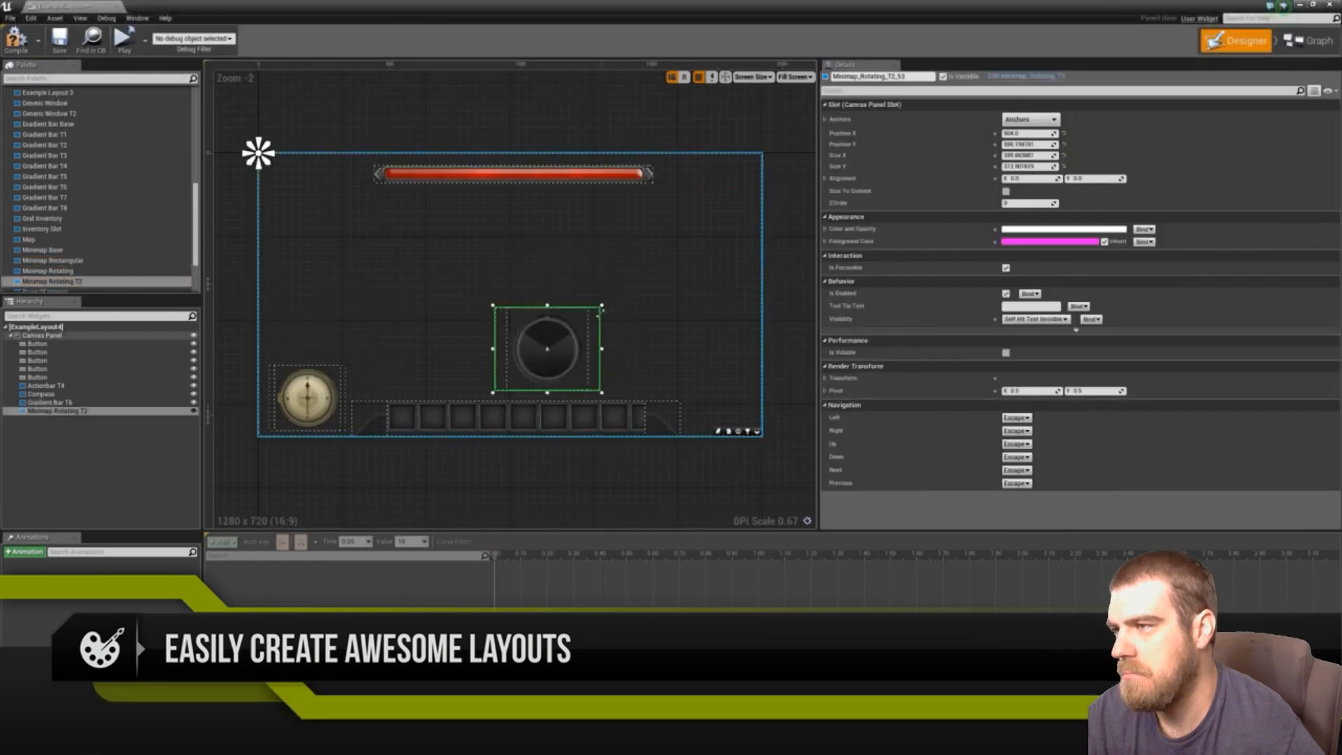
drag(548, 347, 706, 210)
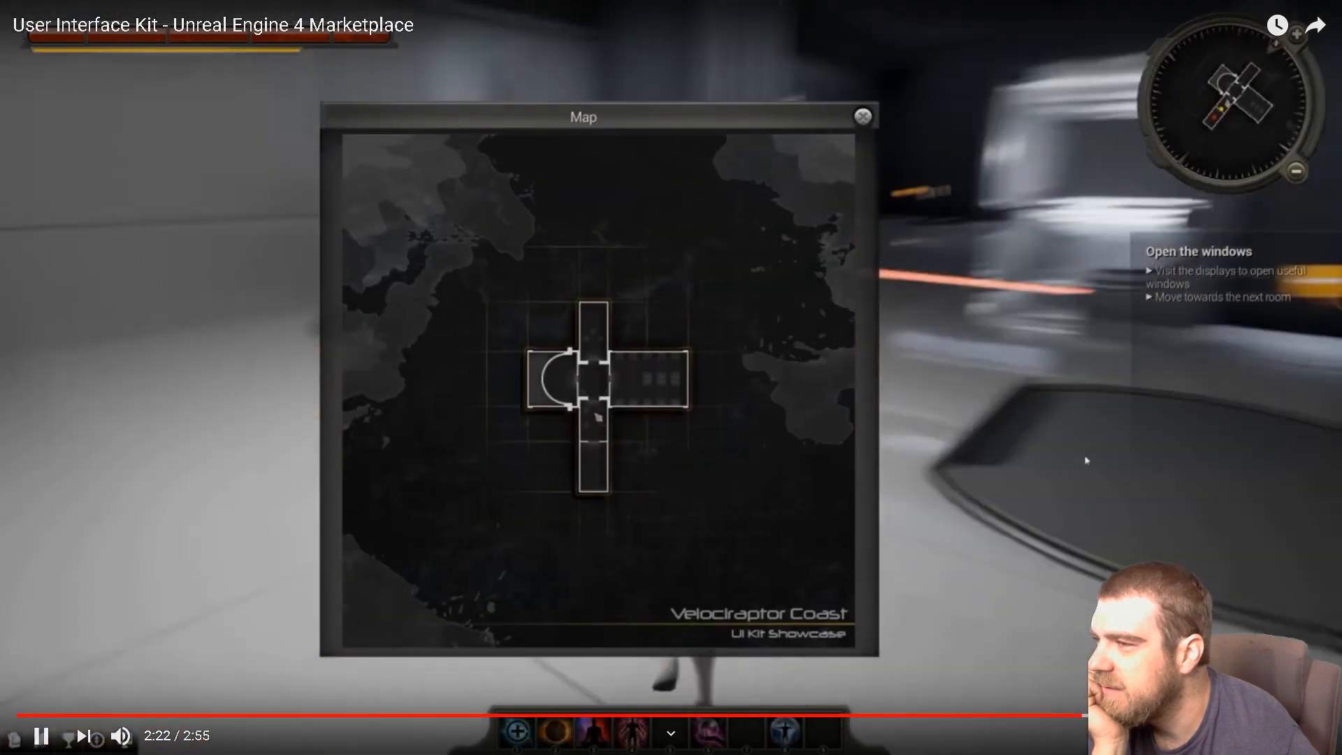
click(861, 116)
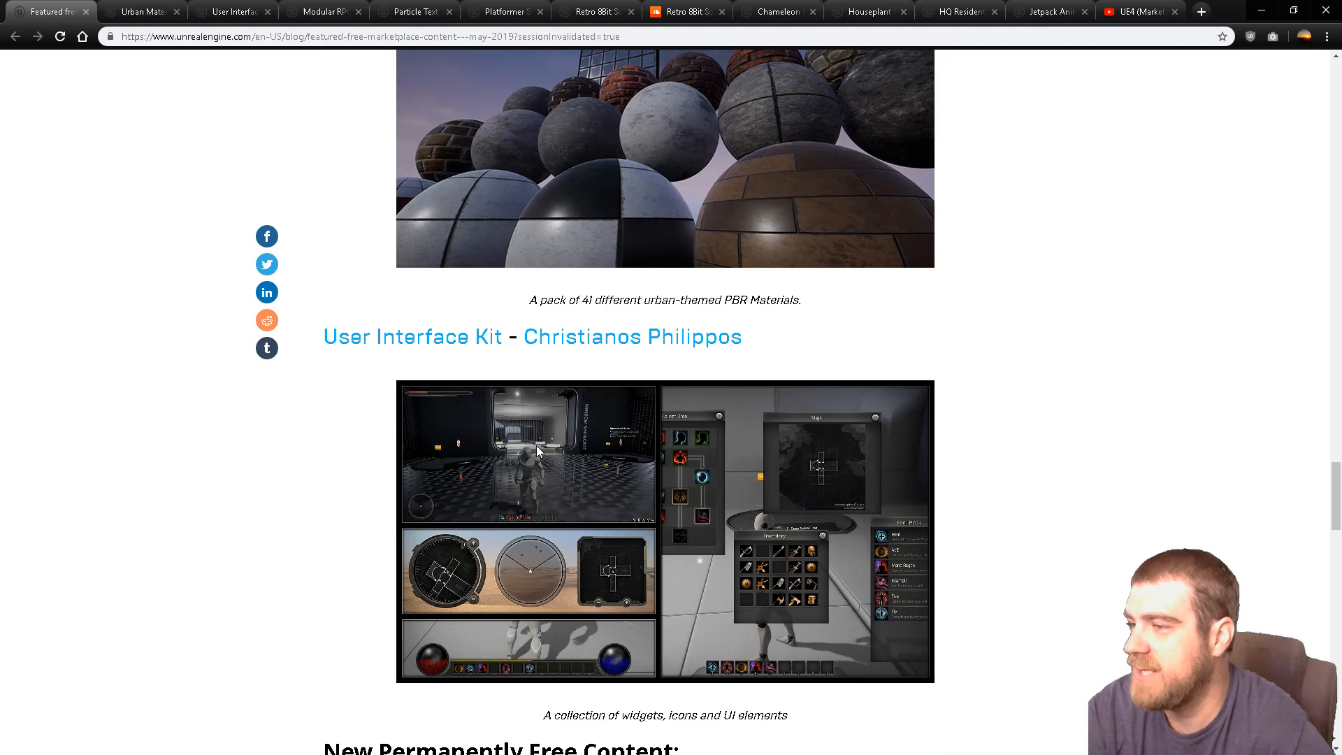
Step: Scroll the blog post down through the Free Furniture Pack and M5 VFX entries to New Permanently Free Content
scroll(down, 3)
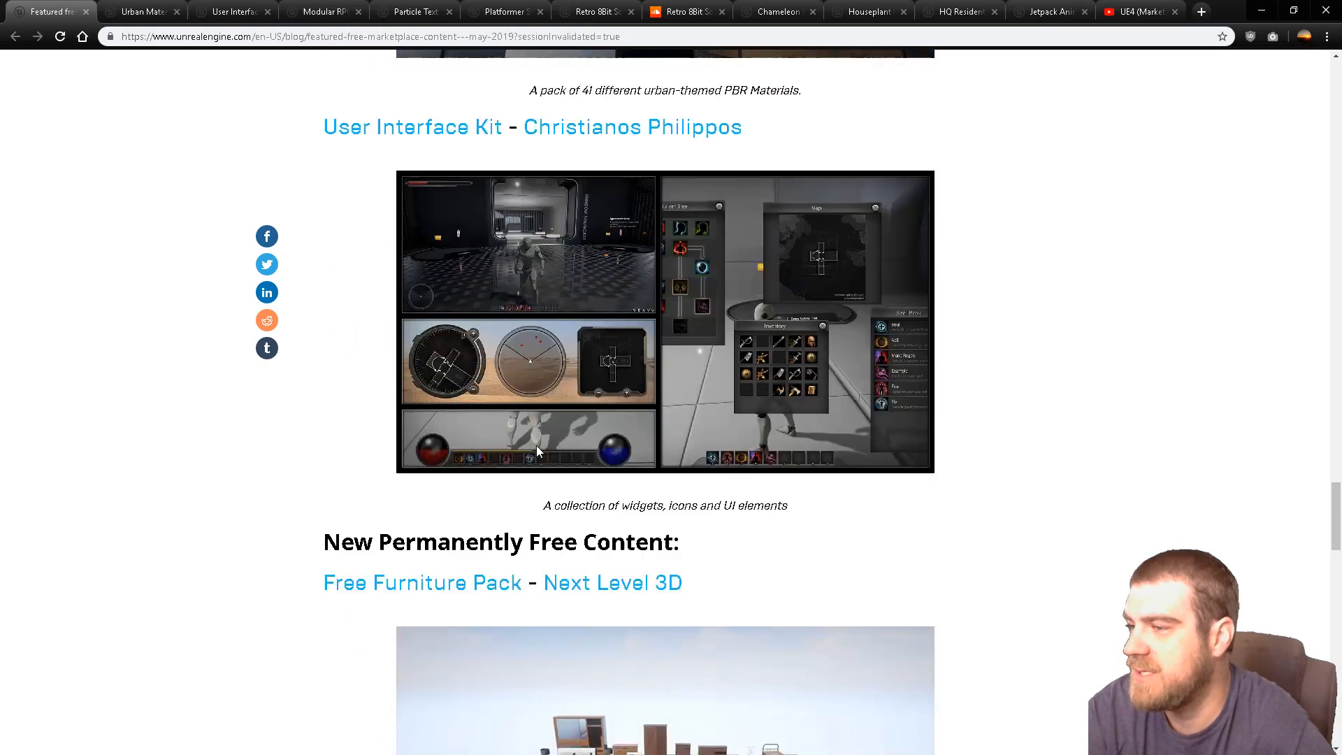
scroll(down, 3)
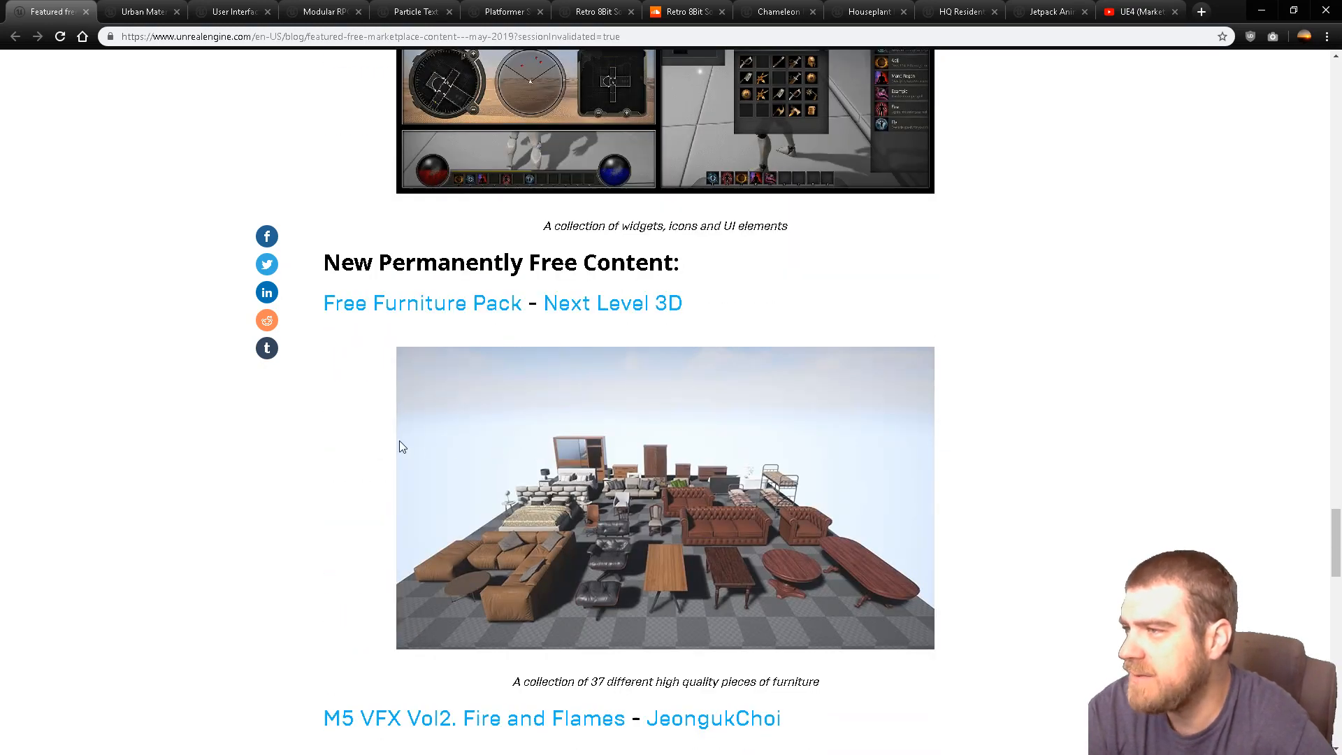
scroll(down, 3)
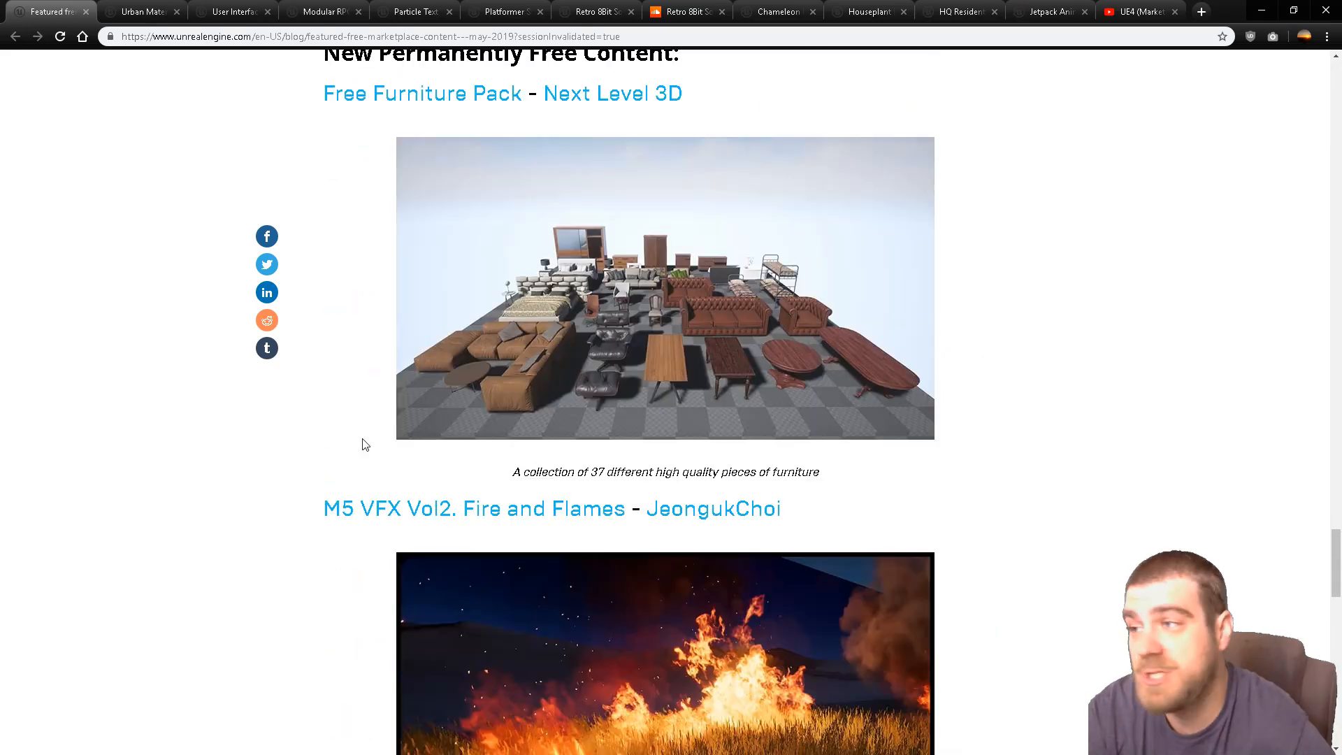
scroll(up, 3)
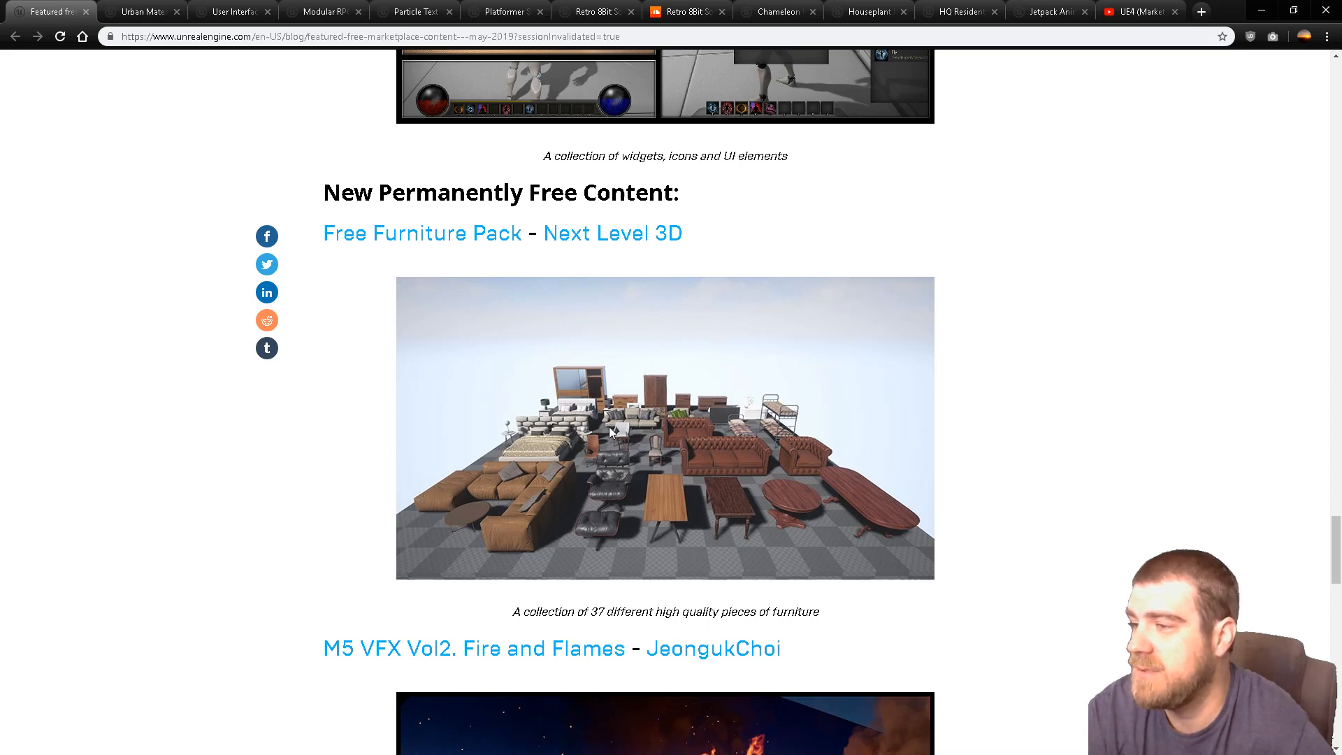
scroll(down, 3)
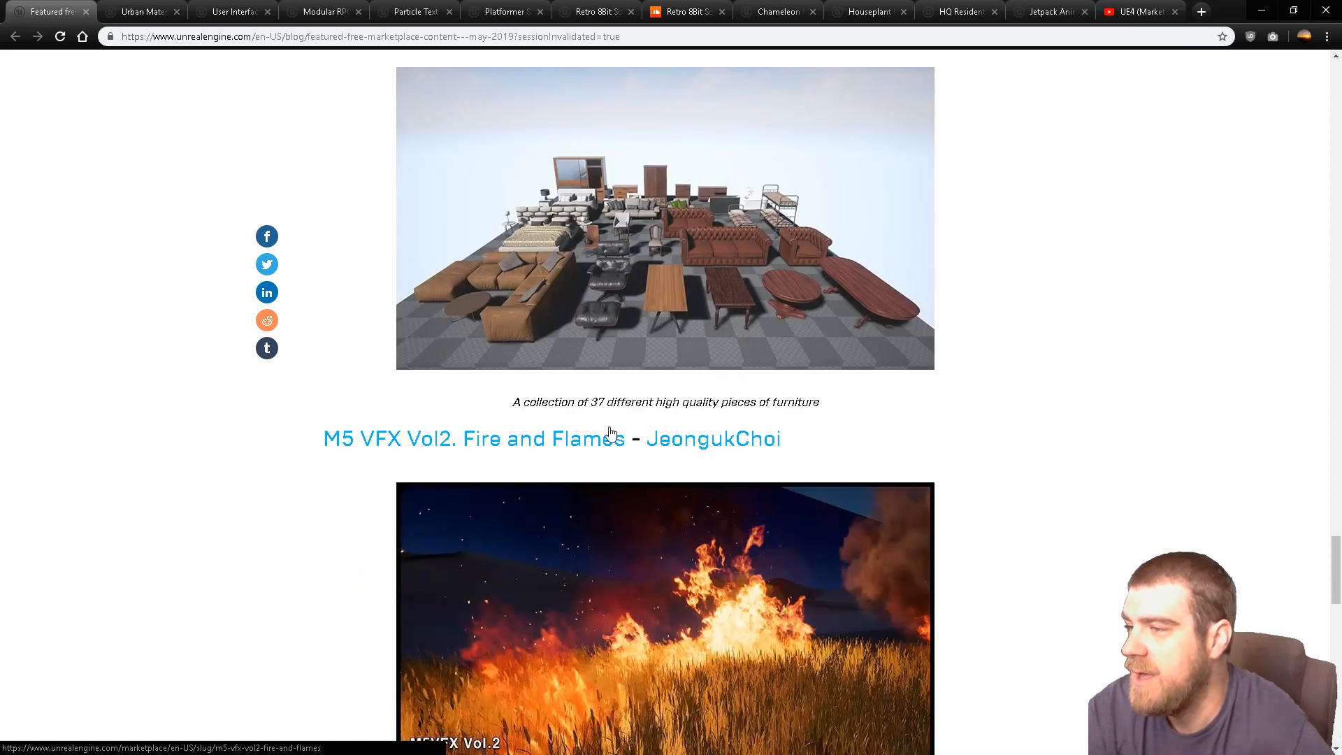
scroll(down, 3)
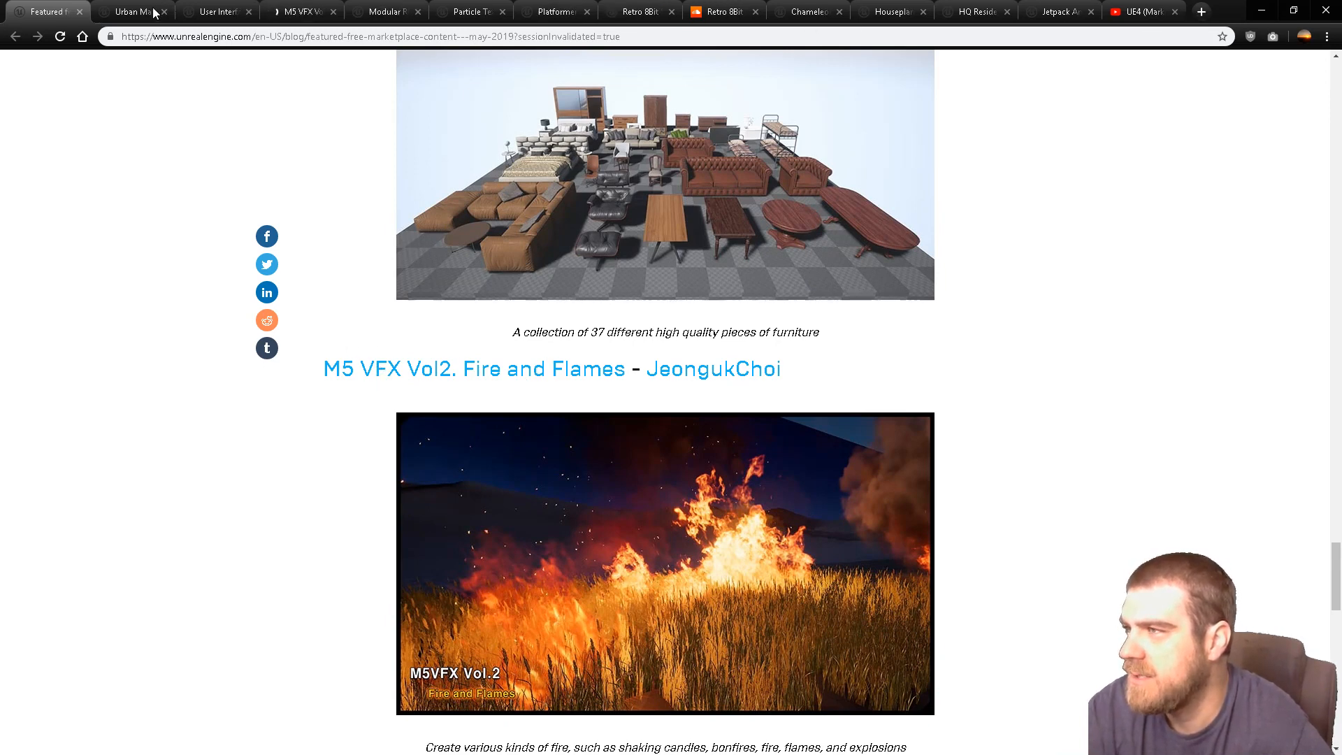
scroll(up, 3)
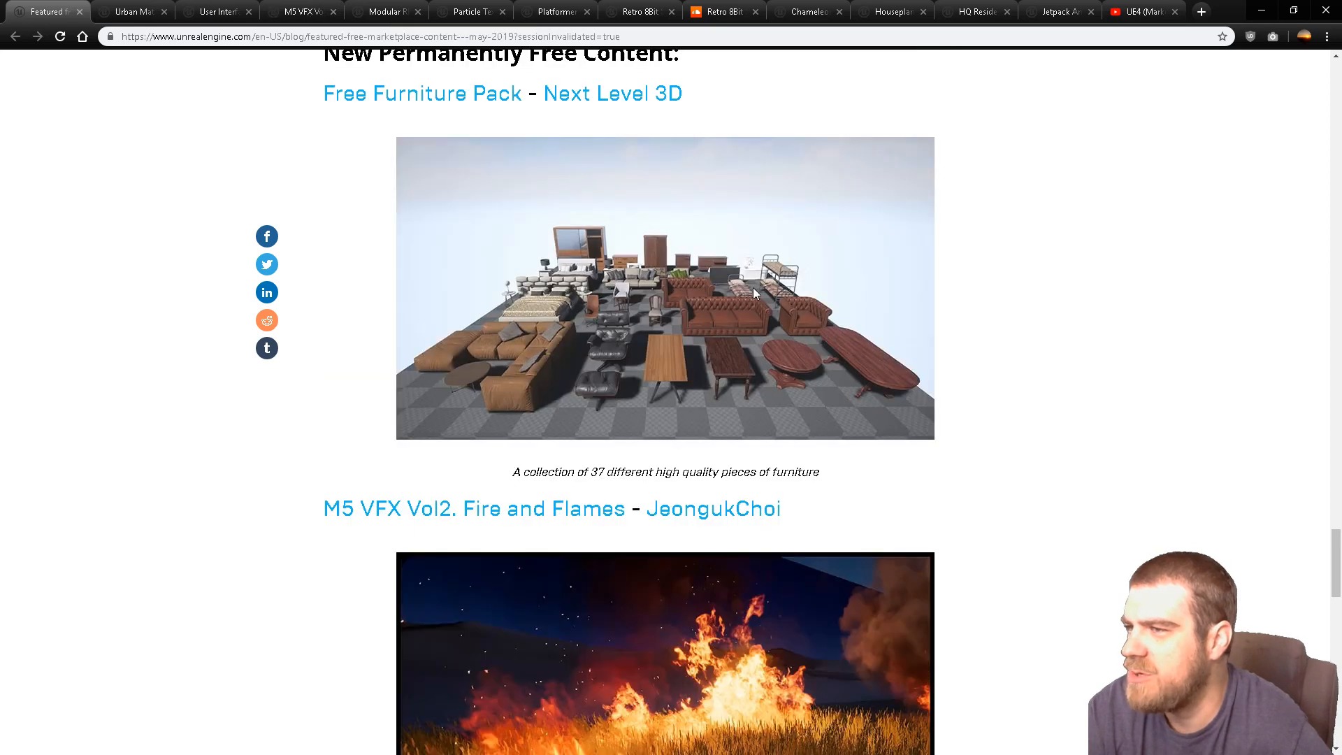
mouse_move(773, 361)
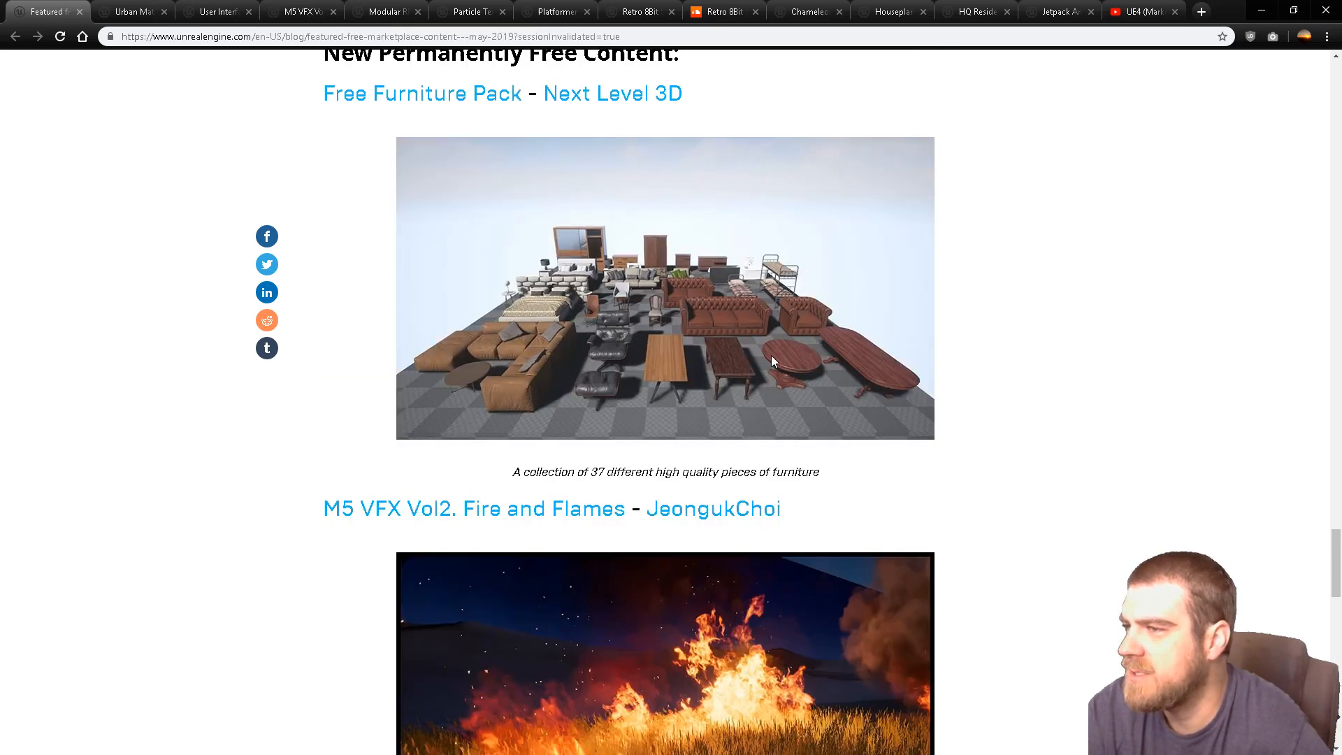
mouse_move(217, 11)
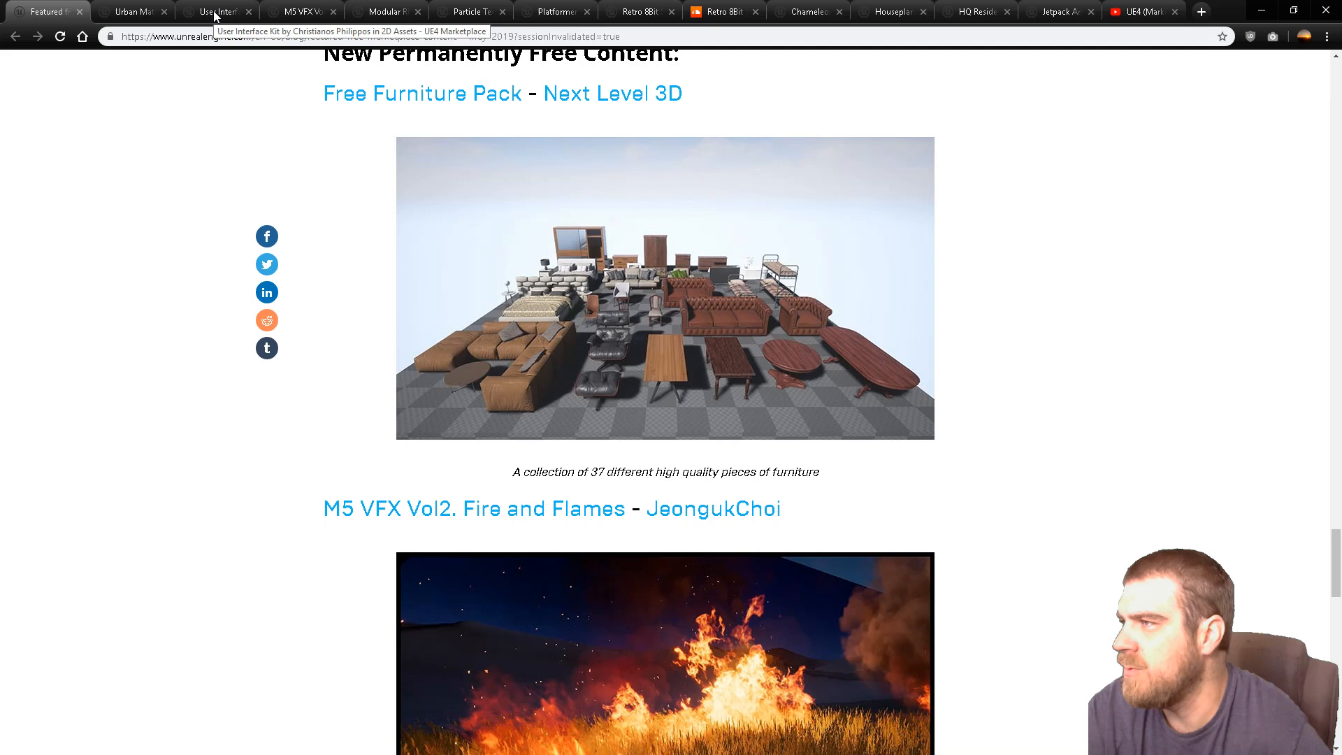
Step: On the M5 VFX Vol2 Fire and Flames page, launch its Vimeo trailer and watch it full screen
click(295, 12)
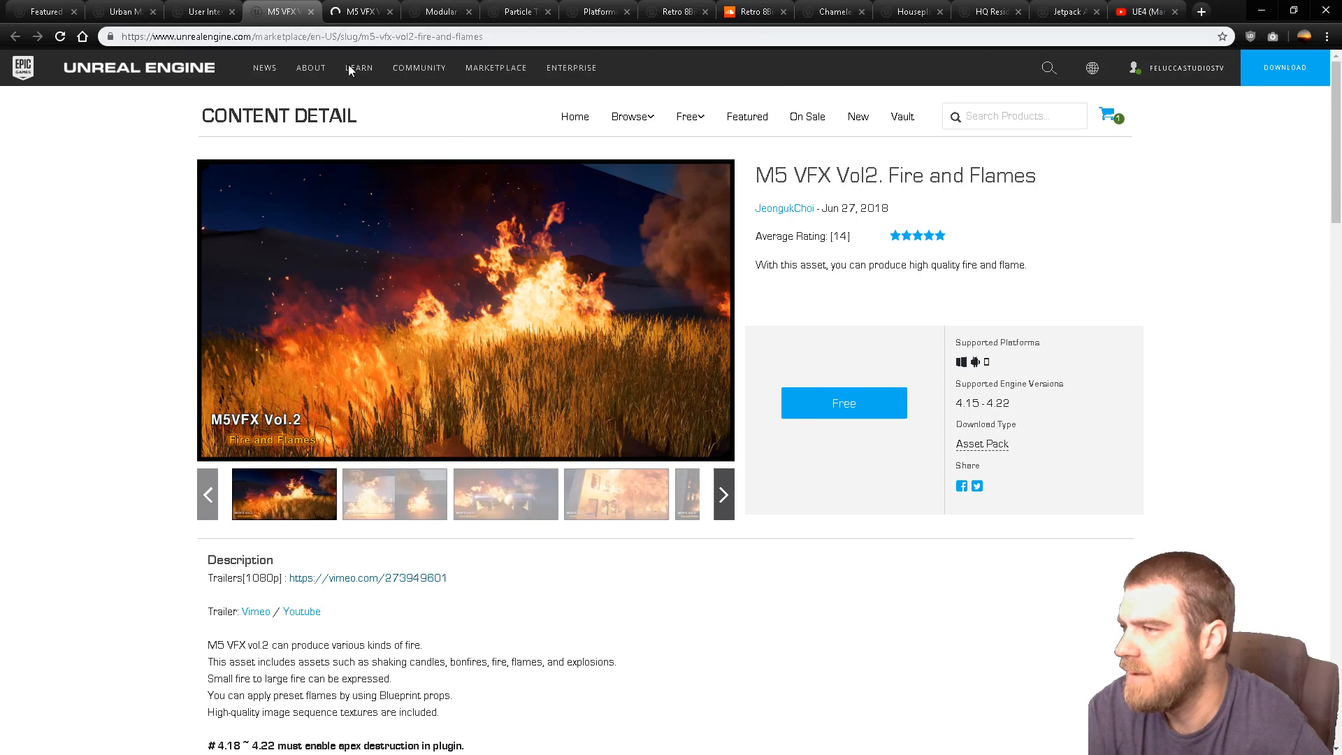
scroll(down, 3)
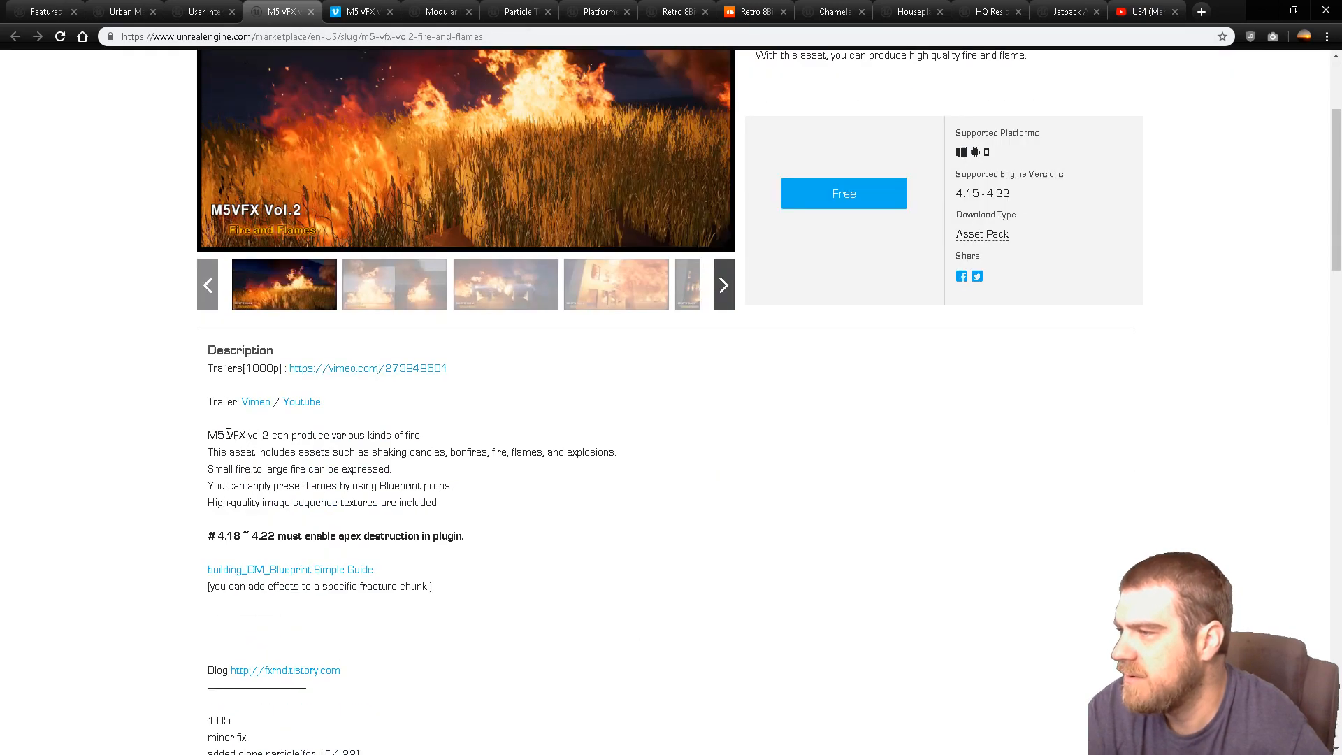
drag(227, 434, 415, 435)
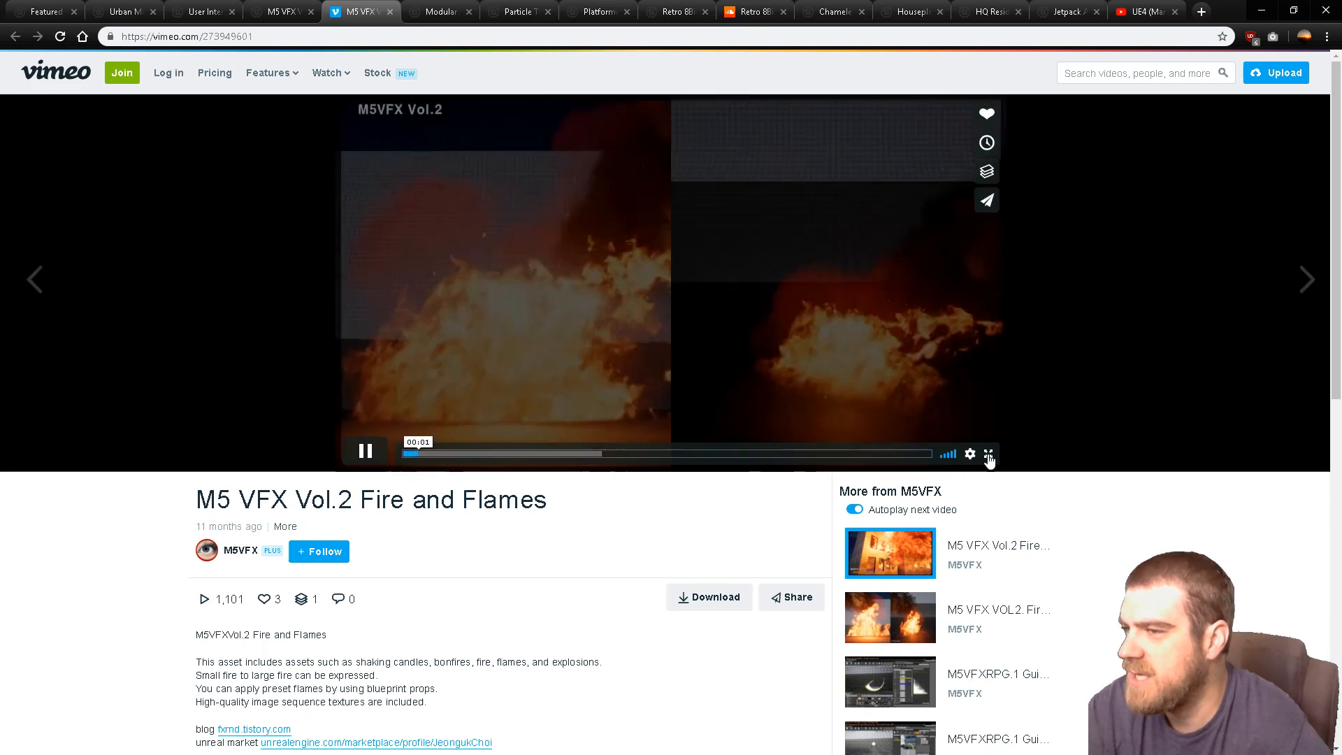
click(988, 454)
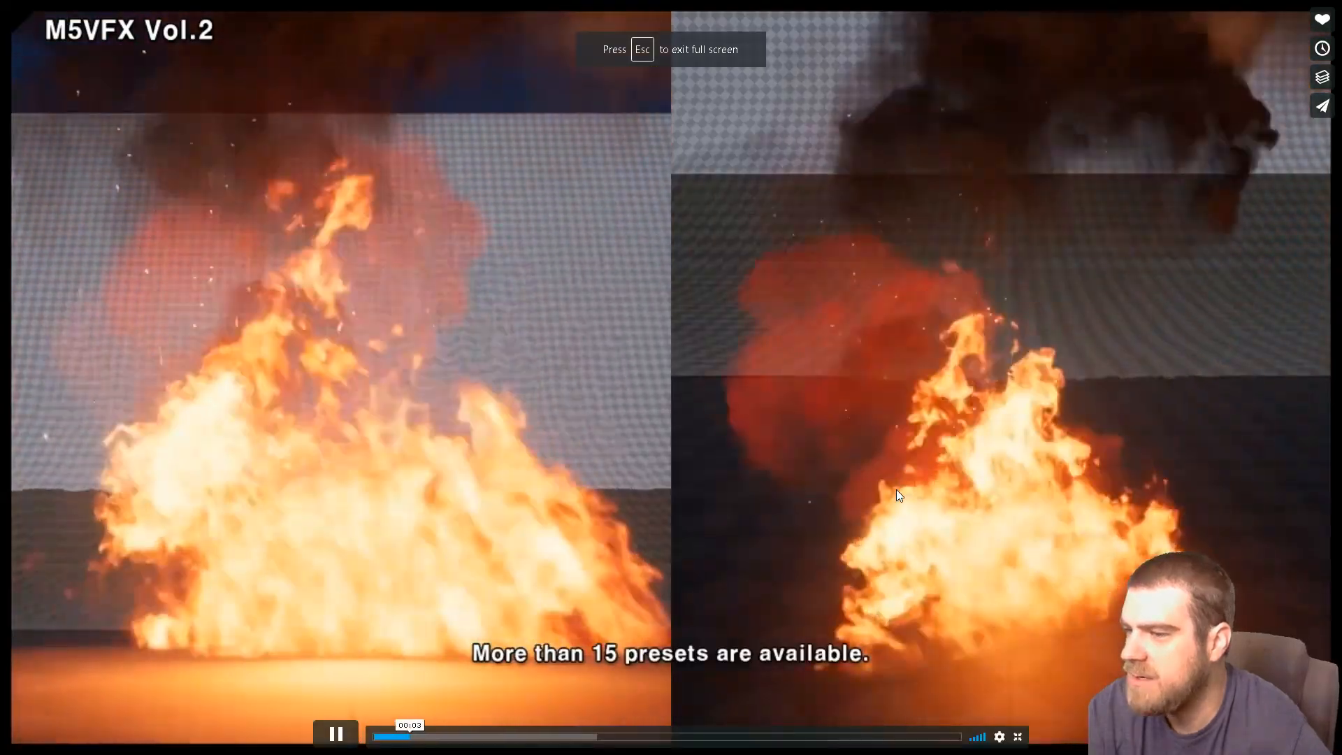